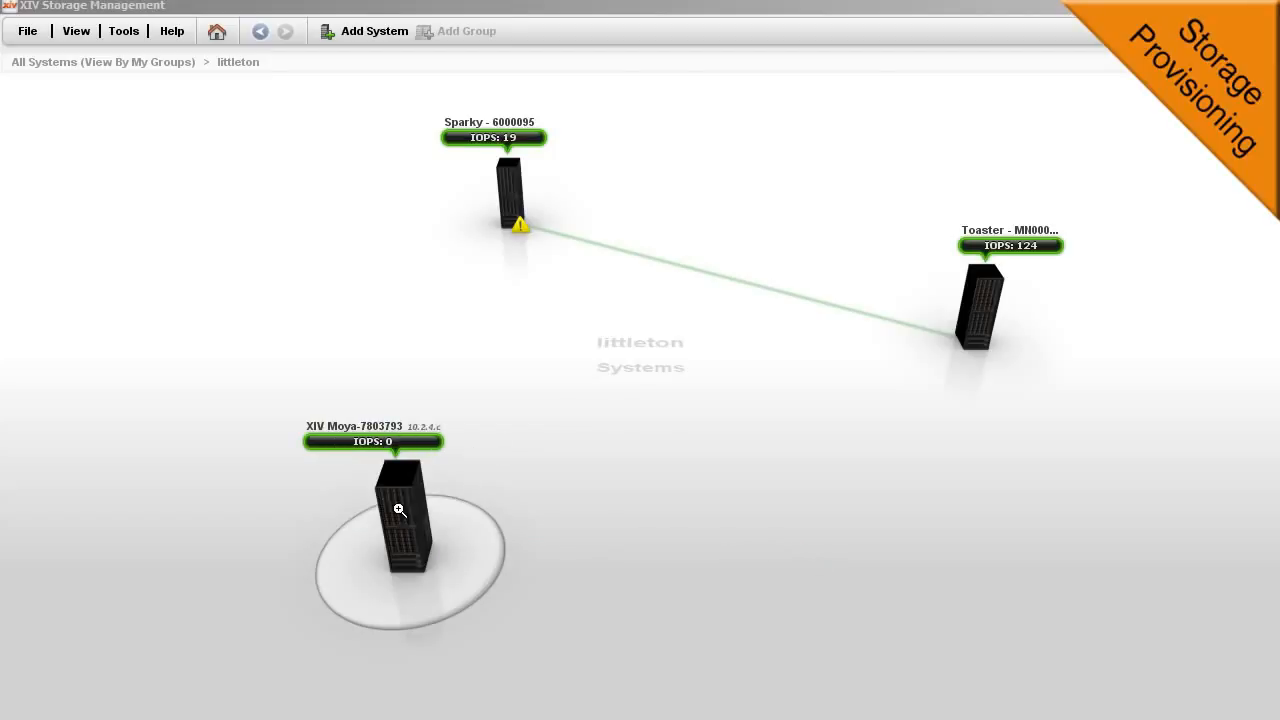
Step: Open the XIV Moya system and add a standalone host named martin under Hosts and Clusters
{"action": "double_click", "coordinate": [399, 510]}
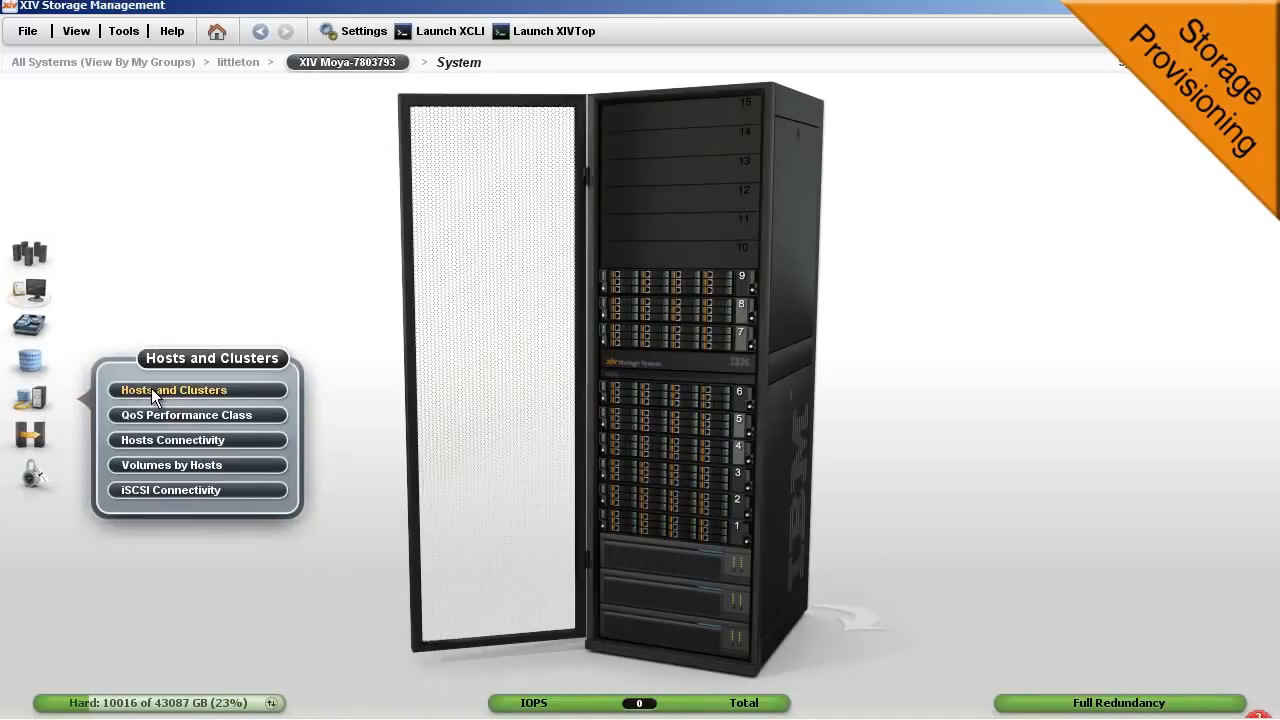
{"action": "left_click", "coordinate": [173, 390]}
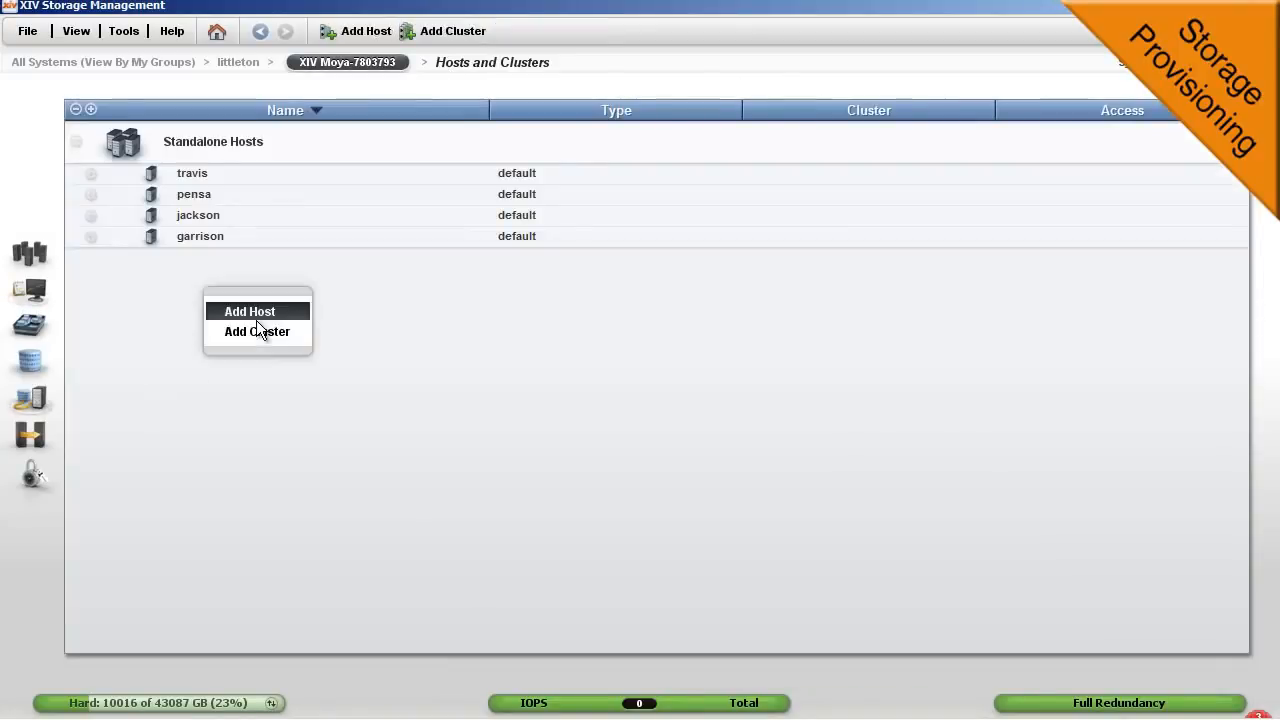
{"action": "left_click", "coordinate": [249, 311]}
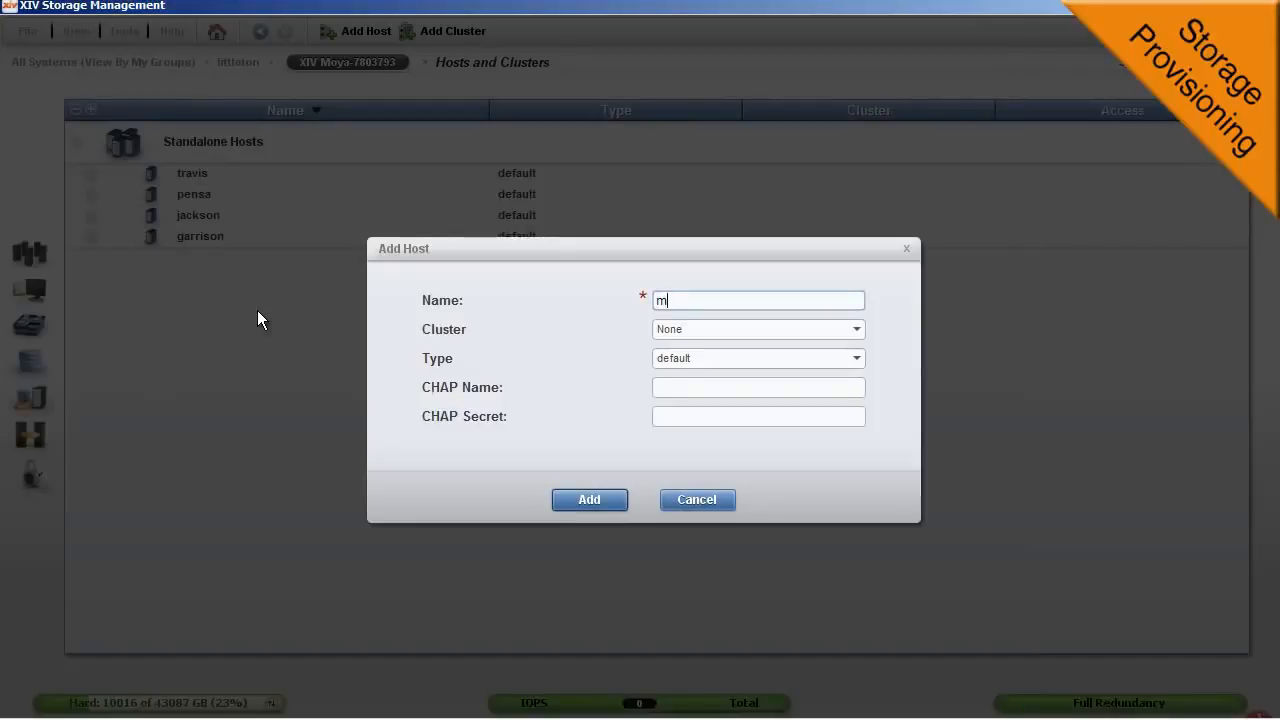
{"action": "left_click", "coordinate": [589, 499]}
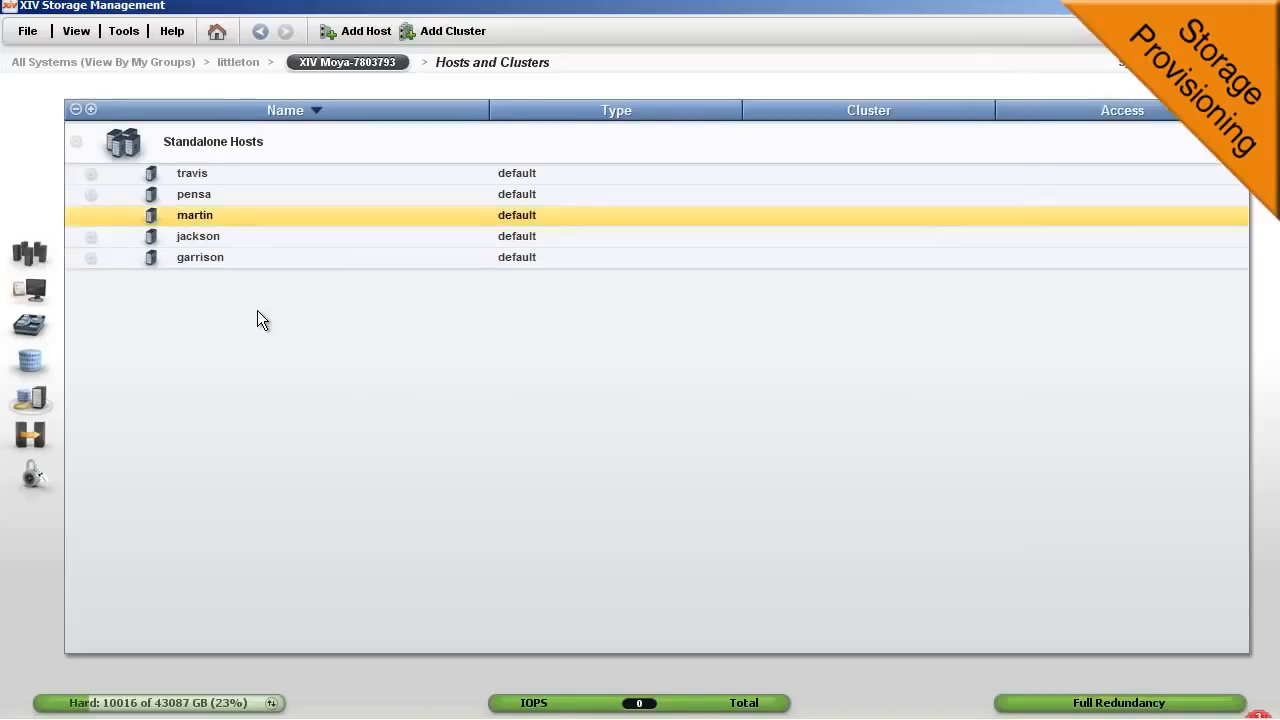
Step: Add Fibre Channel ports 10000000C98783B2 and 10000000C98787FE to host martin
{"action": "right_click", "coordinate": [217, 215]}
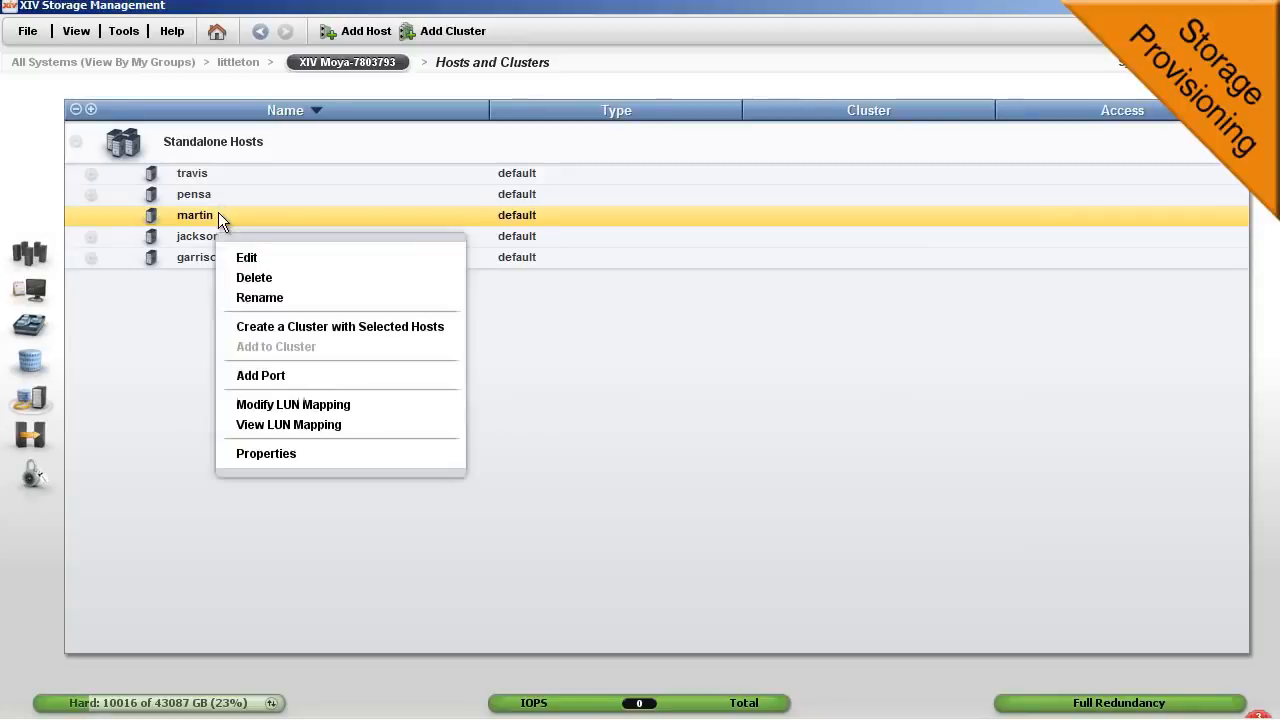
{"action": "mouse_move", "coordinate": [270, 375]}
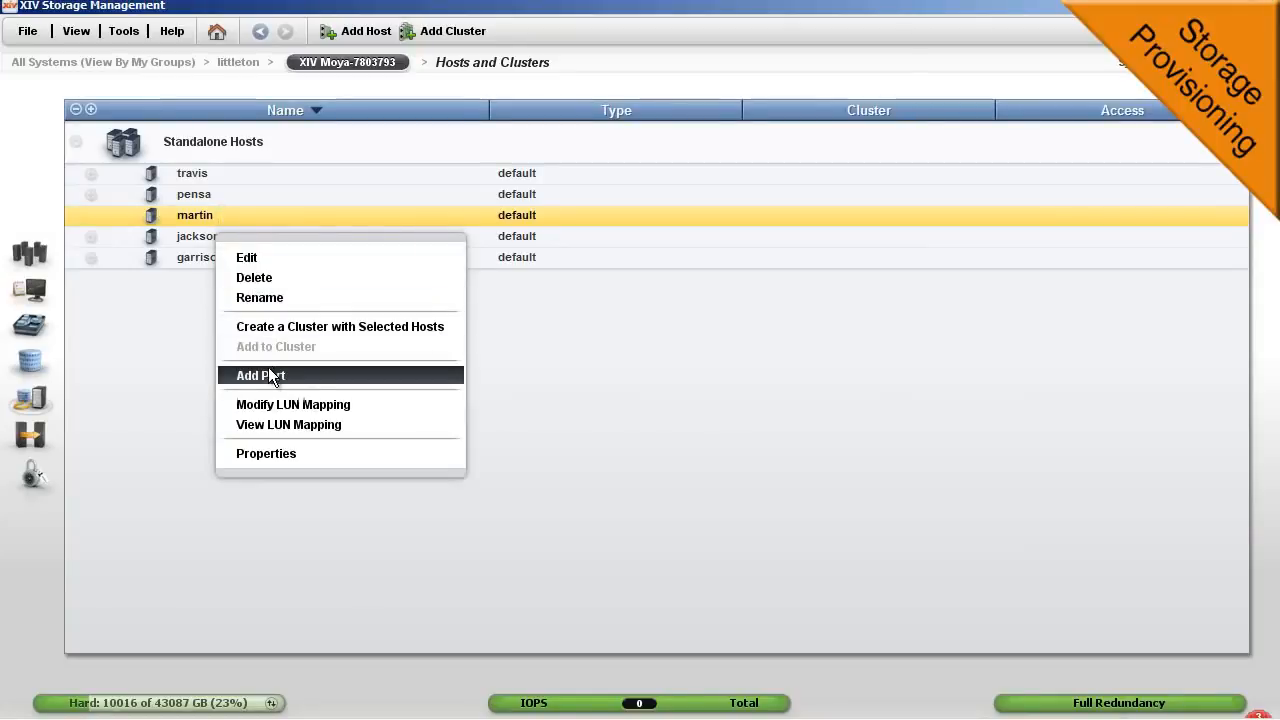
{"action": "left_click", "coordinate": [260, 375]}
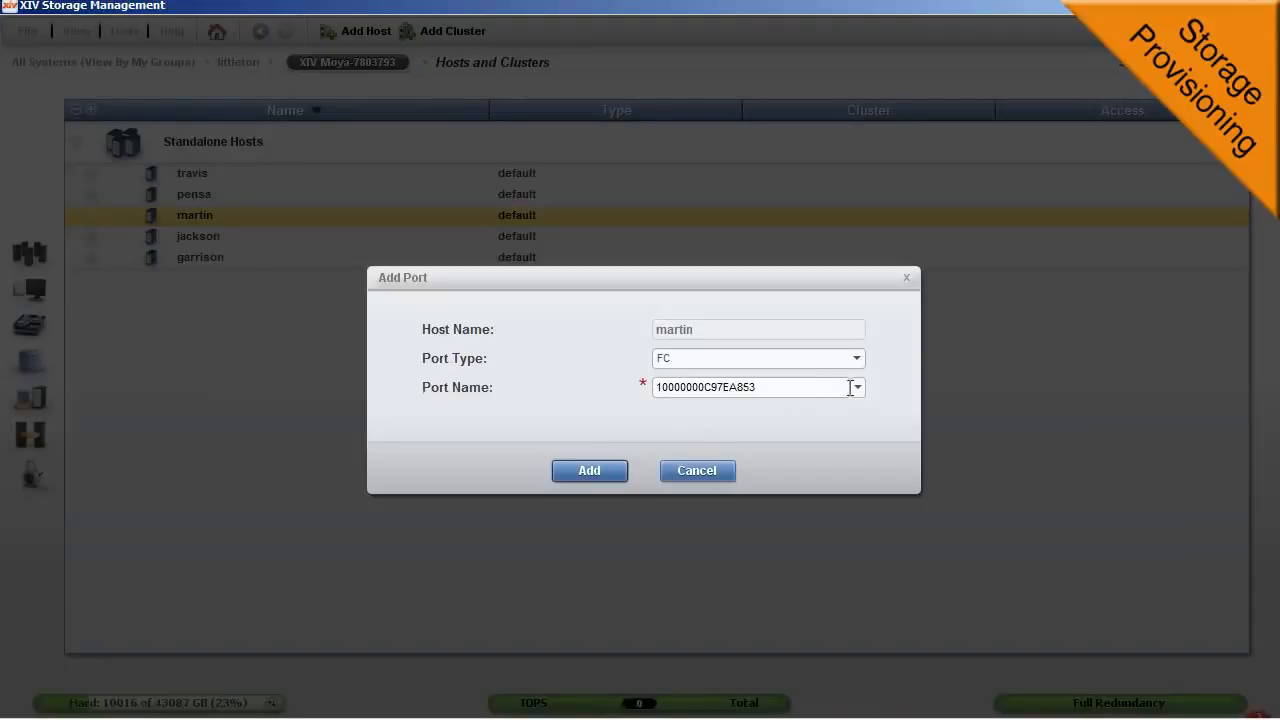
{"action": "left_click", "coordinate": [856, 387]}
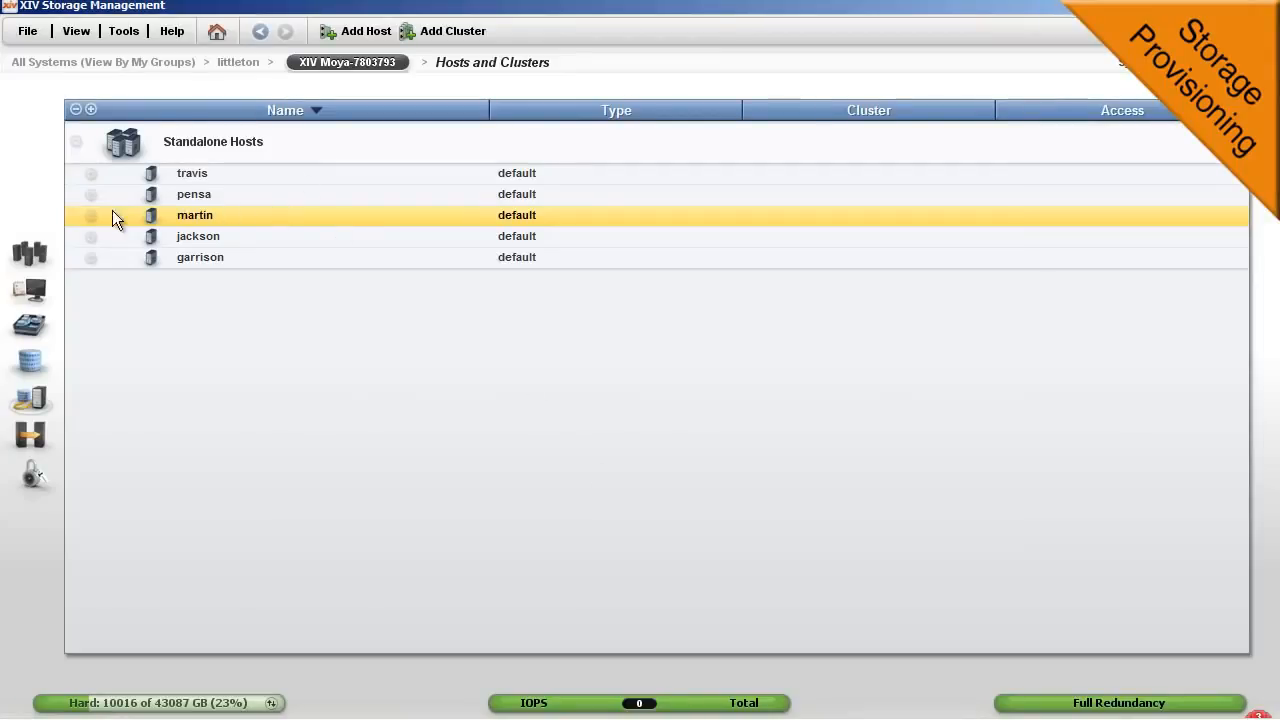
{"action": "right_click", "coordinate": [194, 215]}
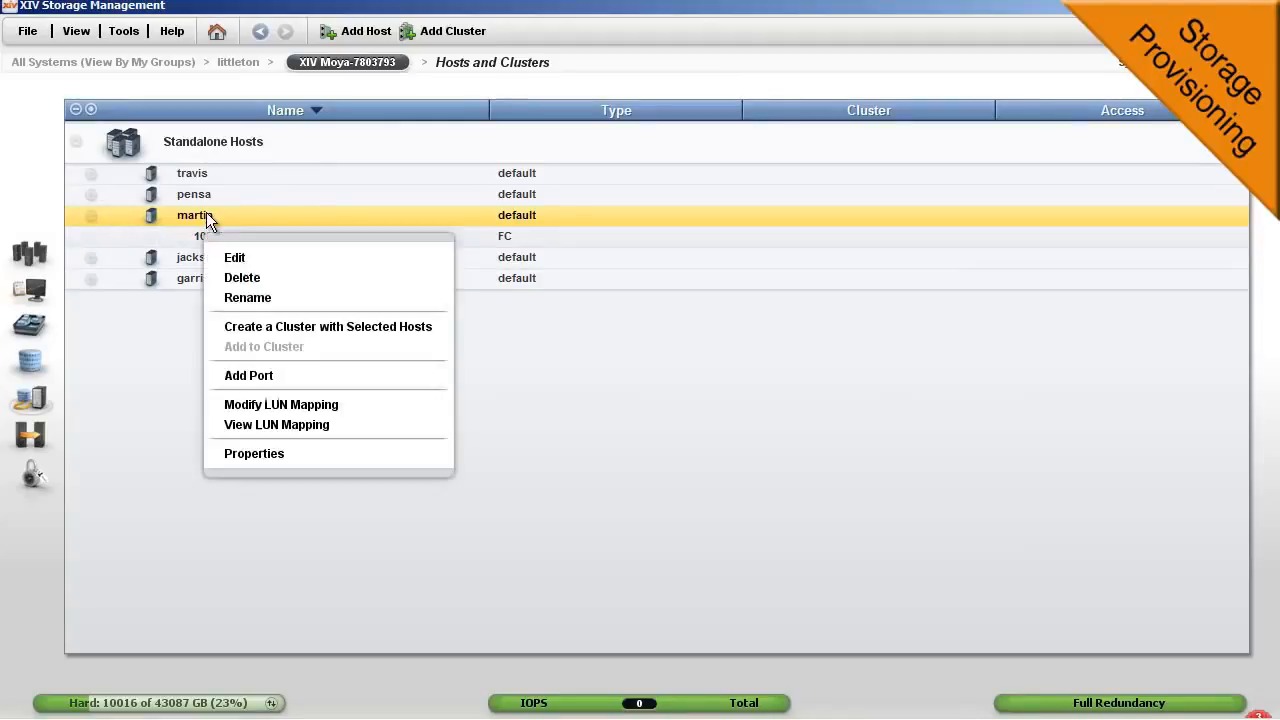
{"action": "mouse_move", "coordinate": [270, 375]}
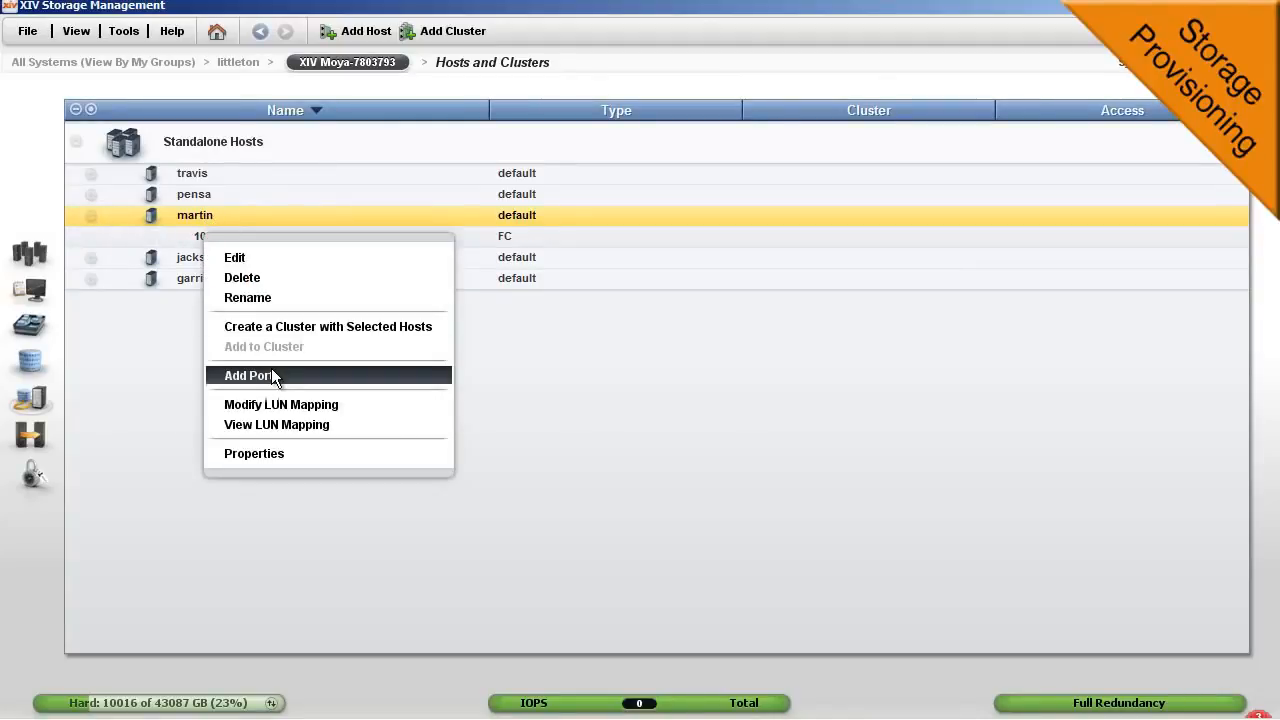
{"action": "left_click", "coordinate": [248, 375]}
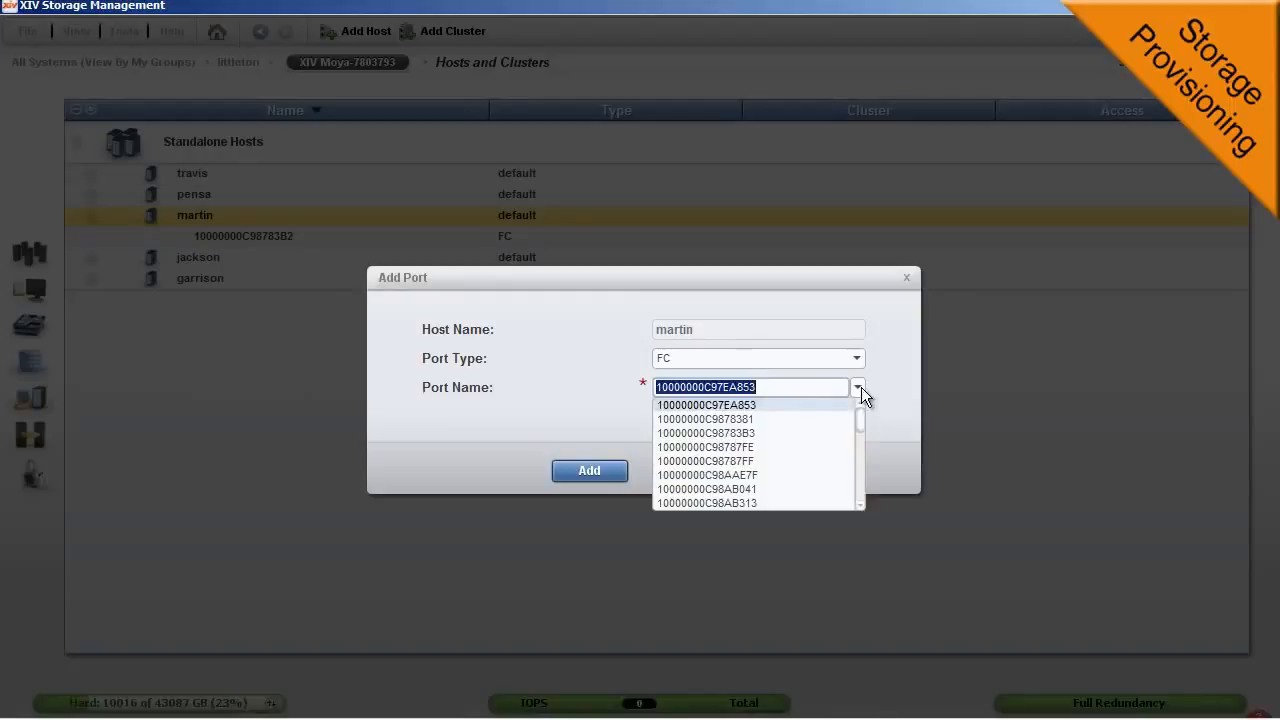
{"action": "left_click", "coordinate": [705, 461]}
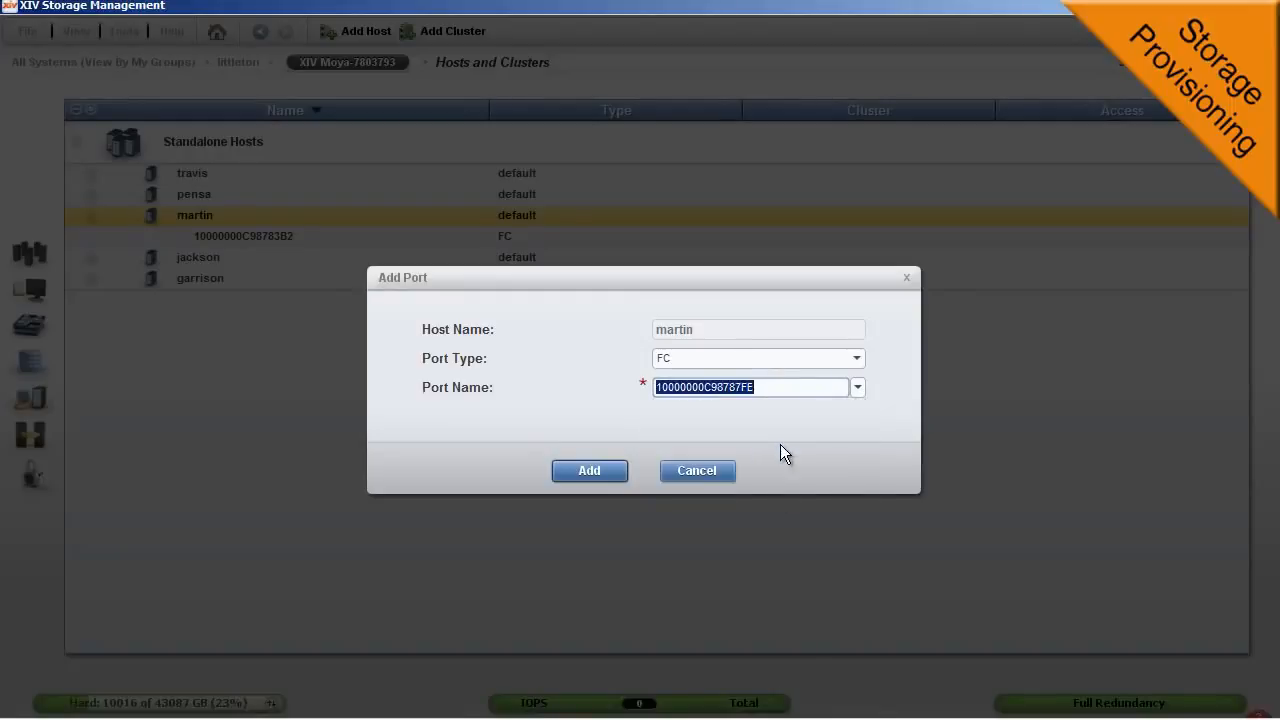
{"action": "left_click", "coordinate": [589, 470]}
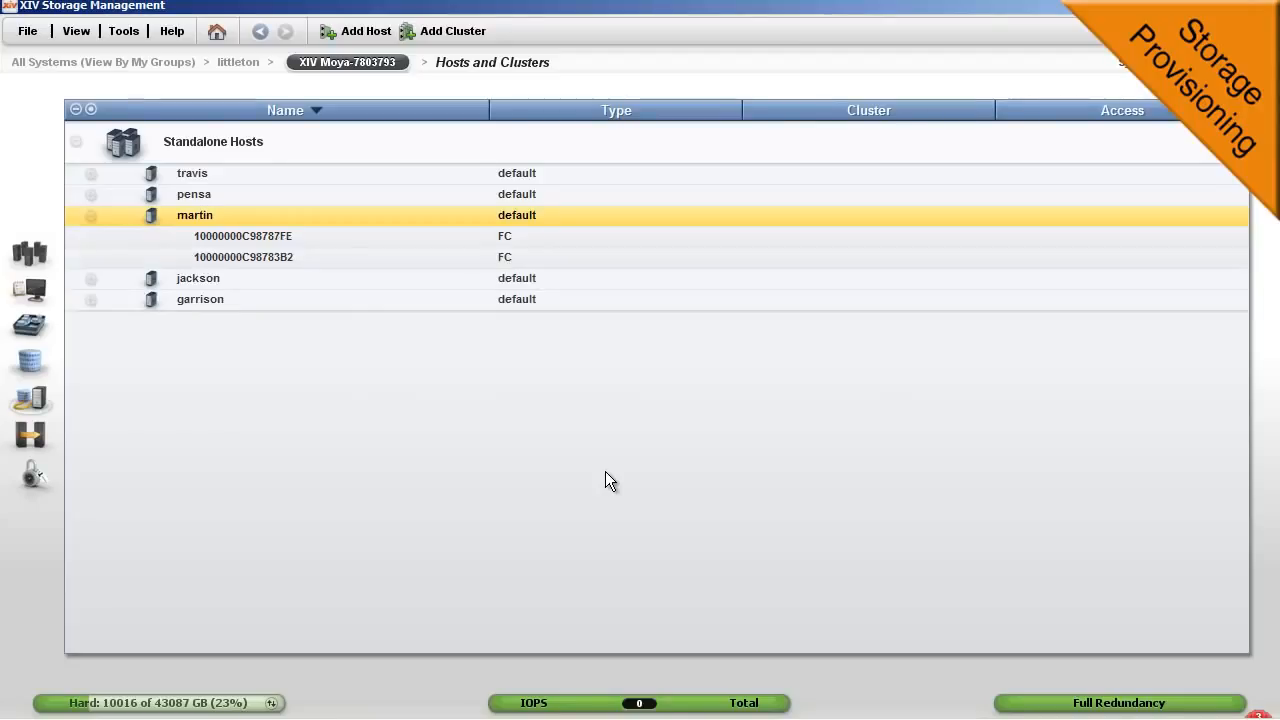
{"action": "mouse_move", "coordinate": [70, 400]}
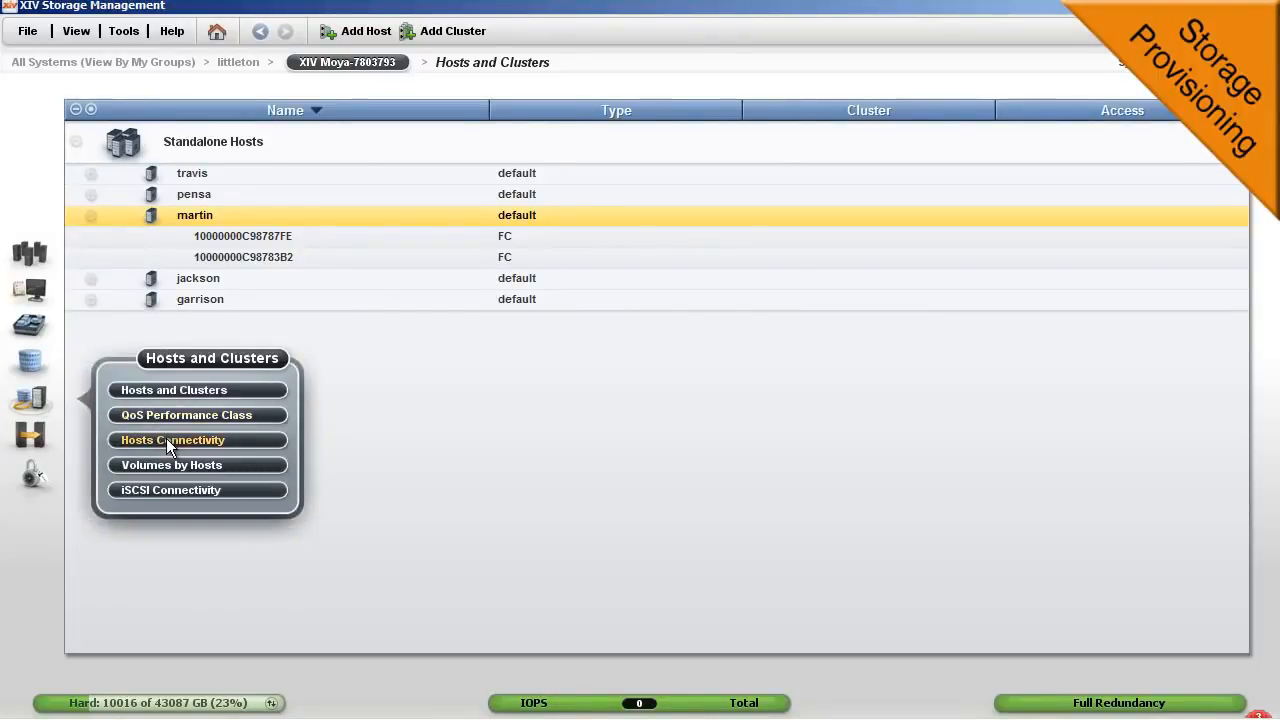
Step: Check Hosts Connectivity for martin's ports on modules 1:4, 1:5, 1:7 and 1:8
{"action": "left_click", "coordinate": [172, 440]}
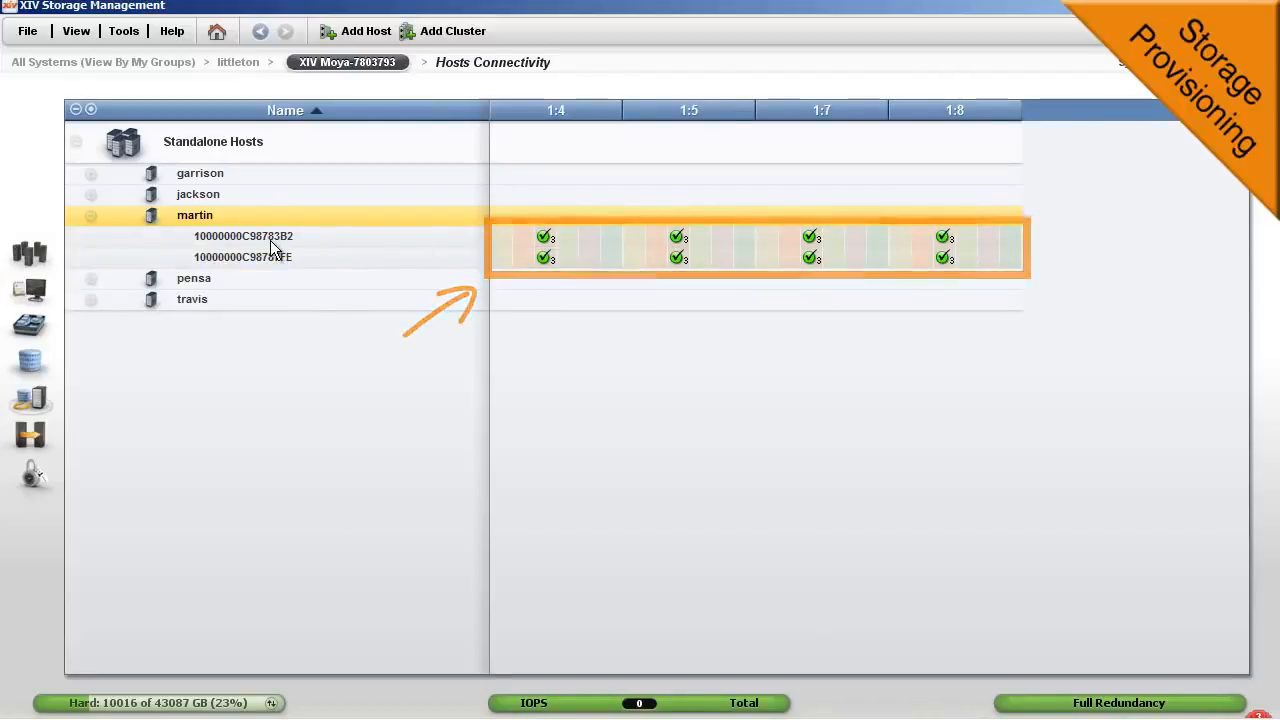
{"action": "left_click", "coordinate": [30, 326]}
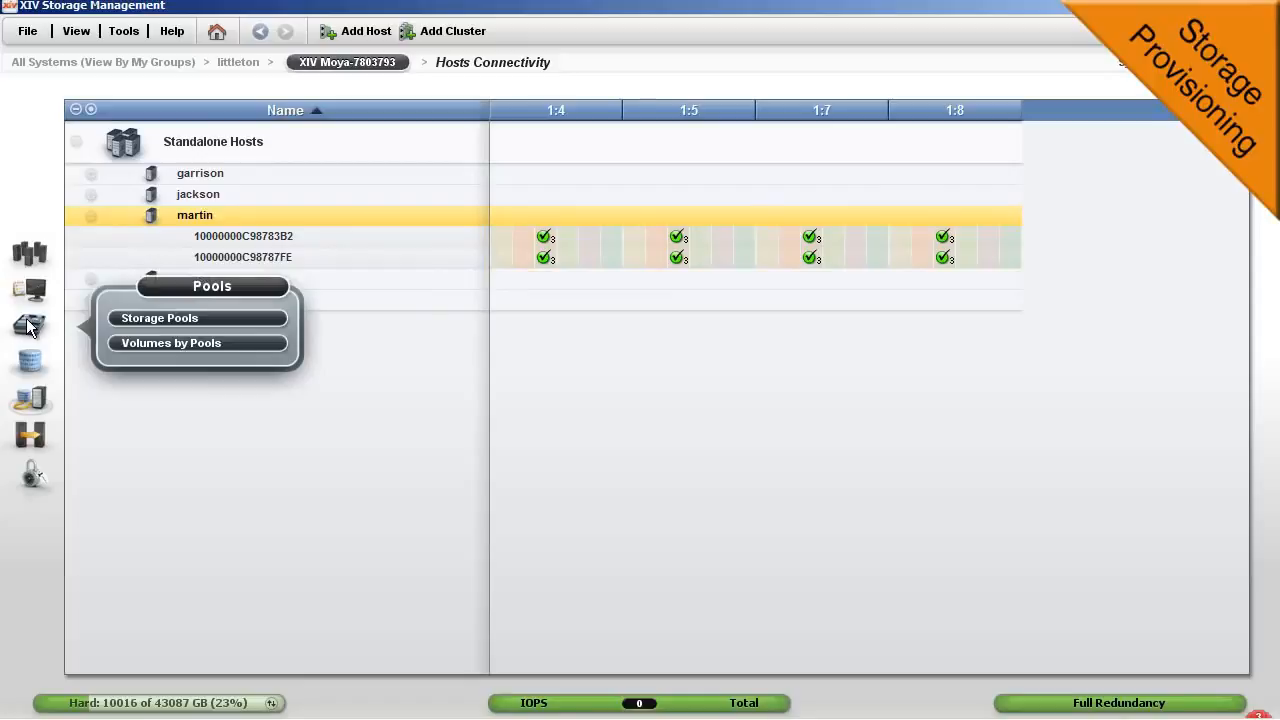
Step: Resize the VMWare storage pool from 10 TB down to 7524 GB
{"action": "left_click", "coordinate": [160, 317]}
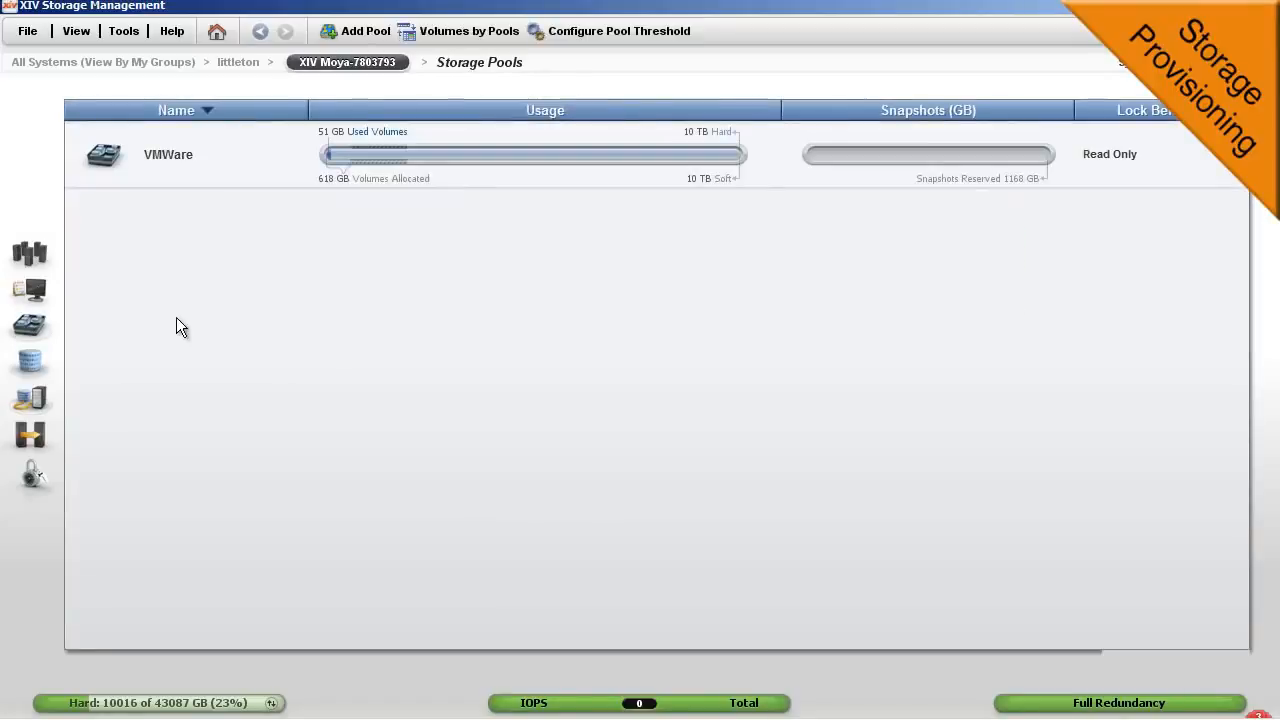
{"action": "right_click", "coordinate": [168, 154]}
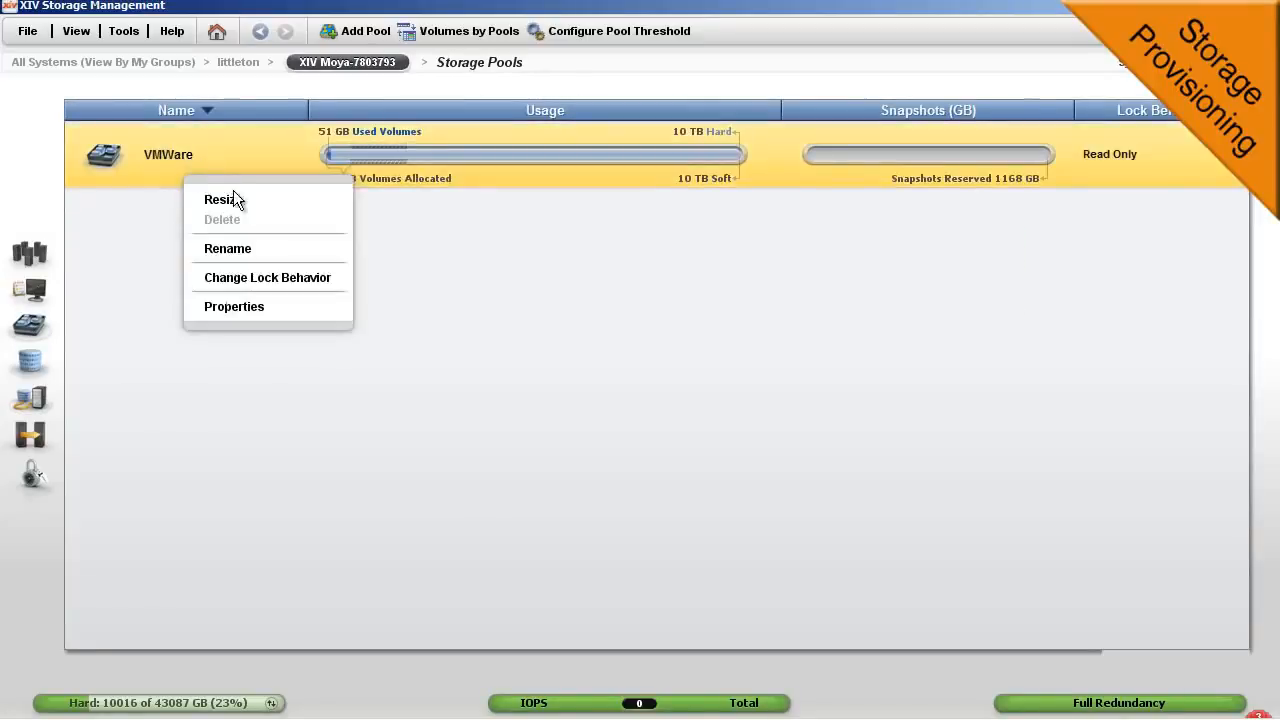
{"action": "left_click", "coordinate": [222, 199]}
{"action": "type", "text": "7524"}
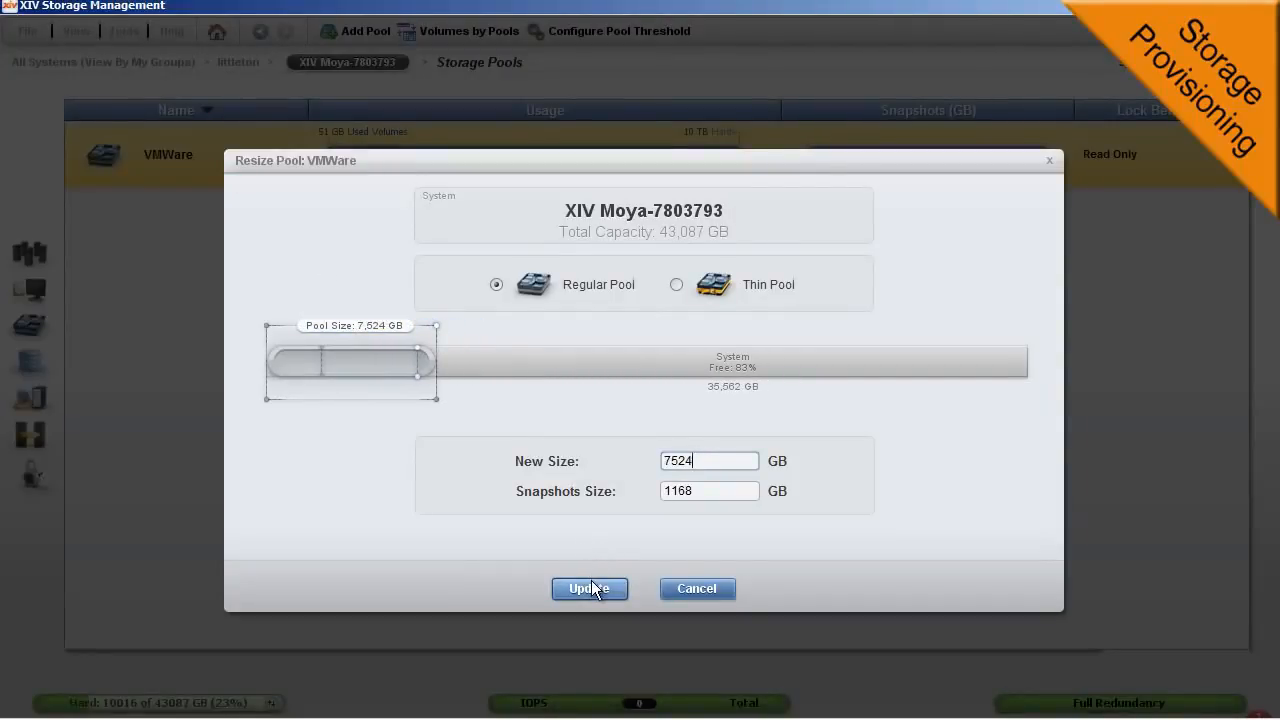
{"action": "left_click", "coordinate": [589, 588]}
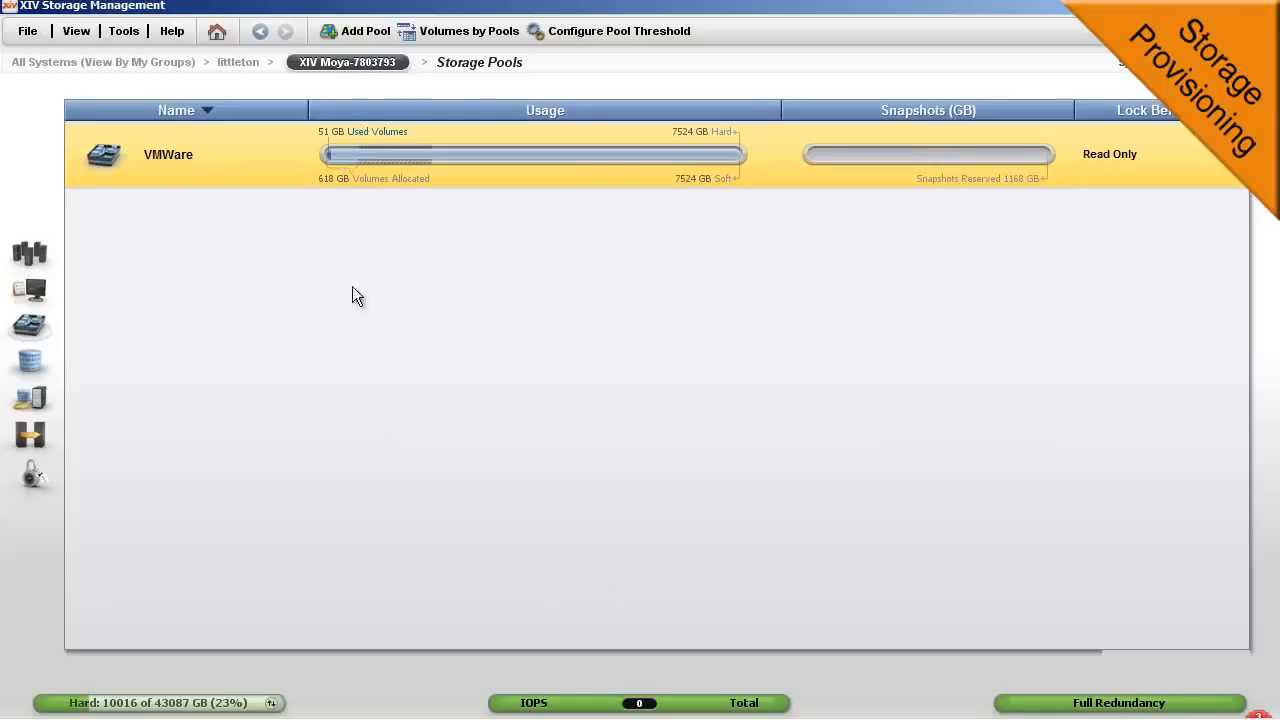
Step: Create regular pool Databases, 15015 GB in size with about 5000 GB for snapshots
{"action": "right_click", "coordinate": [358, 295]}
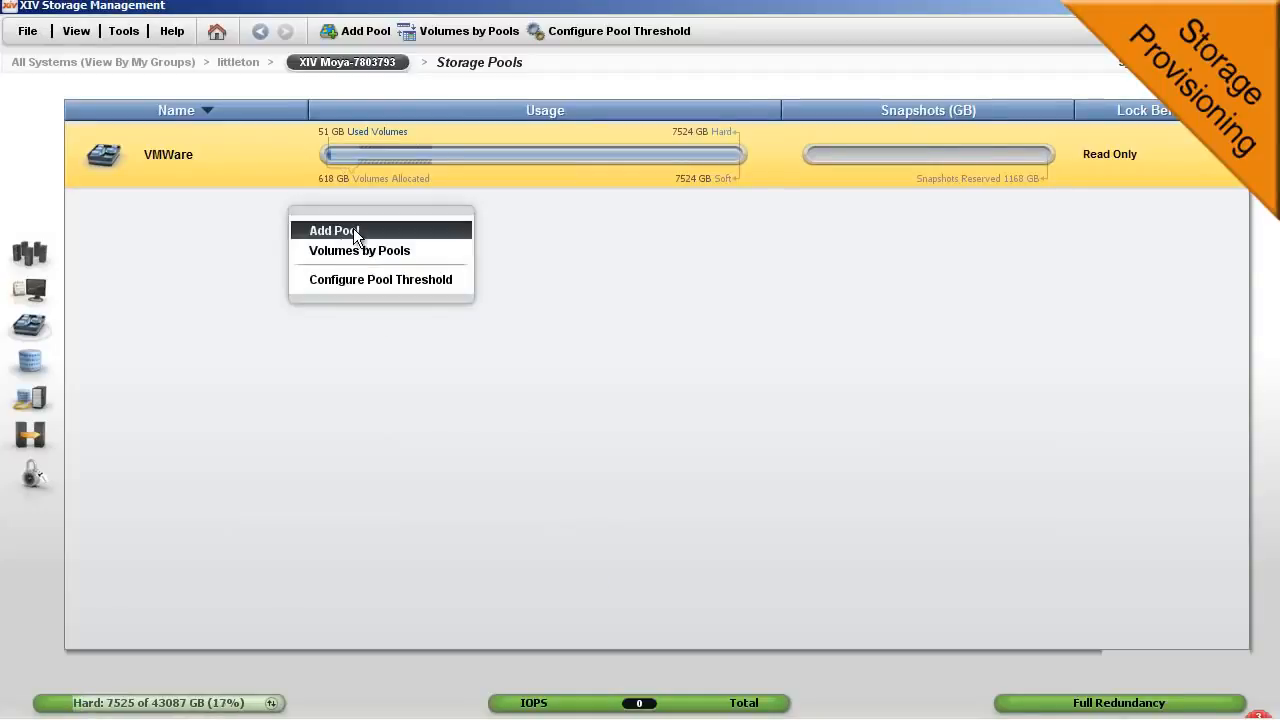
{"action": "left_click", "coordinate": [334, 230]}
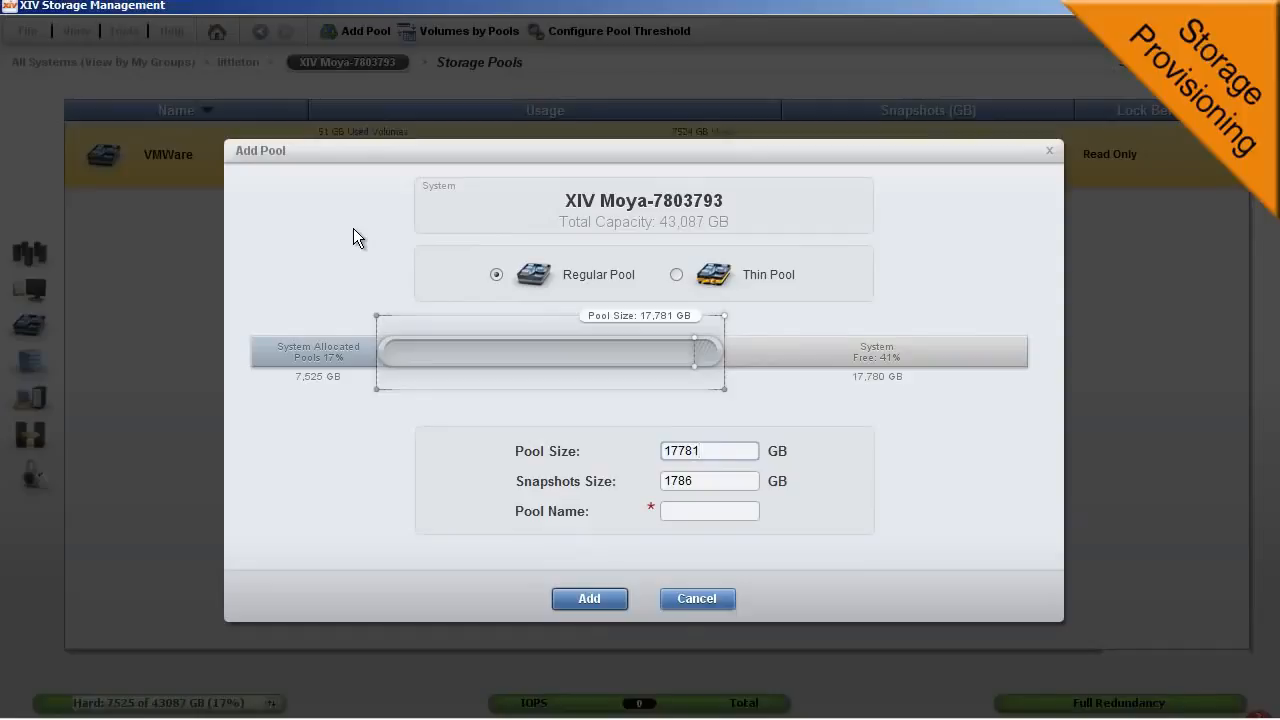
{"action": "type", "text": "1511"}
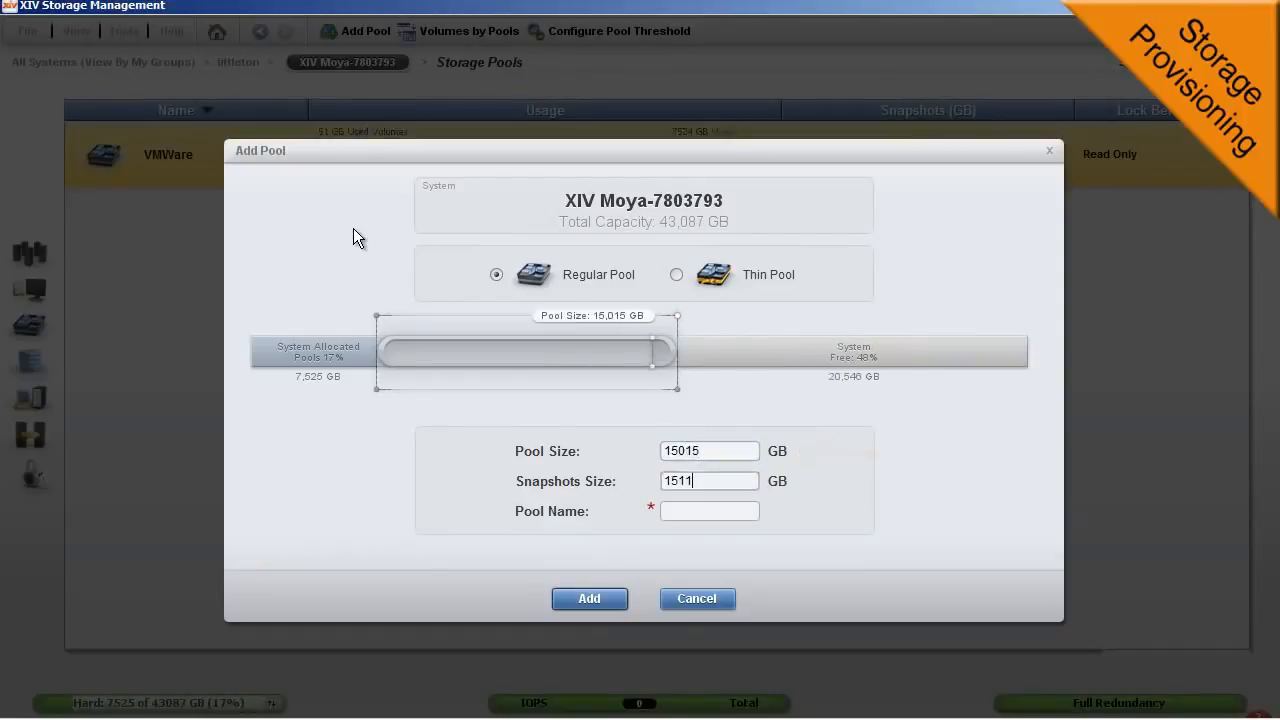
{"action": "type", "text": "5000"}
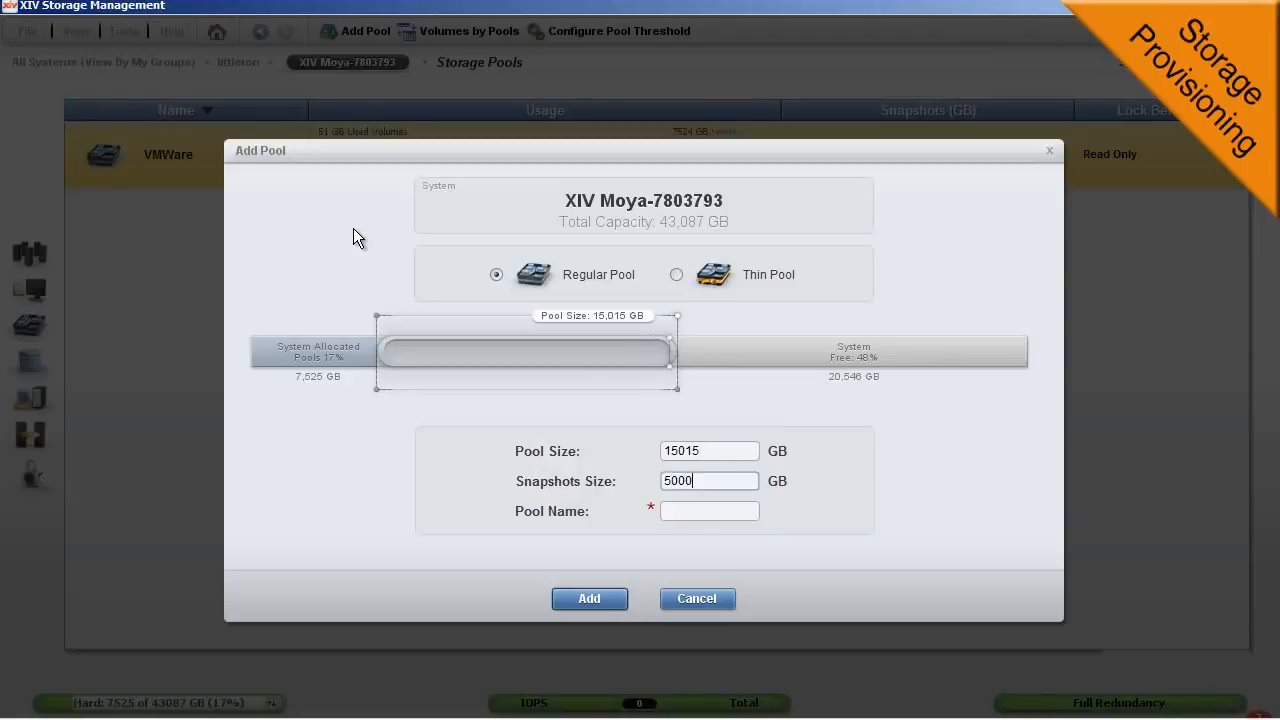
{"action": "type", "text": "Databa"}
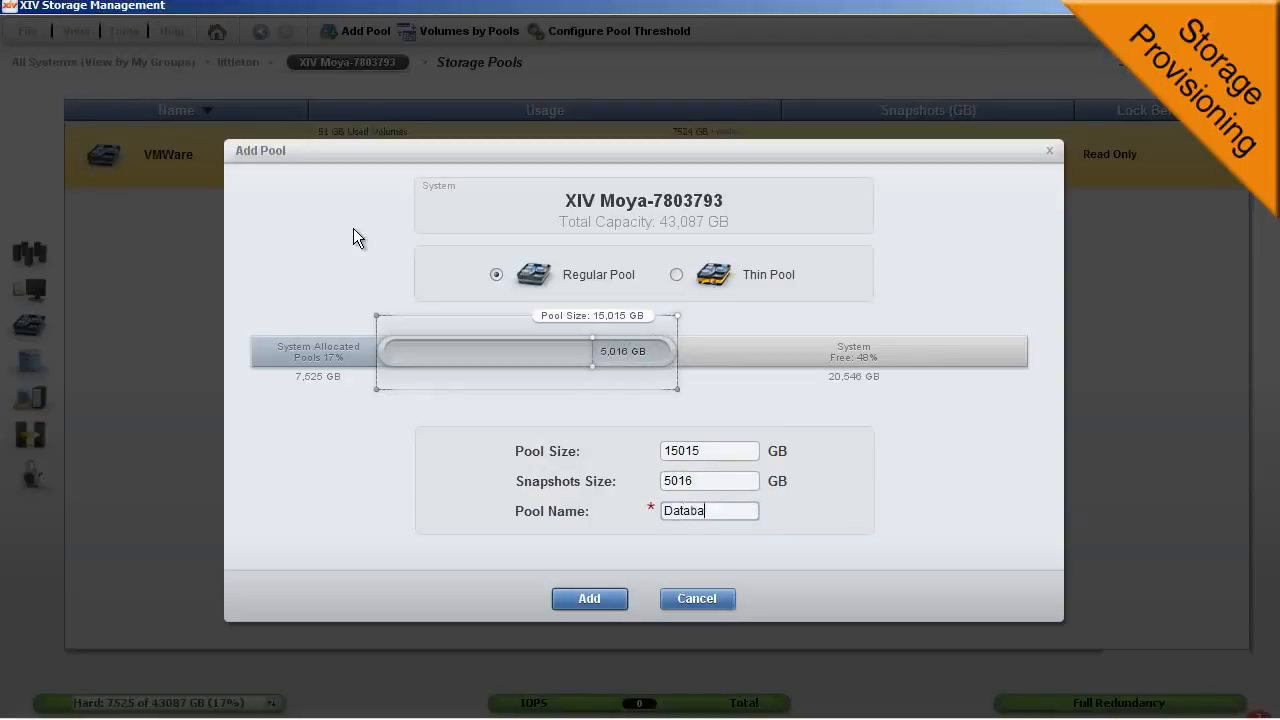
{"action": "left_click", "coordinate": [588, 598]}
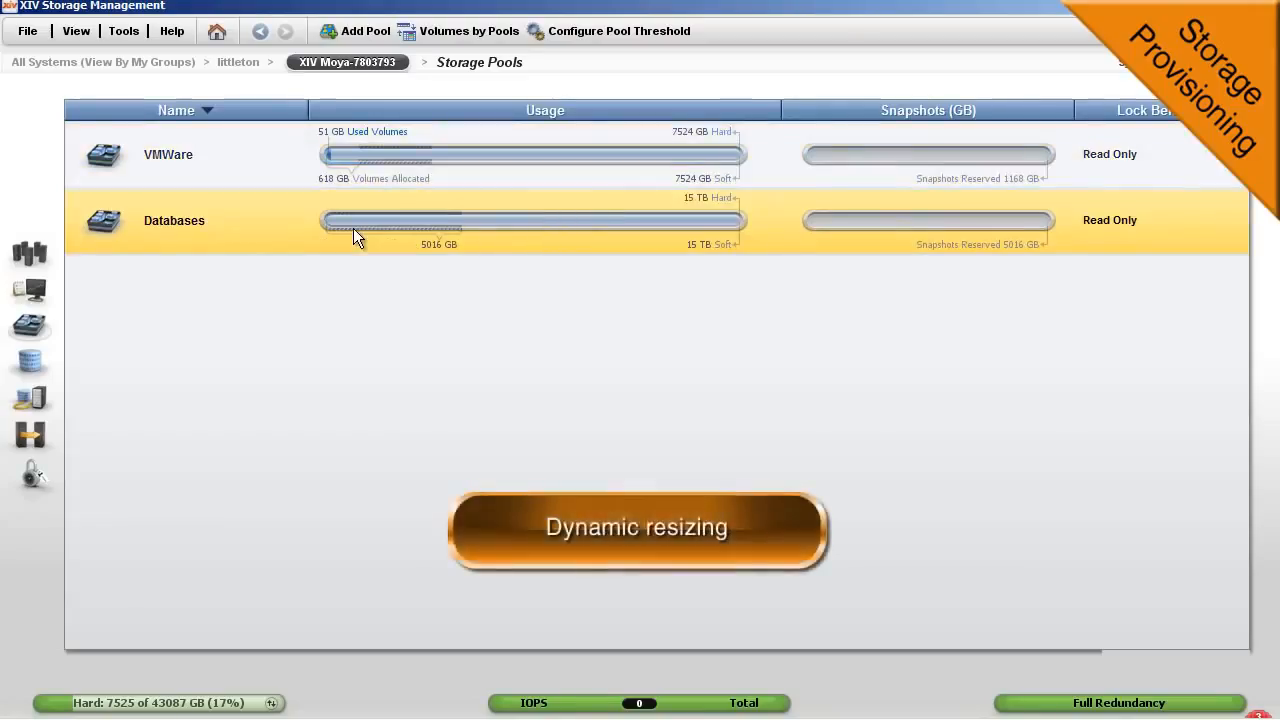
Step: Convert the Databases pool to a thin pool with a 7500 GB hard size
{"action": "right_click", "coordinate": [210, 220]}
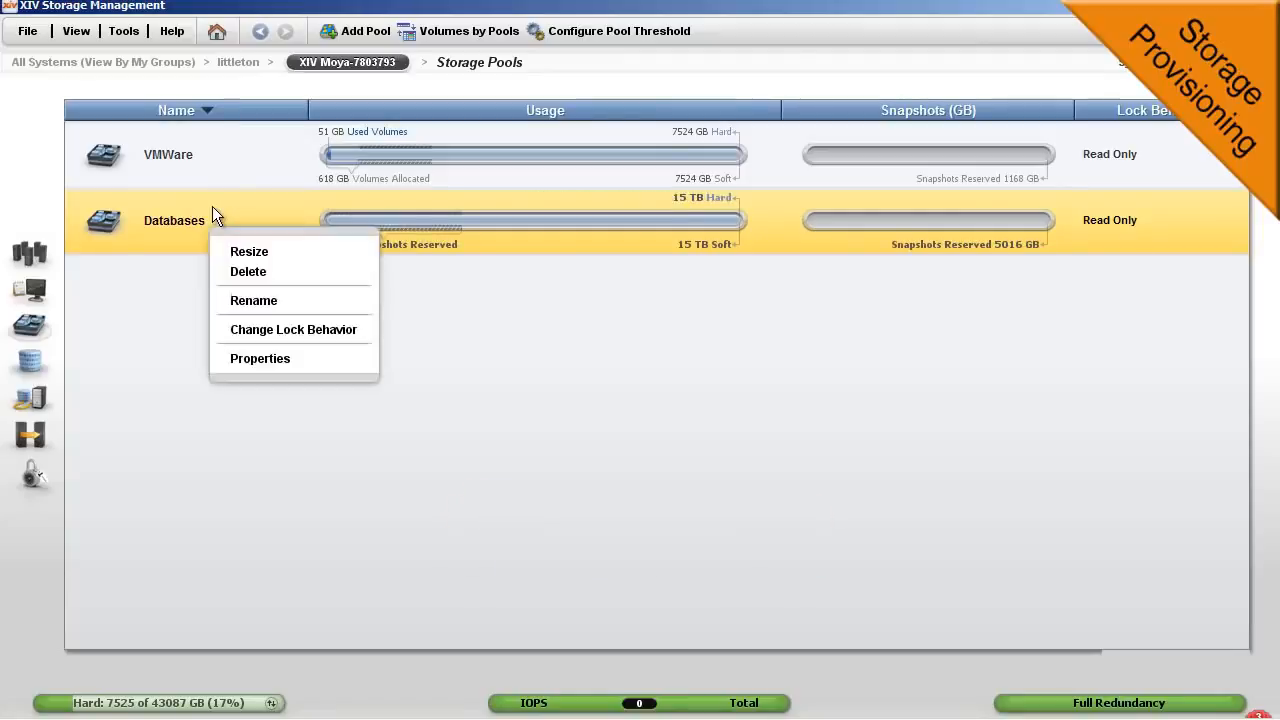
{"action": "left_click", "coordinate": [249, 251]}
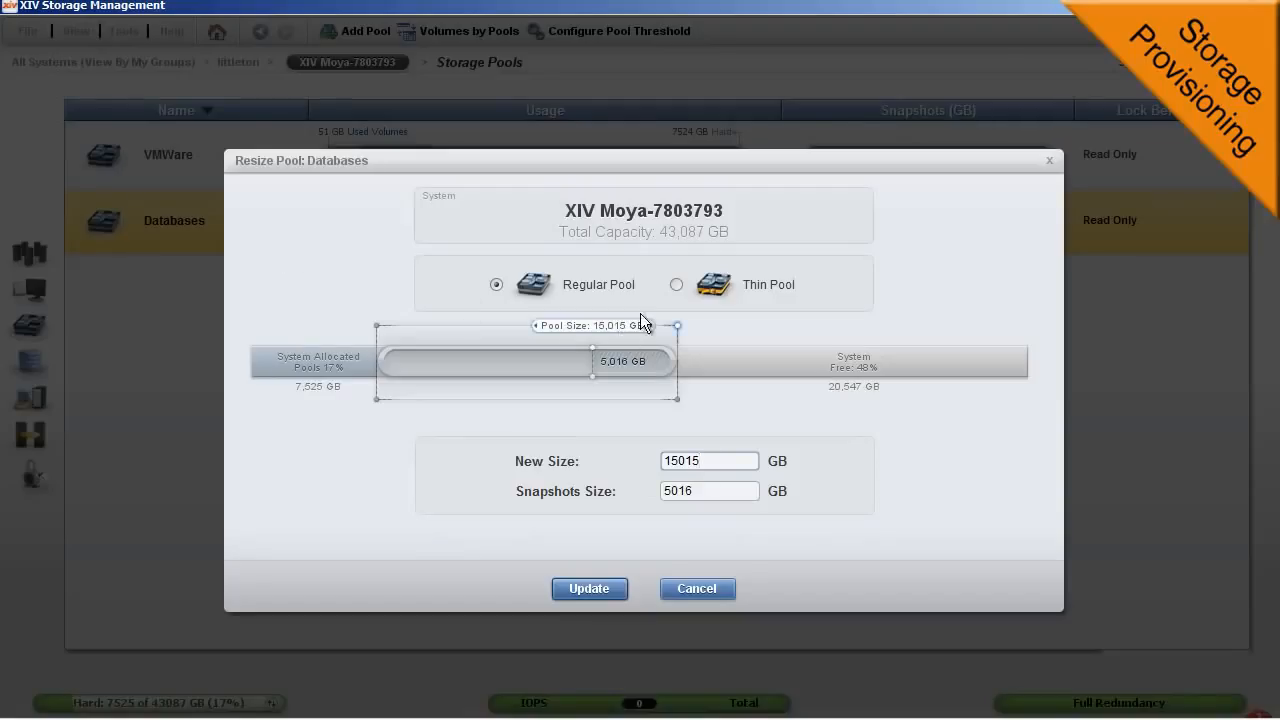
{"action": "left_click", "coordinate": [676, 284]}
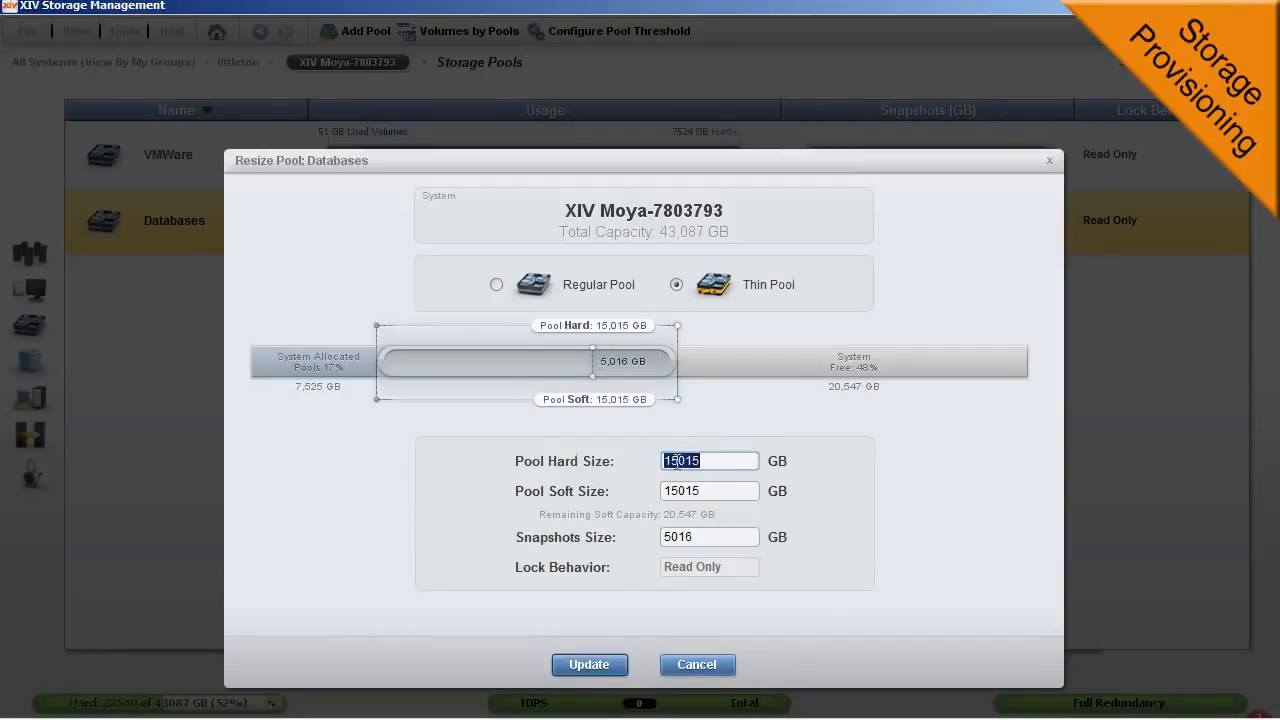
{"action": "type", "text": "7500"}
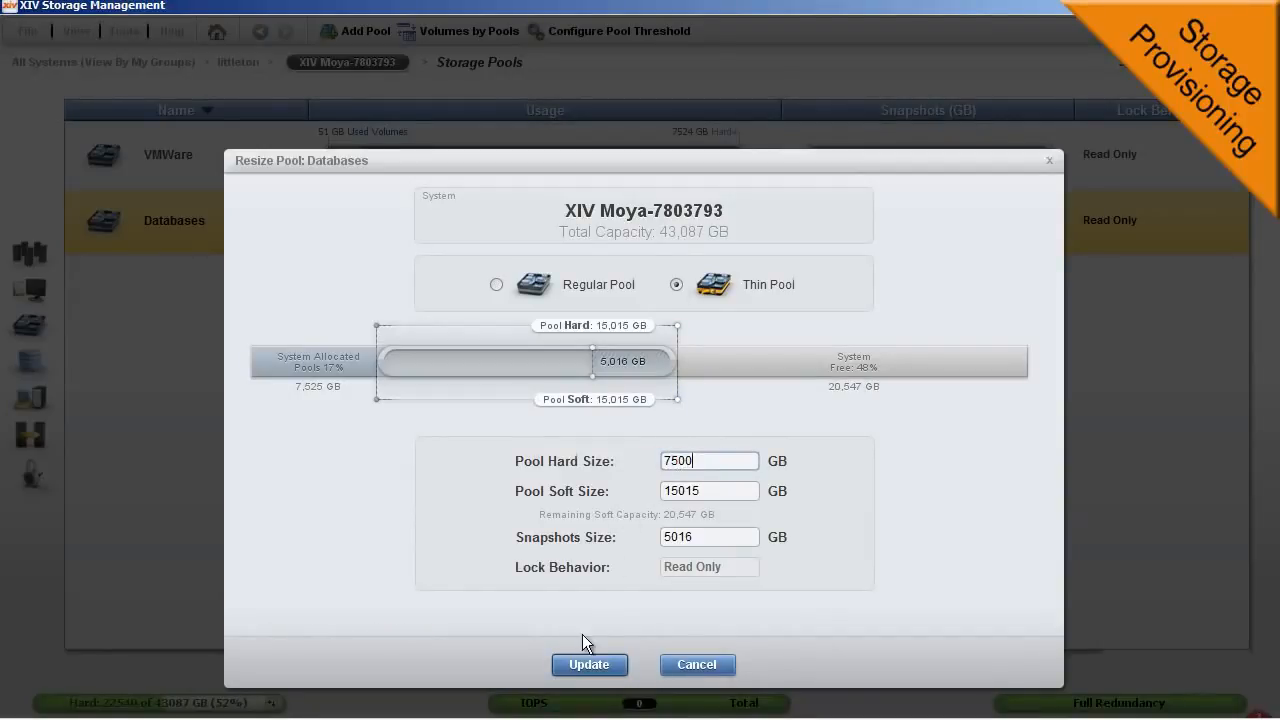
{"action": "left_click", "coordinate": [589, 664]}
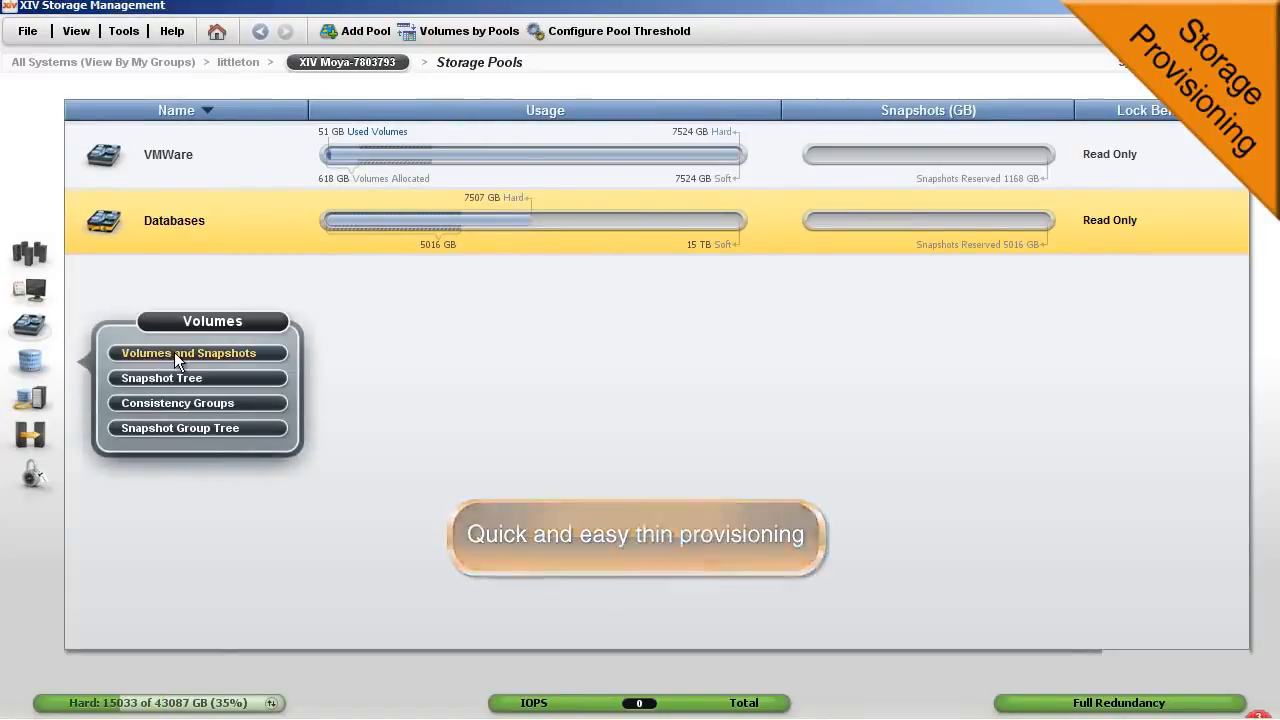
Step: Create five 1030 GB volumes named warehouse in the Databases pool
{"action": "left_click", "coordinate": [188, 353]}
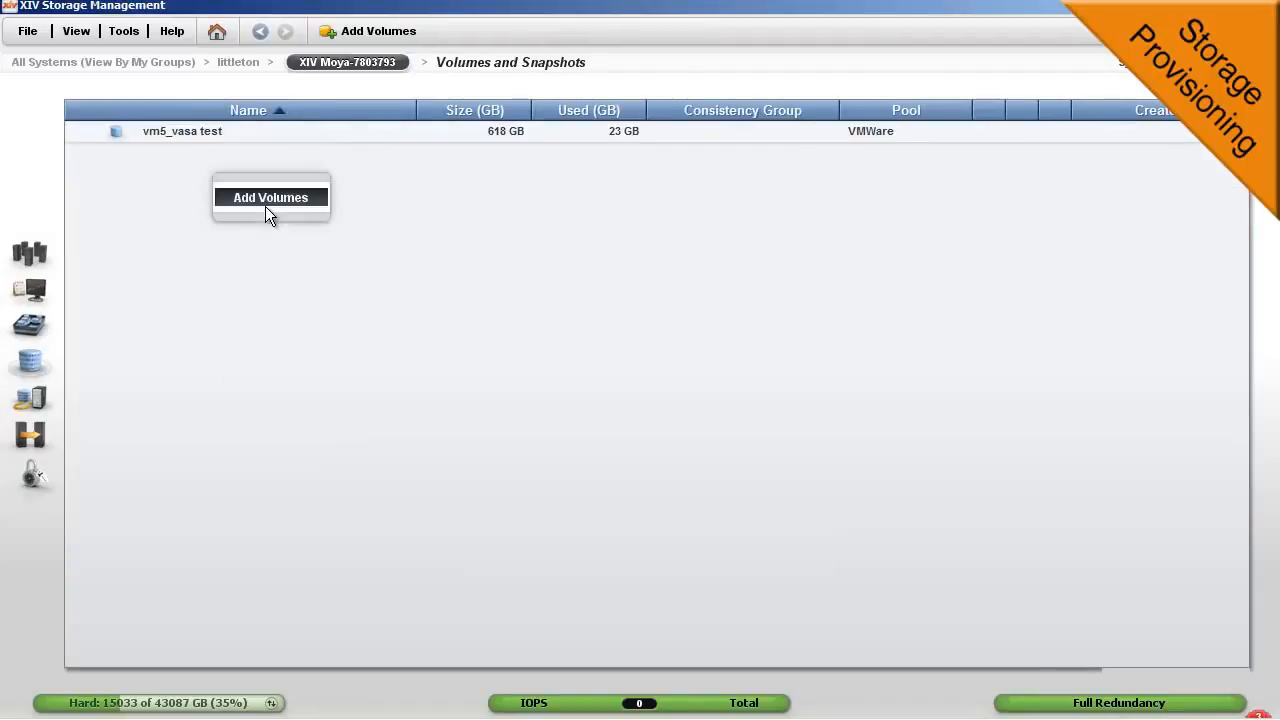
{"action": "left_click", "coordinate": [270, 197]}
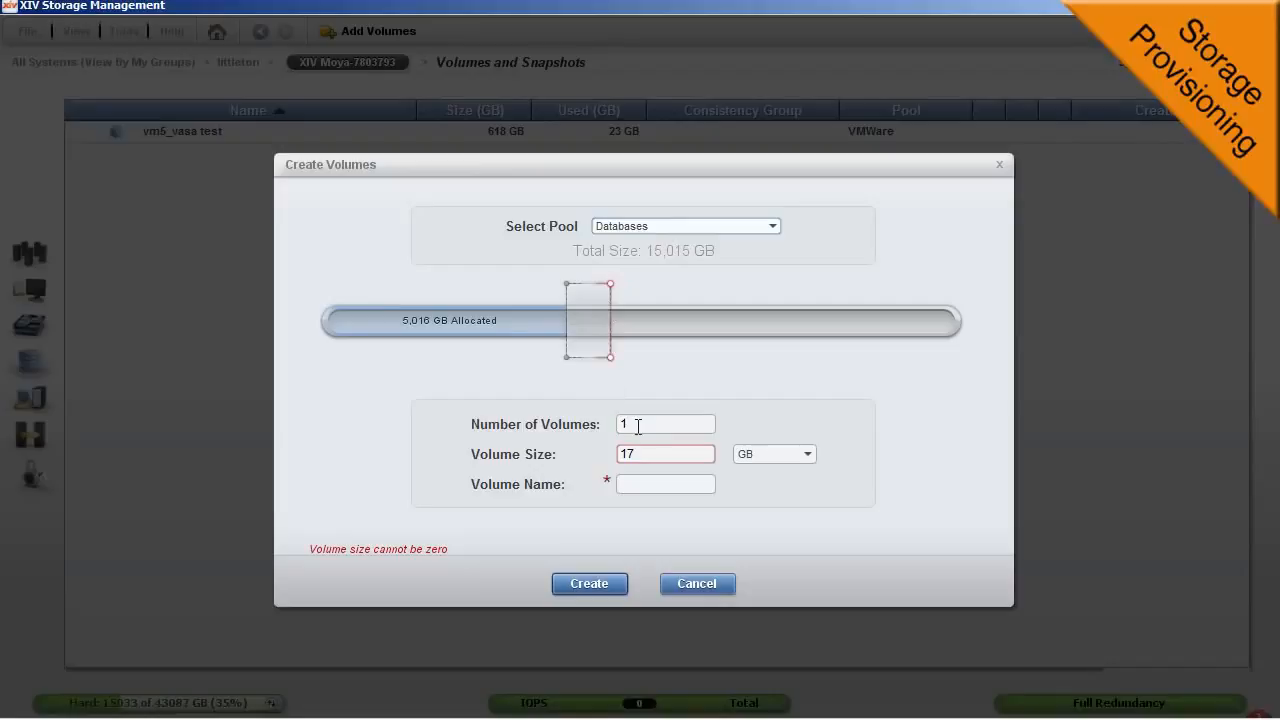
{"action": "type", "text": "5"}
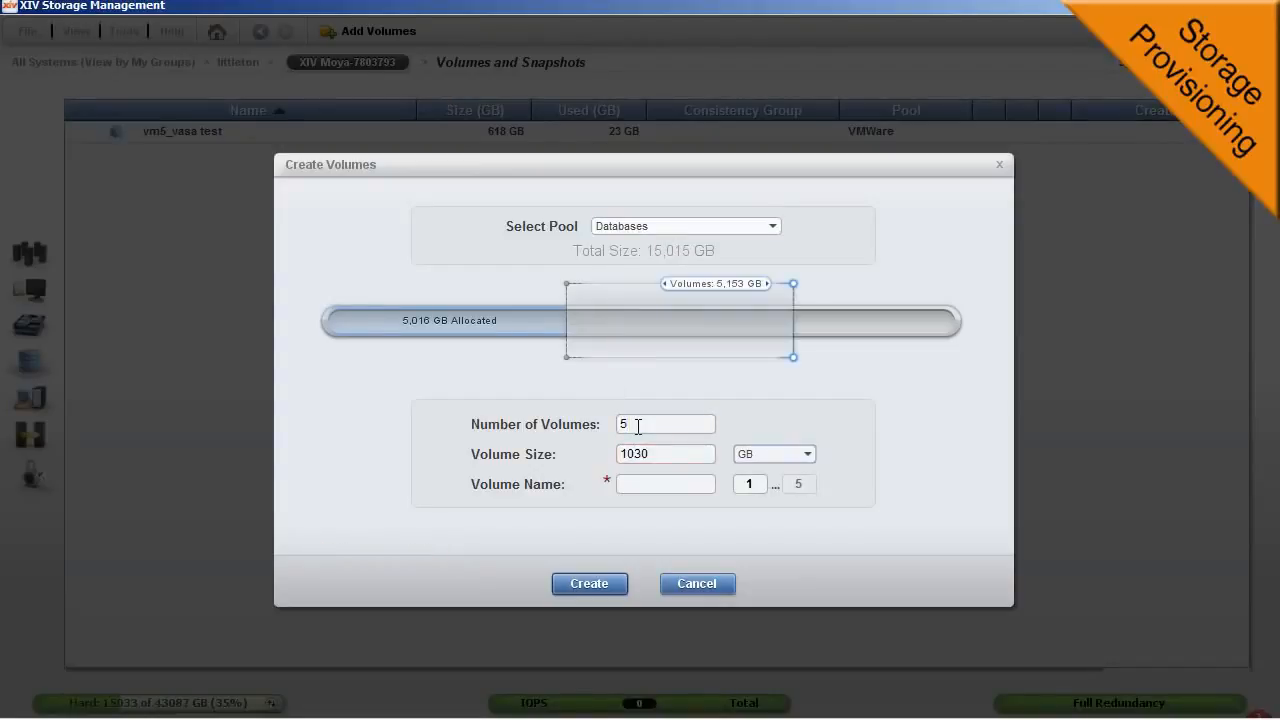
{"action": "left_click", "coordinate": [665, 484]}
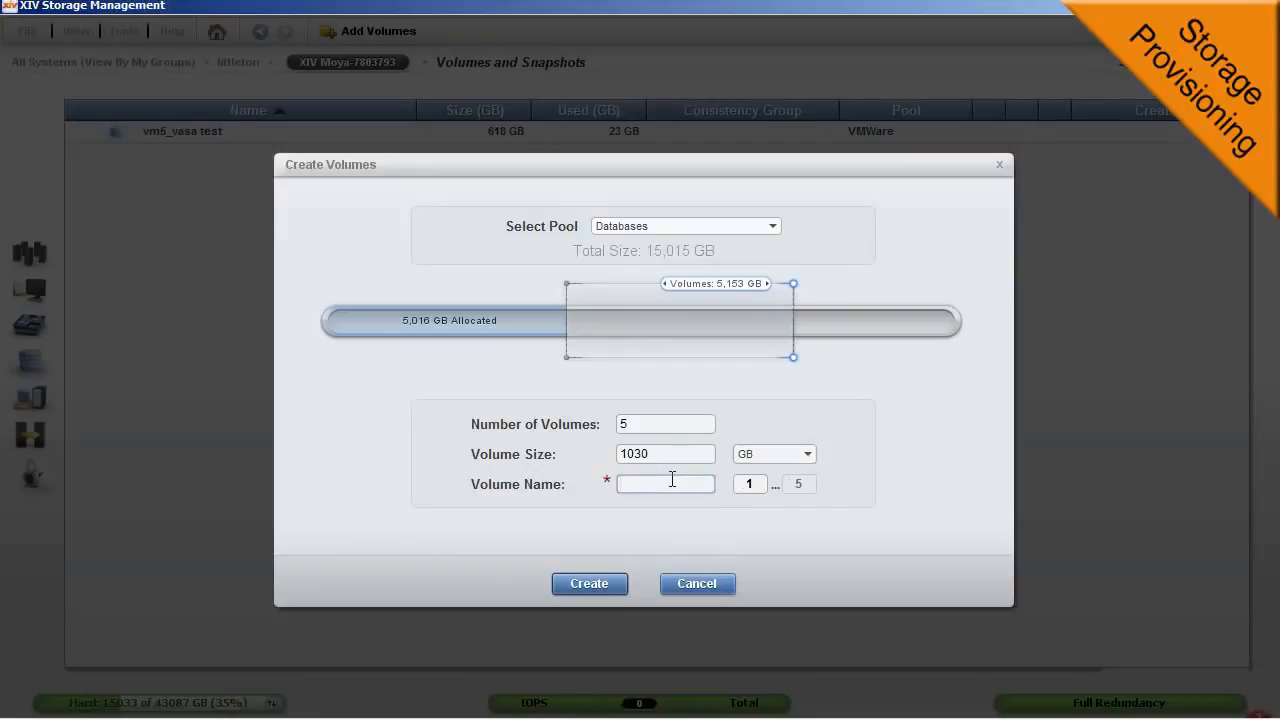
{"action": "type", "text": "warehouse"}
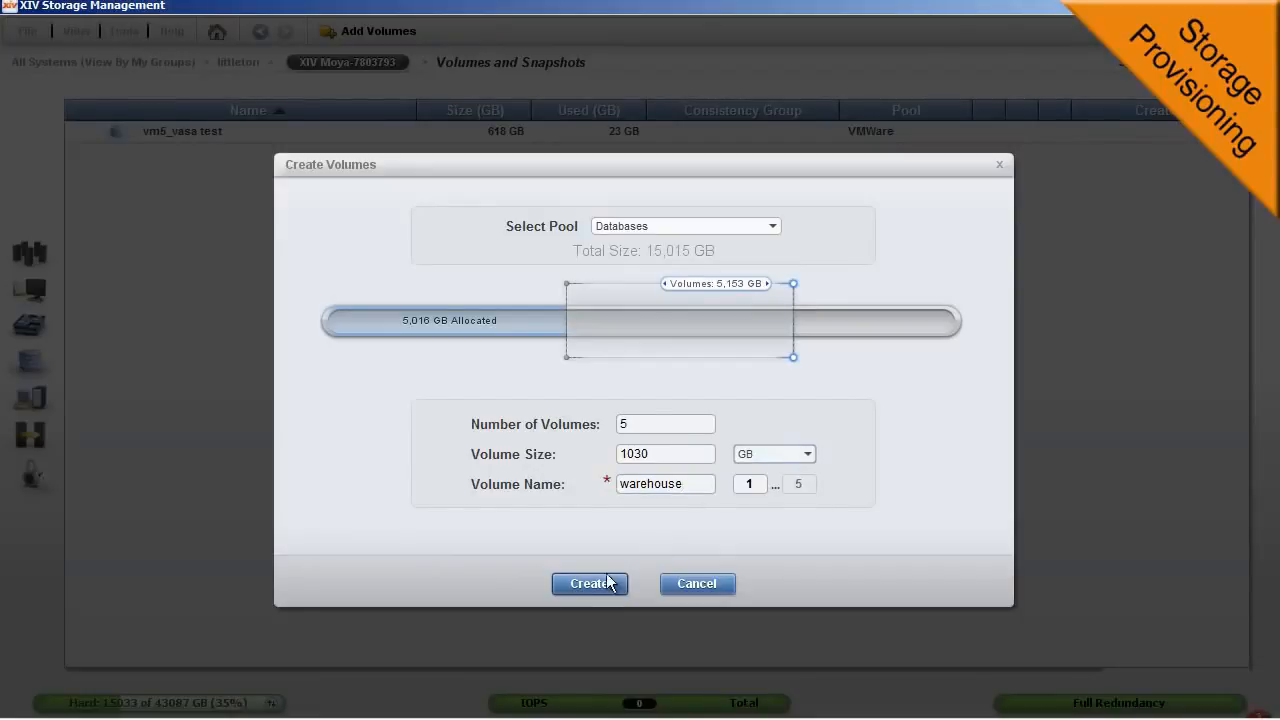
{"action": "left_click", "coordinate": [589, 584]}
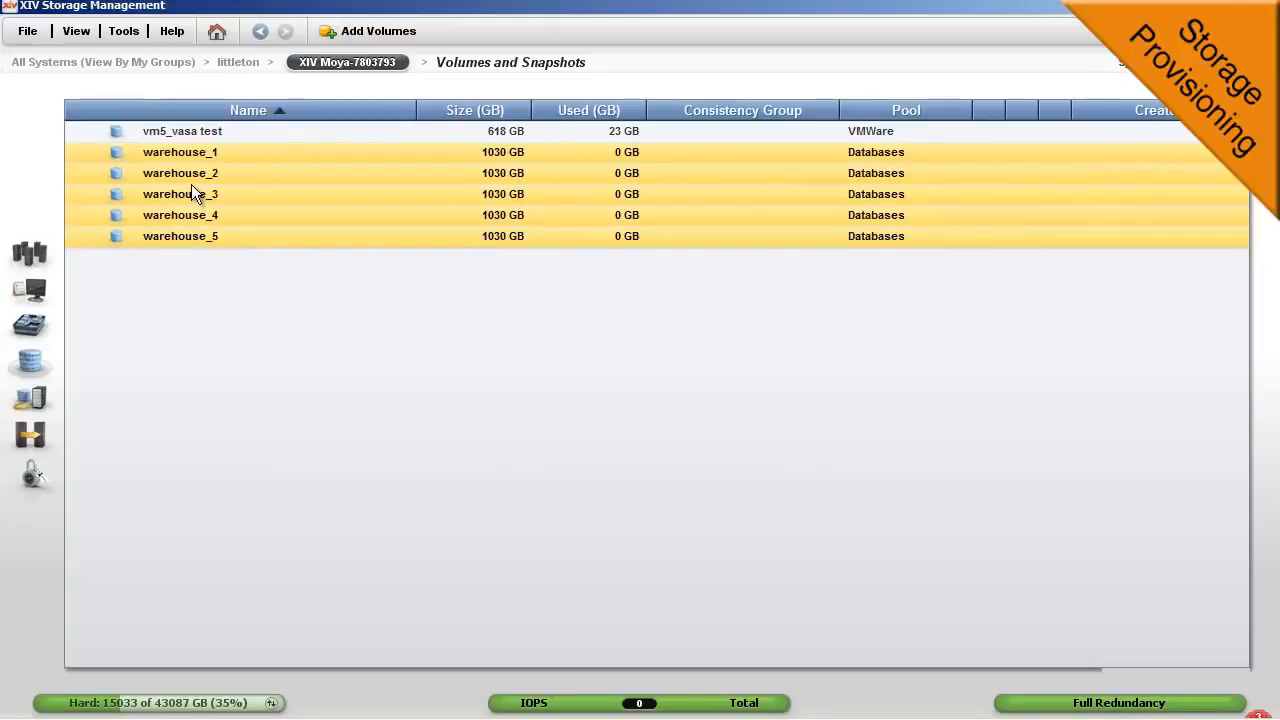
Step: Map volumes warehouse_1 to warehouse_5 to host martin as LUNs 1–5
{"action": "right_click", "coordinate": [180, 194]}
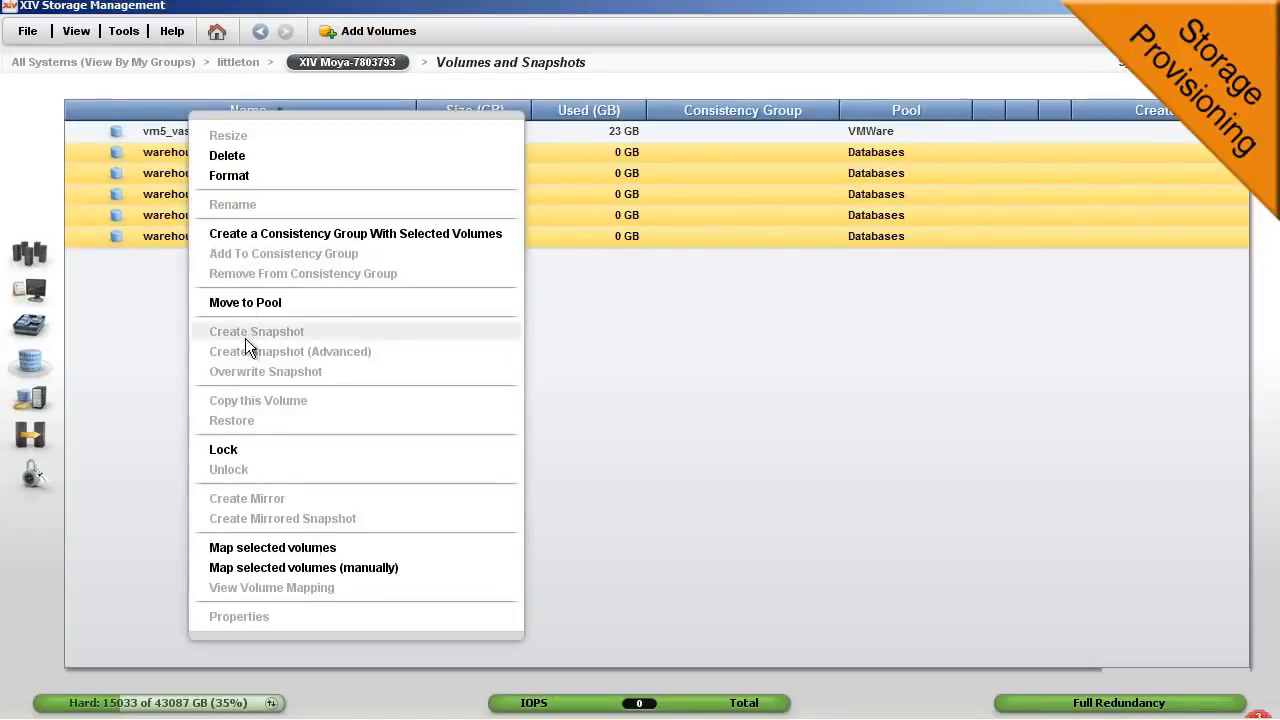
{"action": "left_click", "coordinate": [272, 547]}
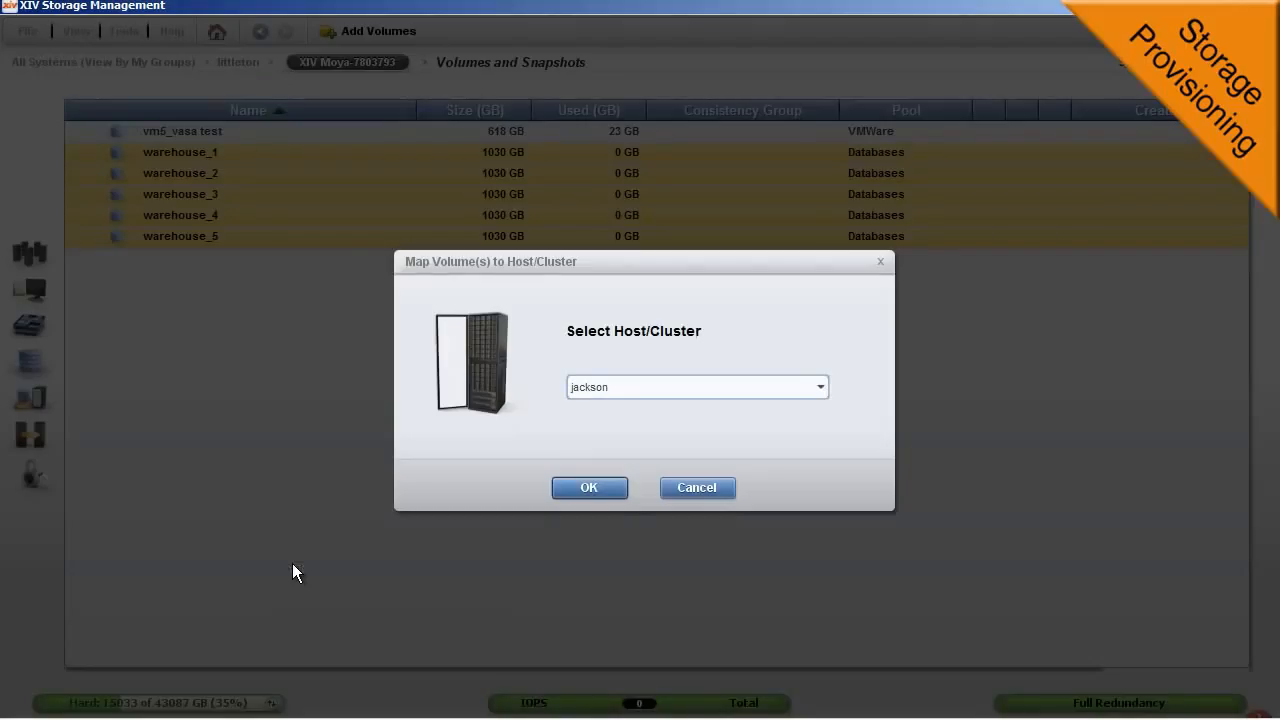
{"action": "left_click", "coordinate": [818, 387]}
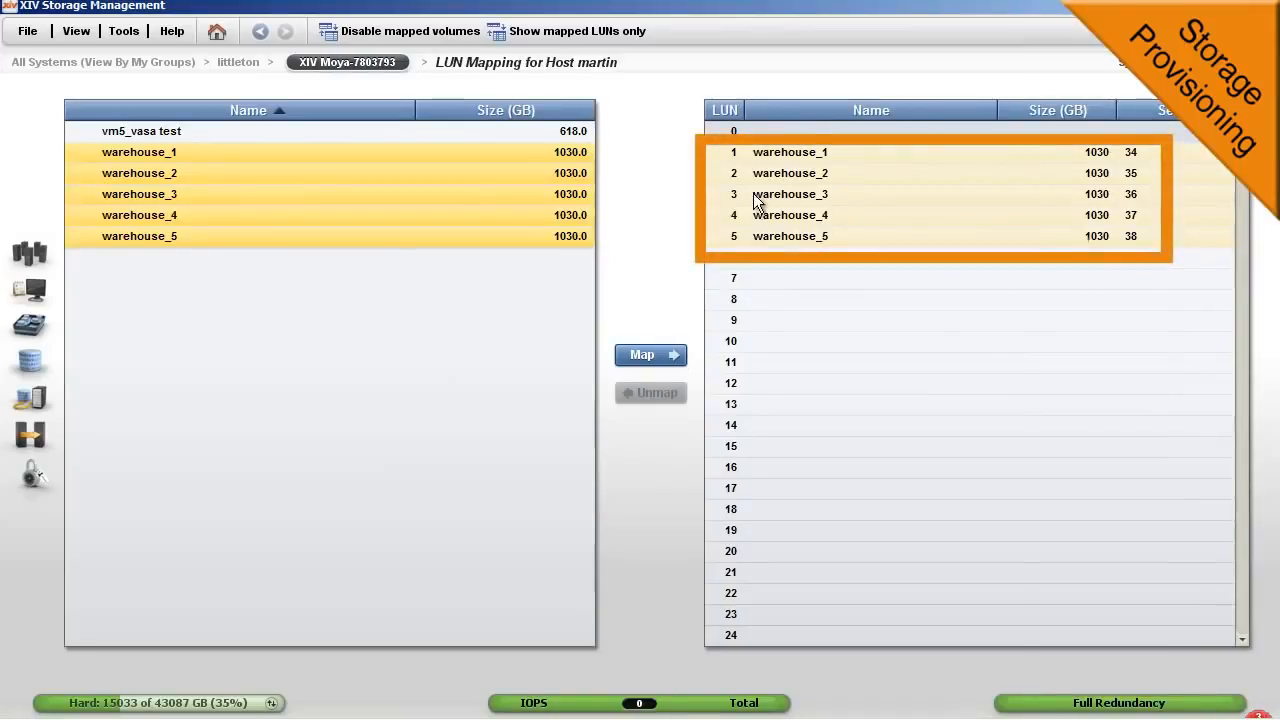
{"action": "left_click", "coordinate": [649, 355]}
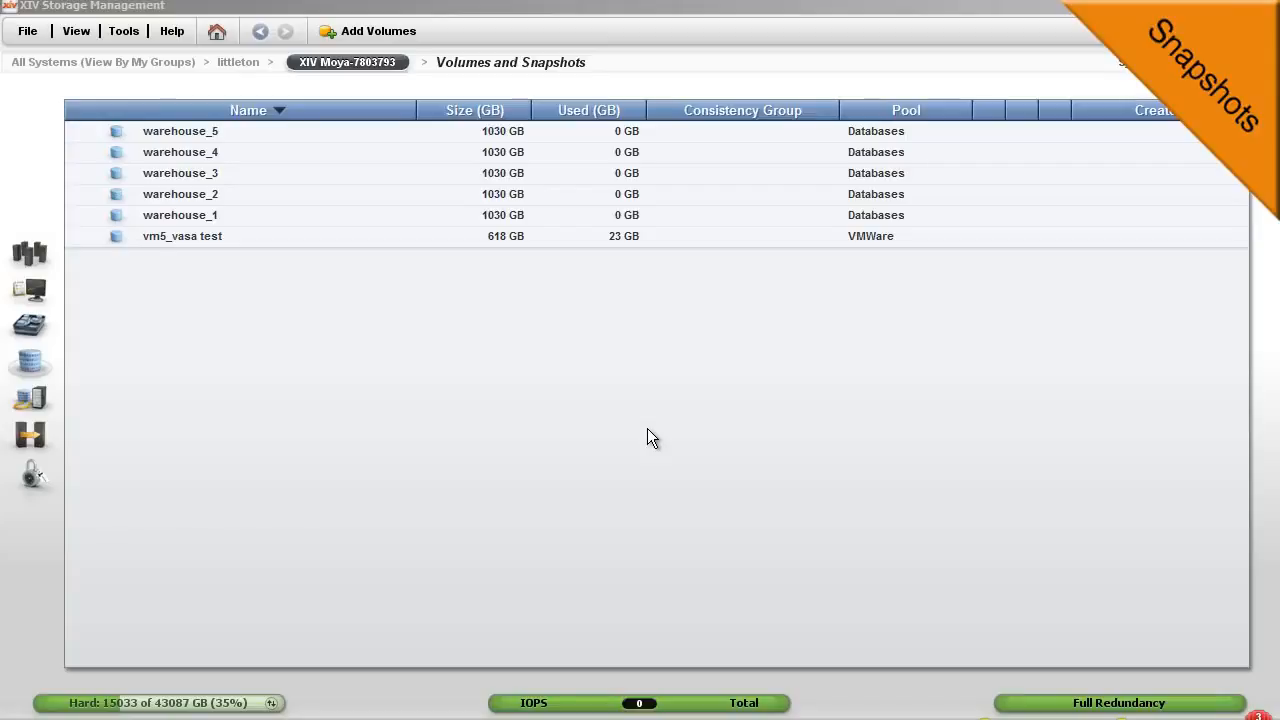
{"action": "mouse_move", "coordinate": [218, 272]}
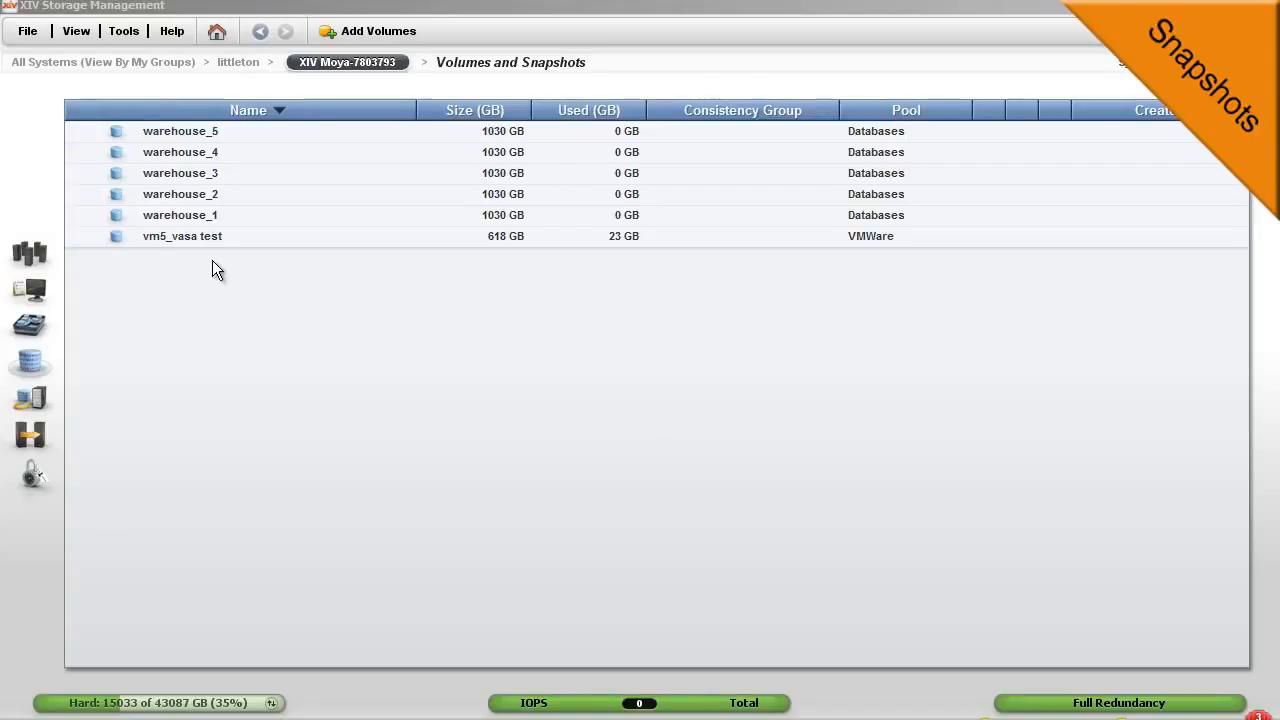
Step: Create a 17 GB volume named app01 in the Databases pool
{"action": "left_click", "coordinate": [378, 31]}
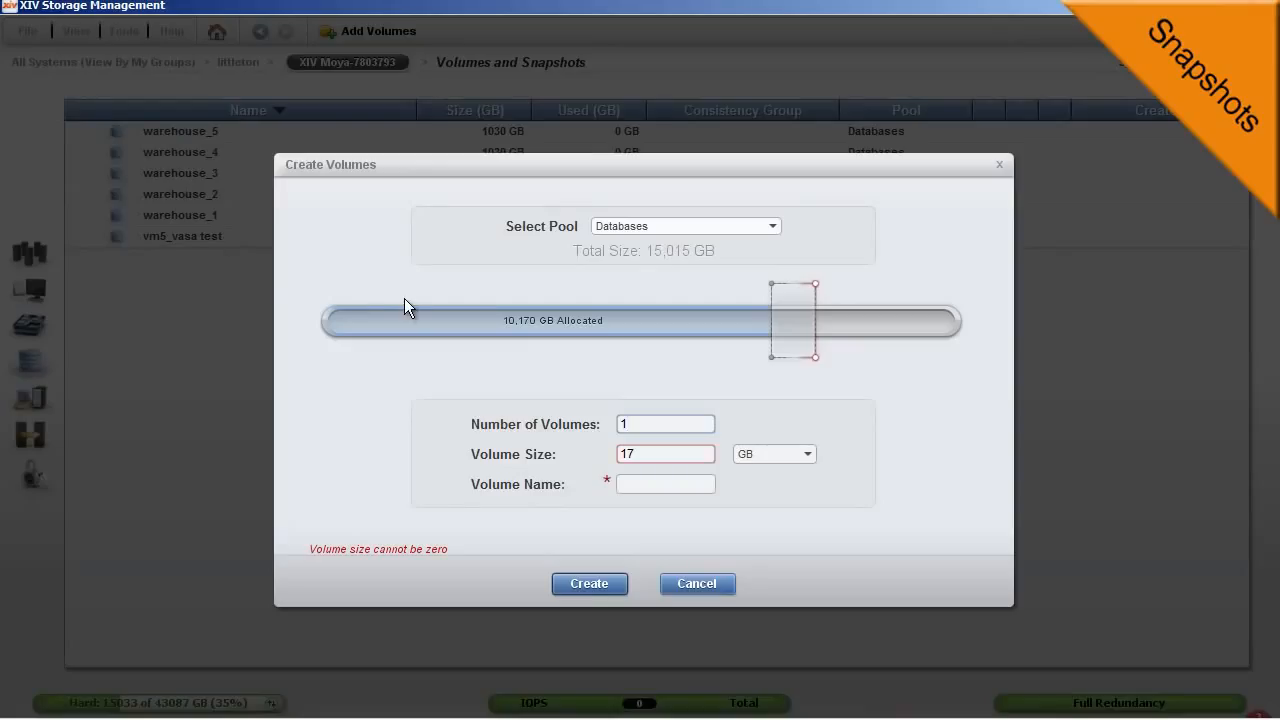
{"action": "left_click", "coordinate": [665, 484]}
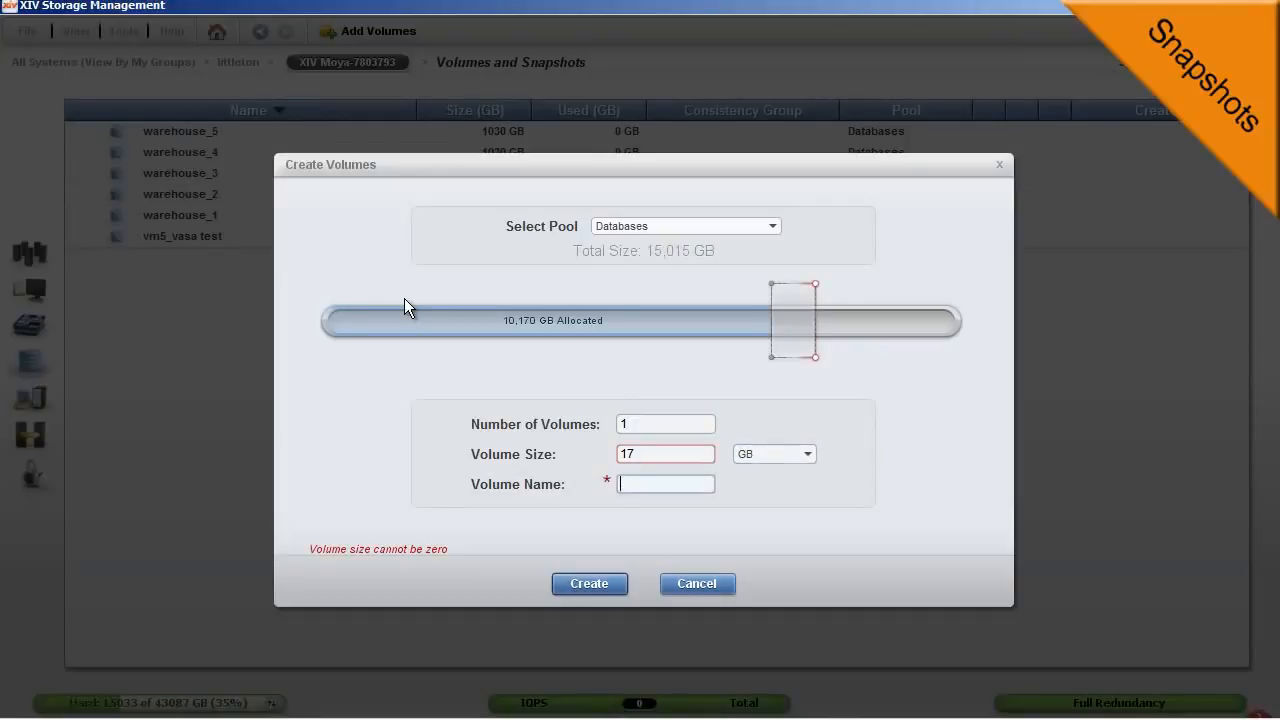
{"action": "type", "text": "app01"}
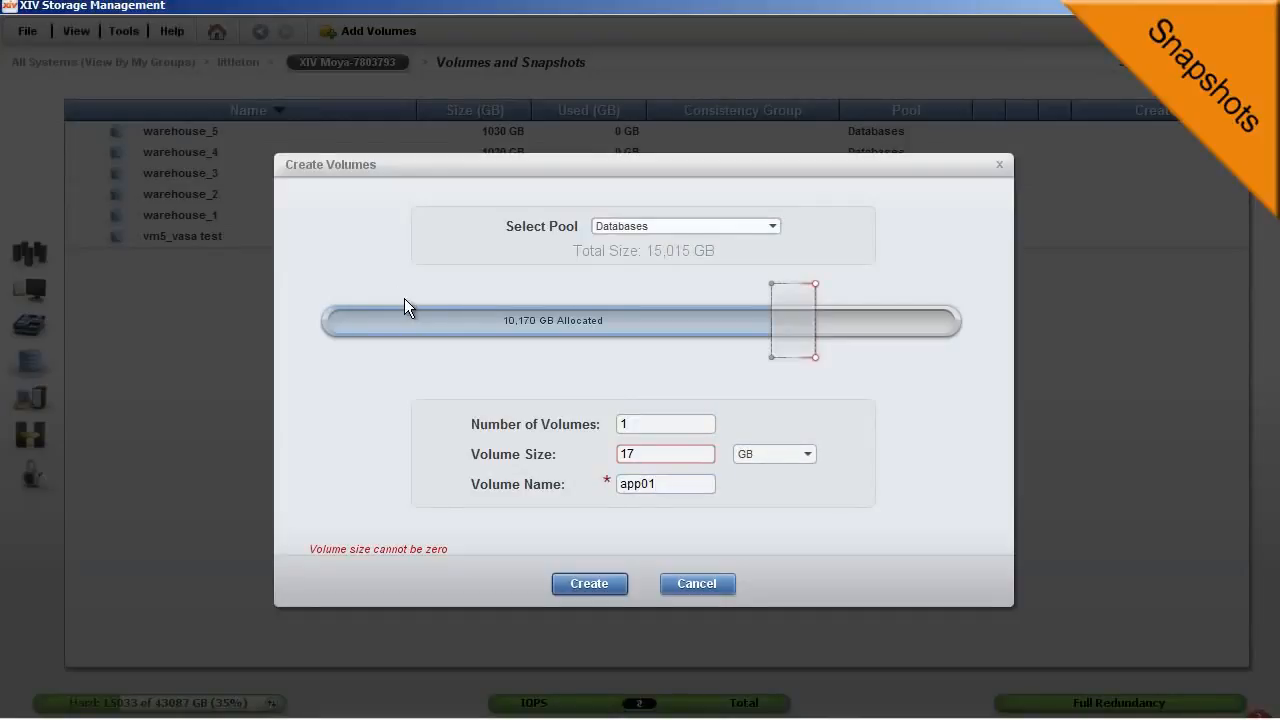
{"action": "left_click", "coordinate": [589, 583]}
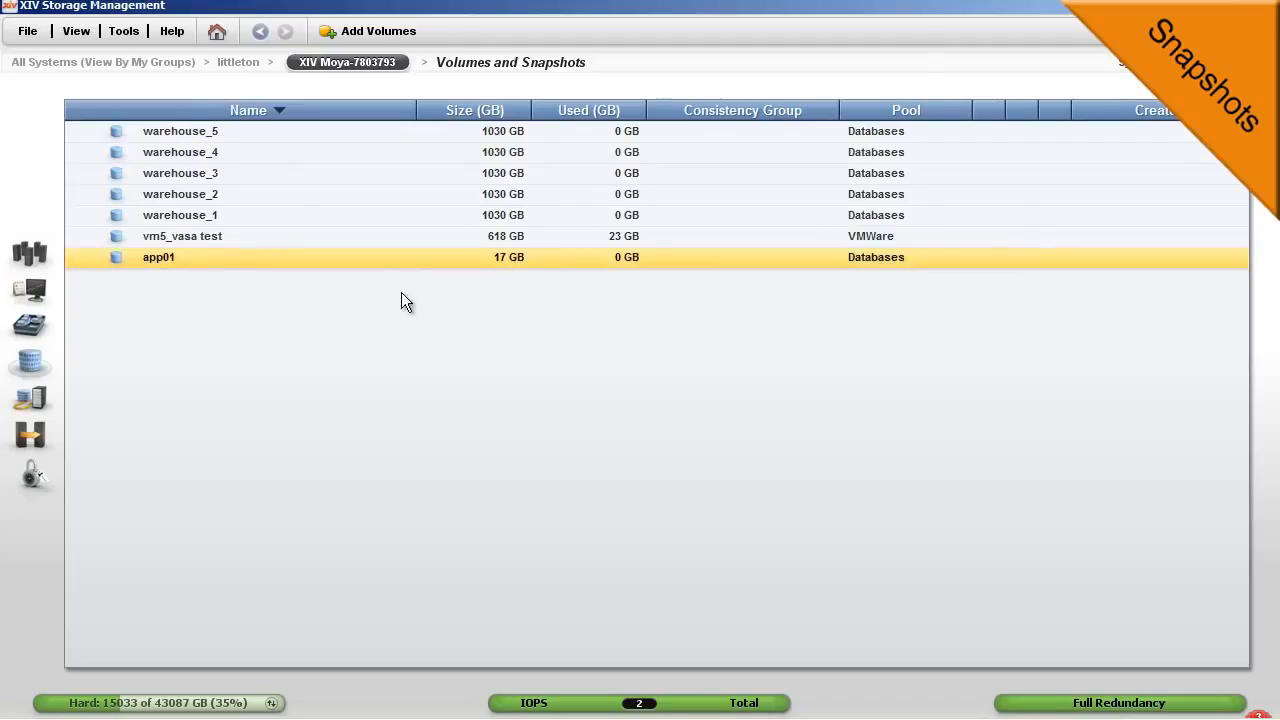
Step: Snapshot volume app01 with the name app01.snapshot_backup
{"action": "right_click", "coordinate": [158, 257]}
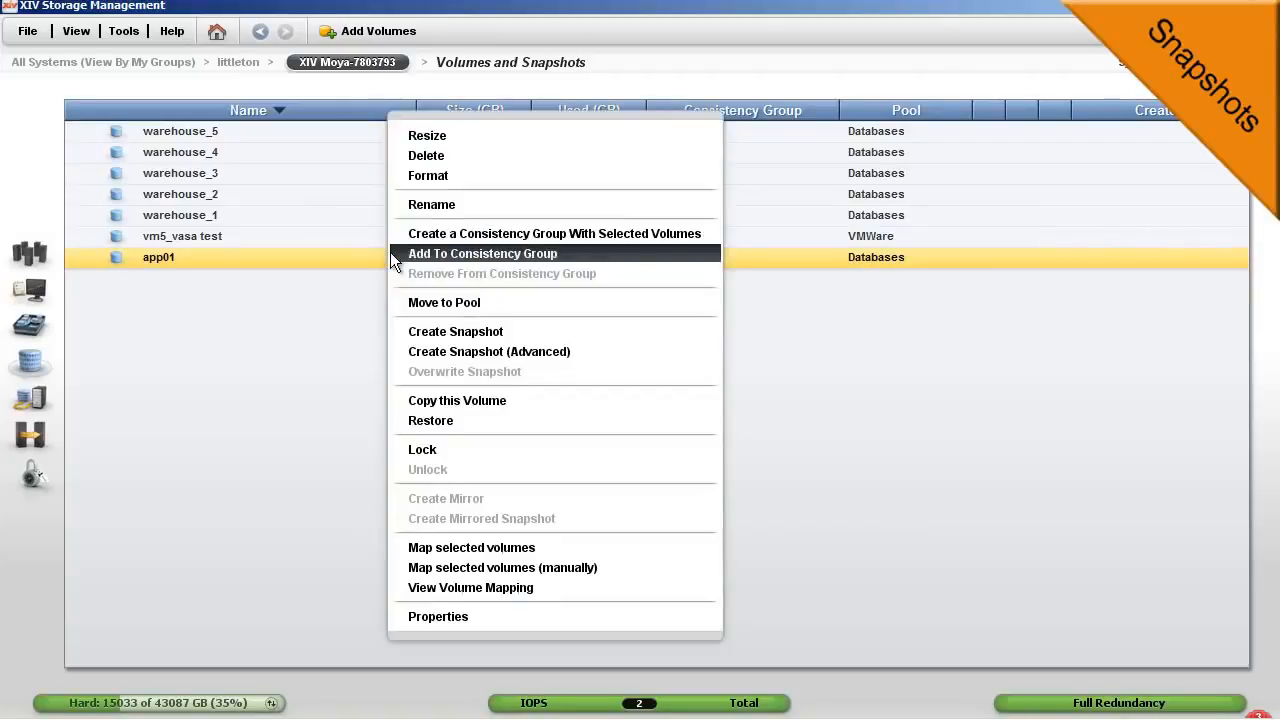
{"action": "left_click", "coordinate": [455, 331]}
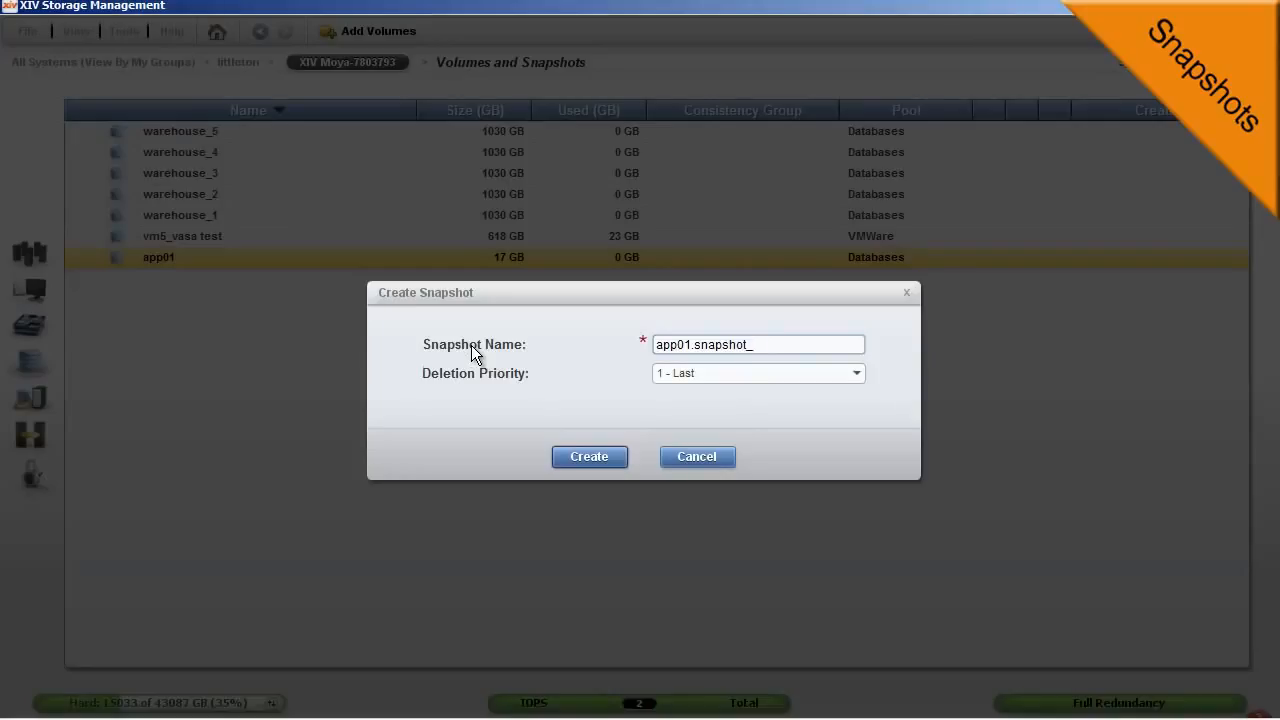
{"action": "left_click", "coordinate": [589, 456]}
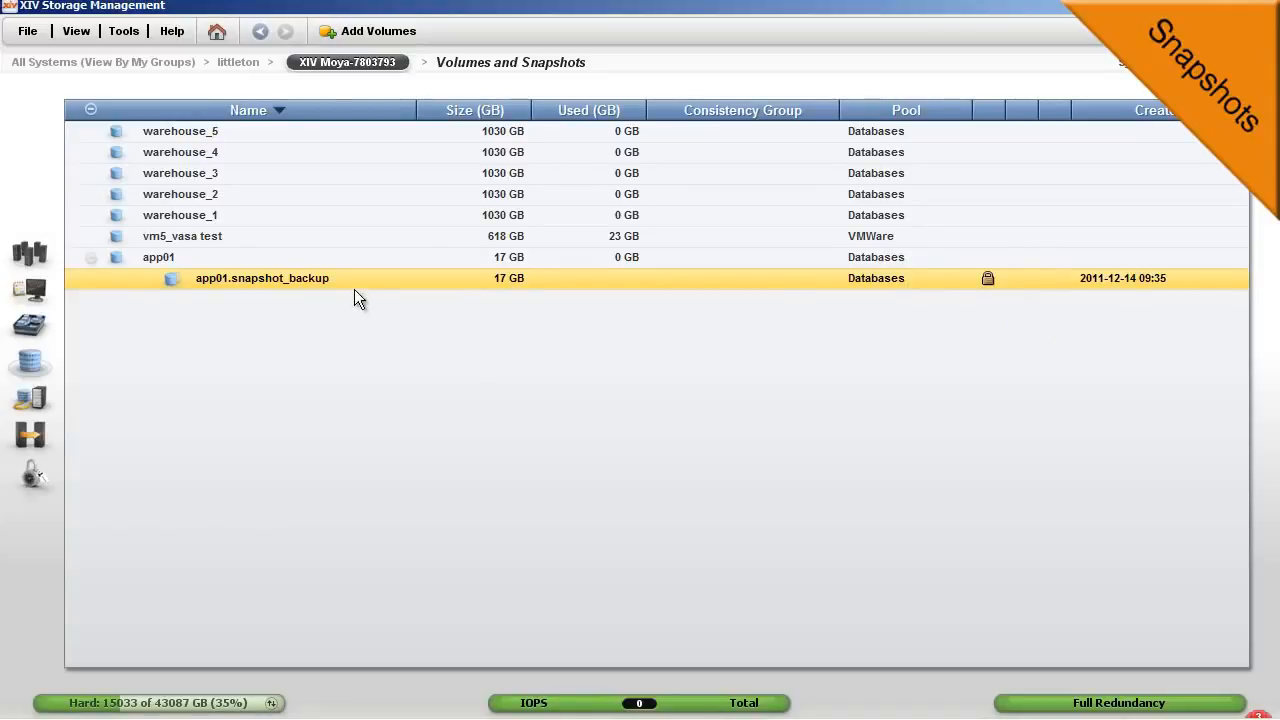
{"action": "right_click", "coordinate": [261, 278]}
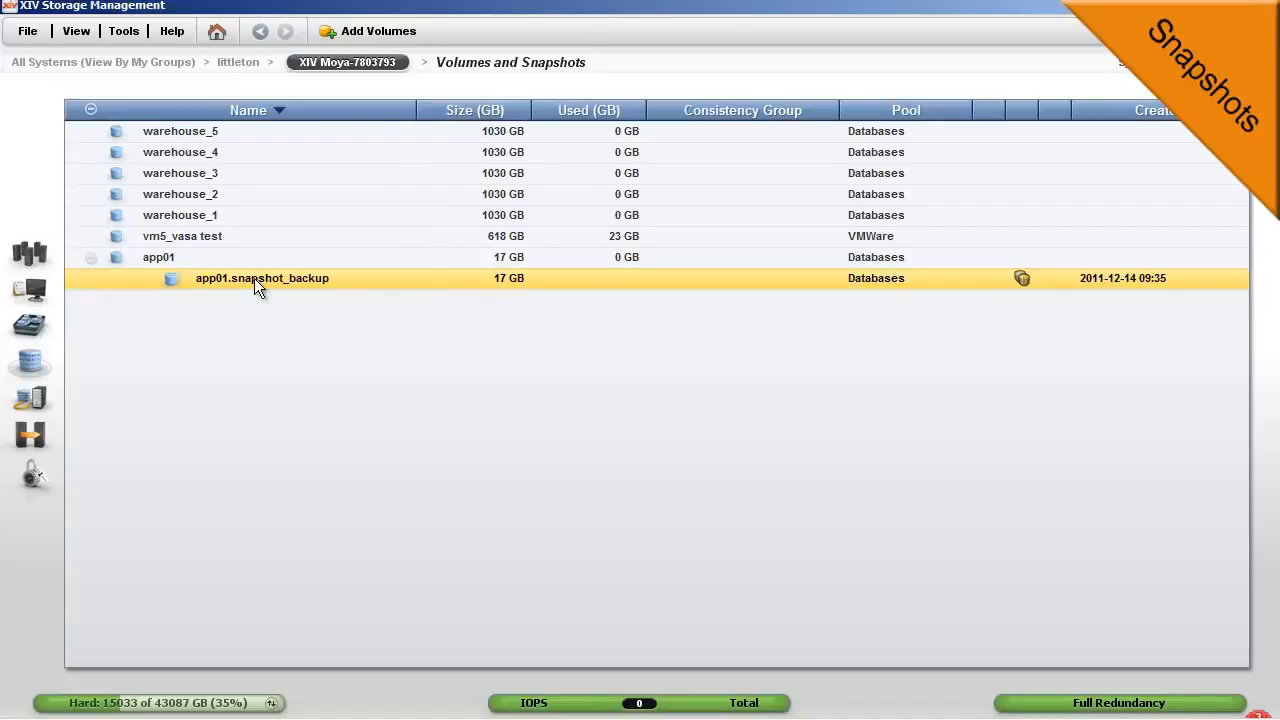
Step: Map snapshot app01.snapshot_backup to host martin as LUN 6 and close the mapping summary
{"action": "right_click", "coordinate": [262, 278]}
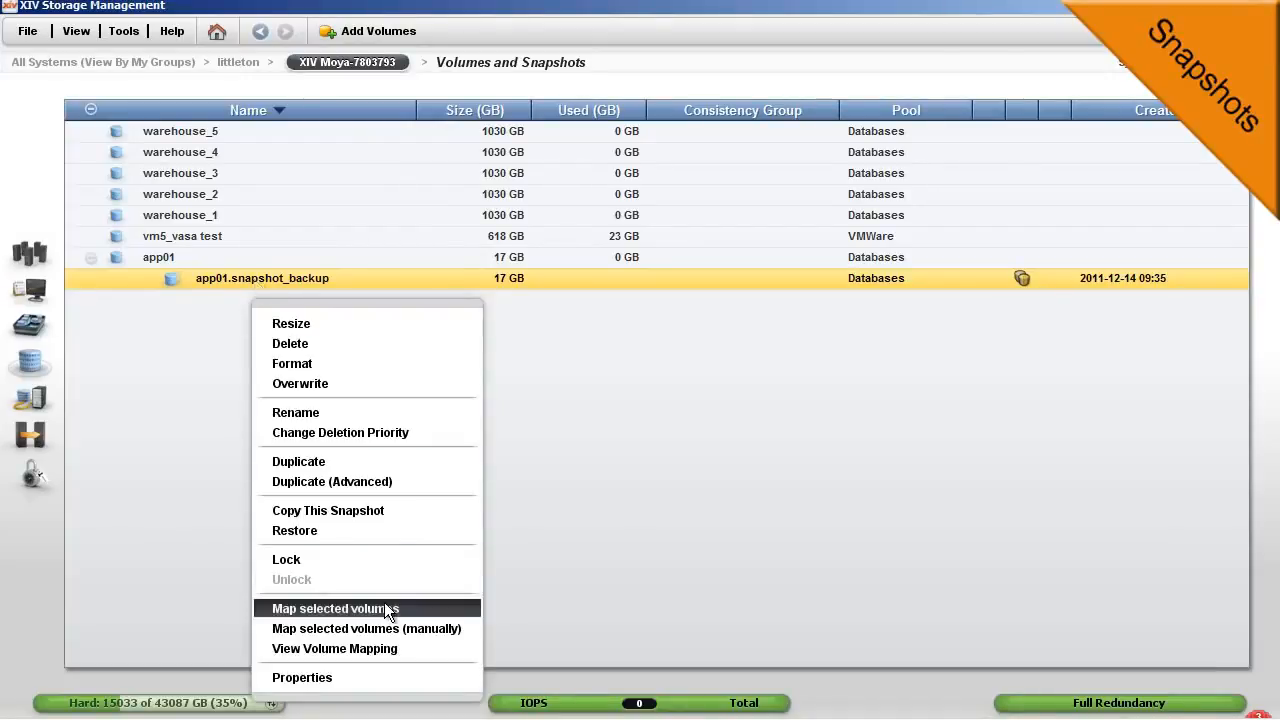
{"action": "left_click", "coordinate": [335, 608]}
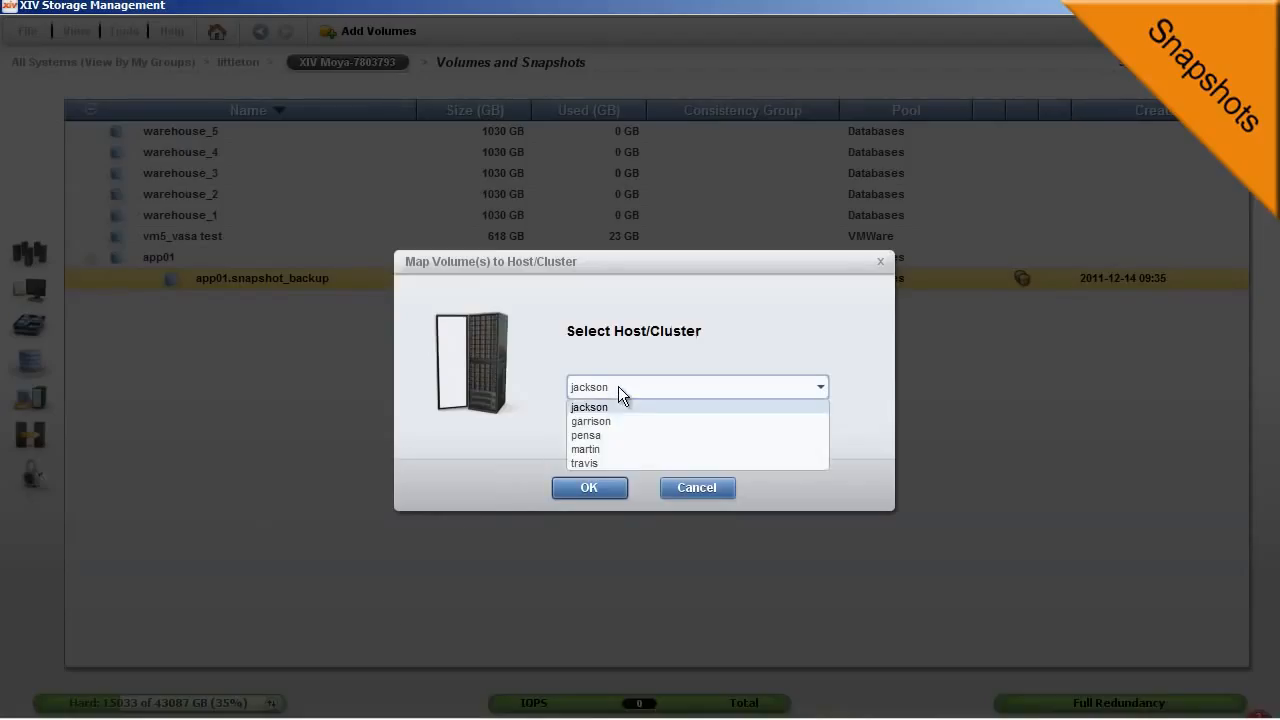
{"action": "mouse_move", "coordinate": [615, 449]}
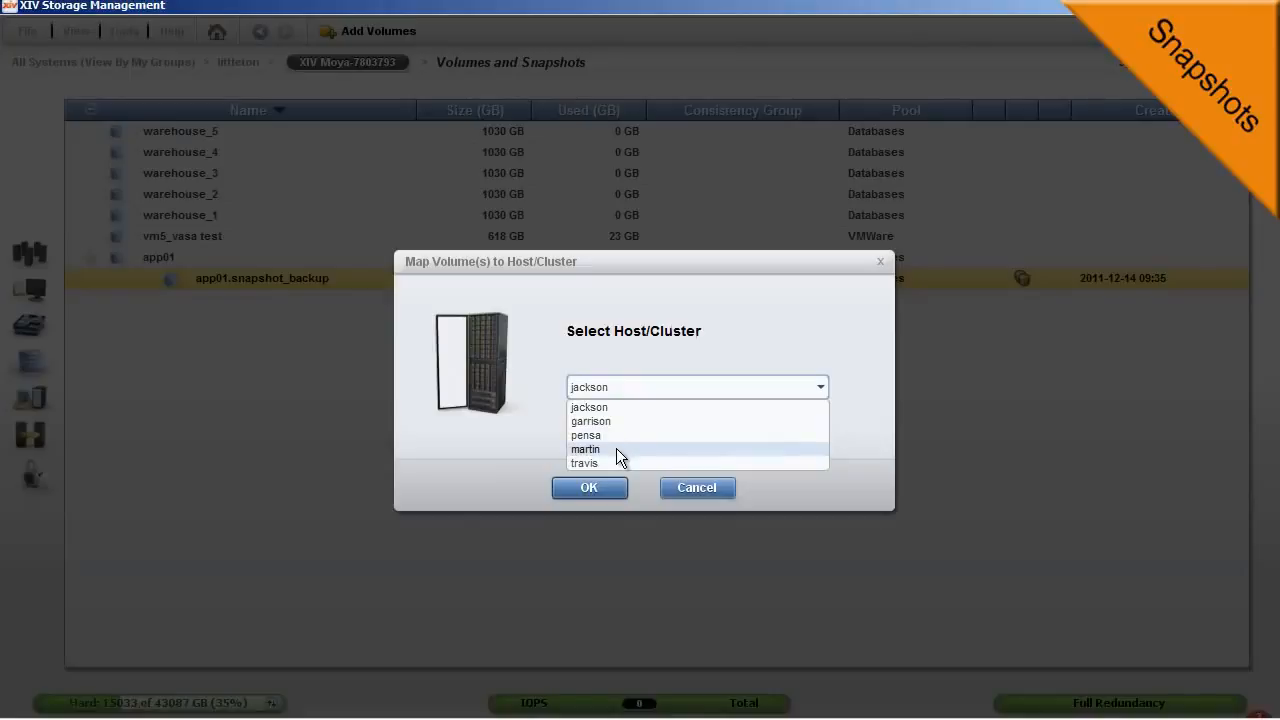
{"action": "left_click", "coordinate": [588, 487]}
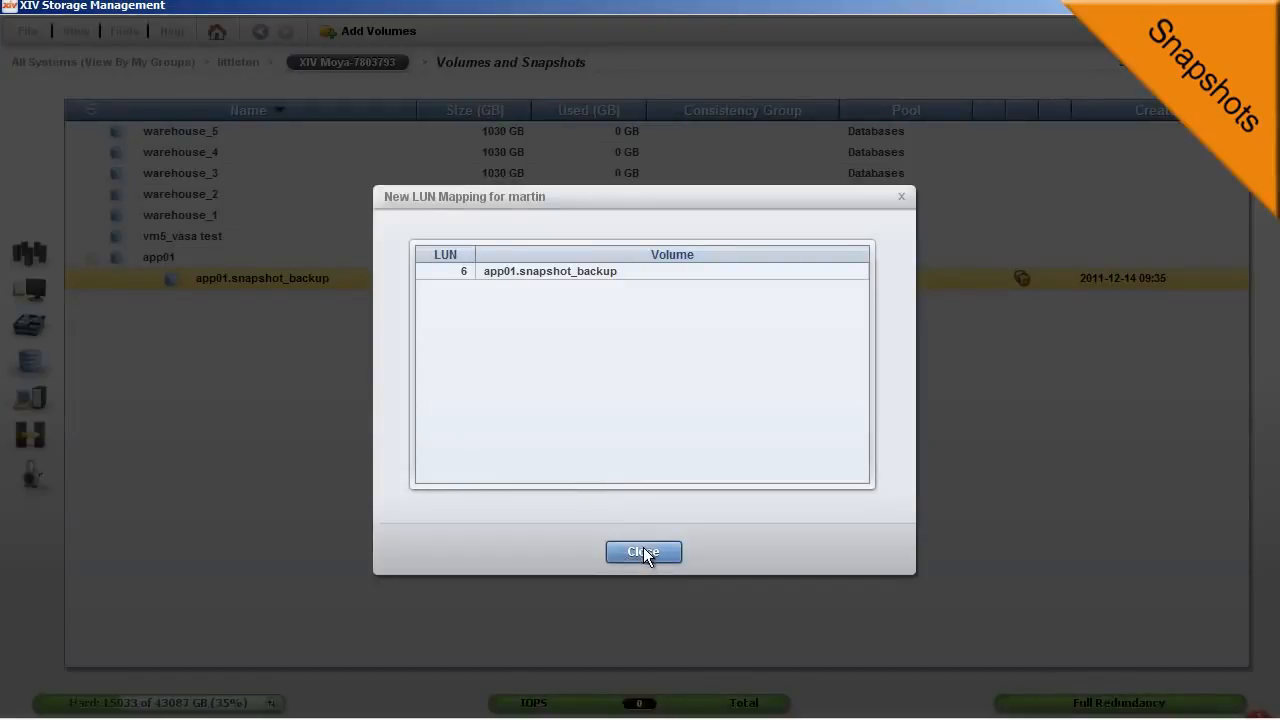
{"action": "left_click", "coordinate": [643, 552]}
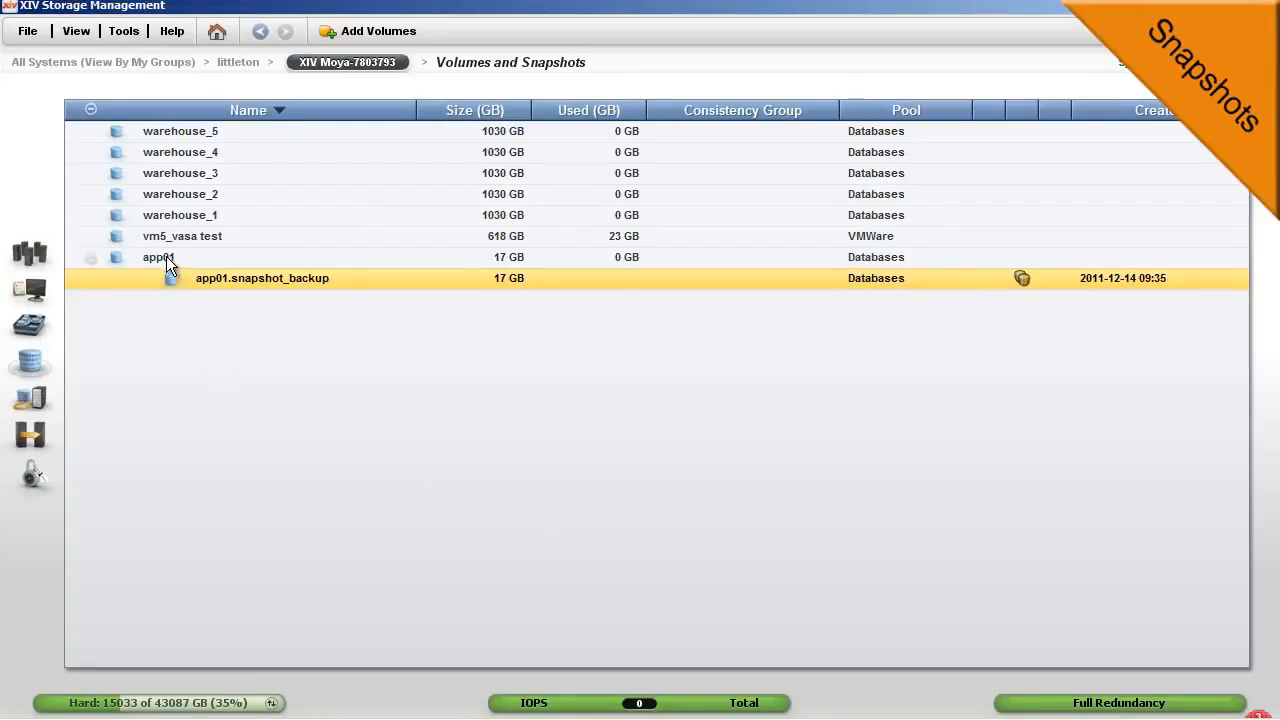
Step: Create the app01 snapshots app01.snapshot_dev and app01.snapshot_test
{"action": "right_click", "coordinate": [160, 257]}
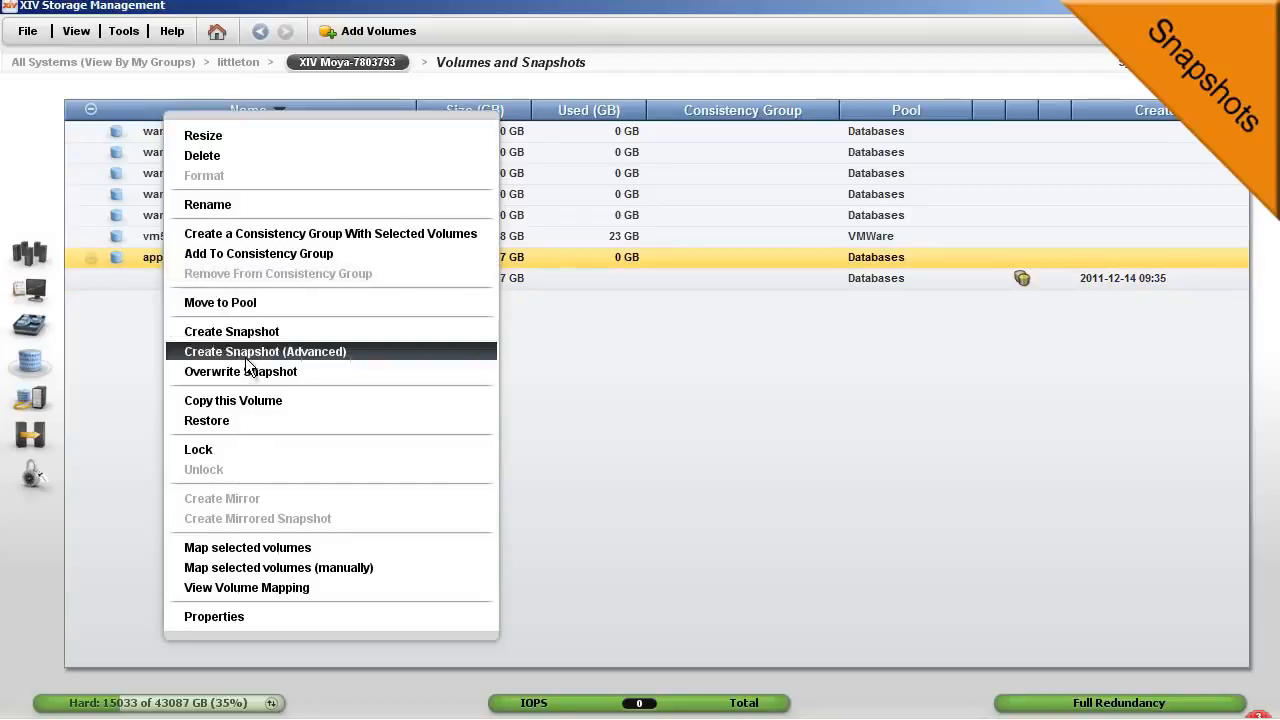
{"action": "left_click", "coordinate": [265, 351]}
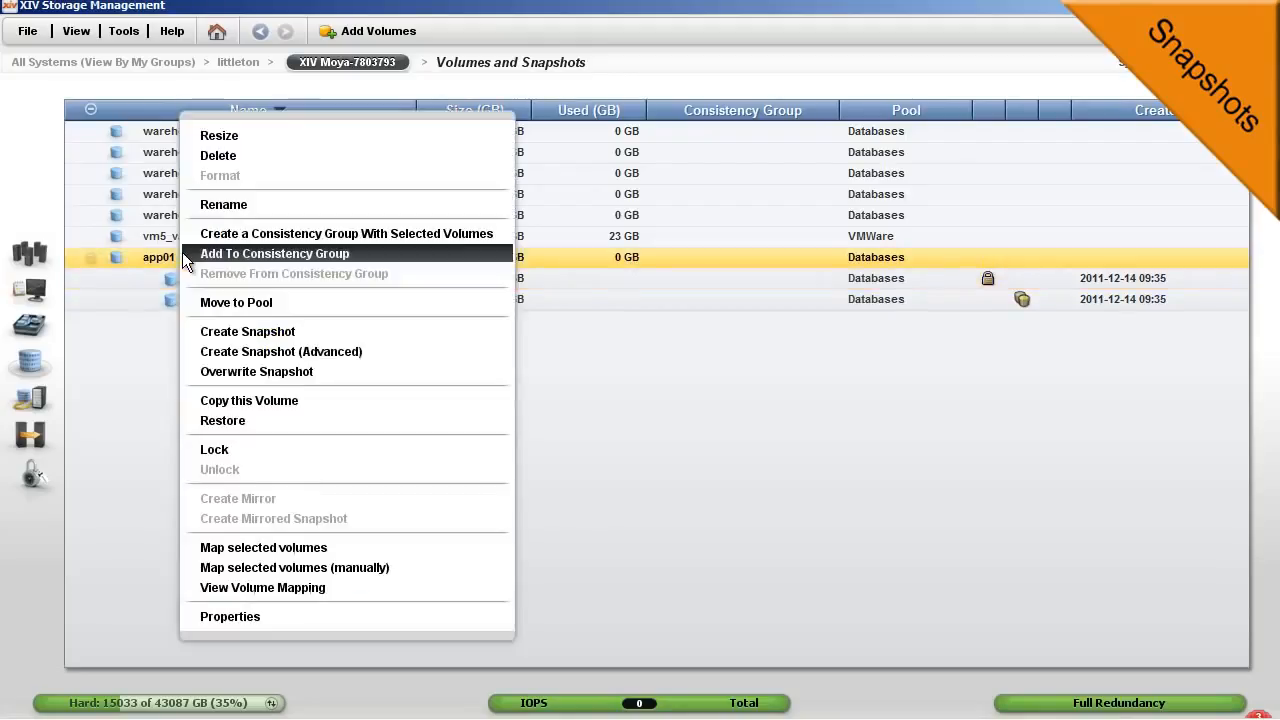
{"action": "left_click", "coordinate": [247, 331]}
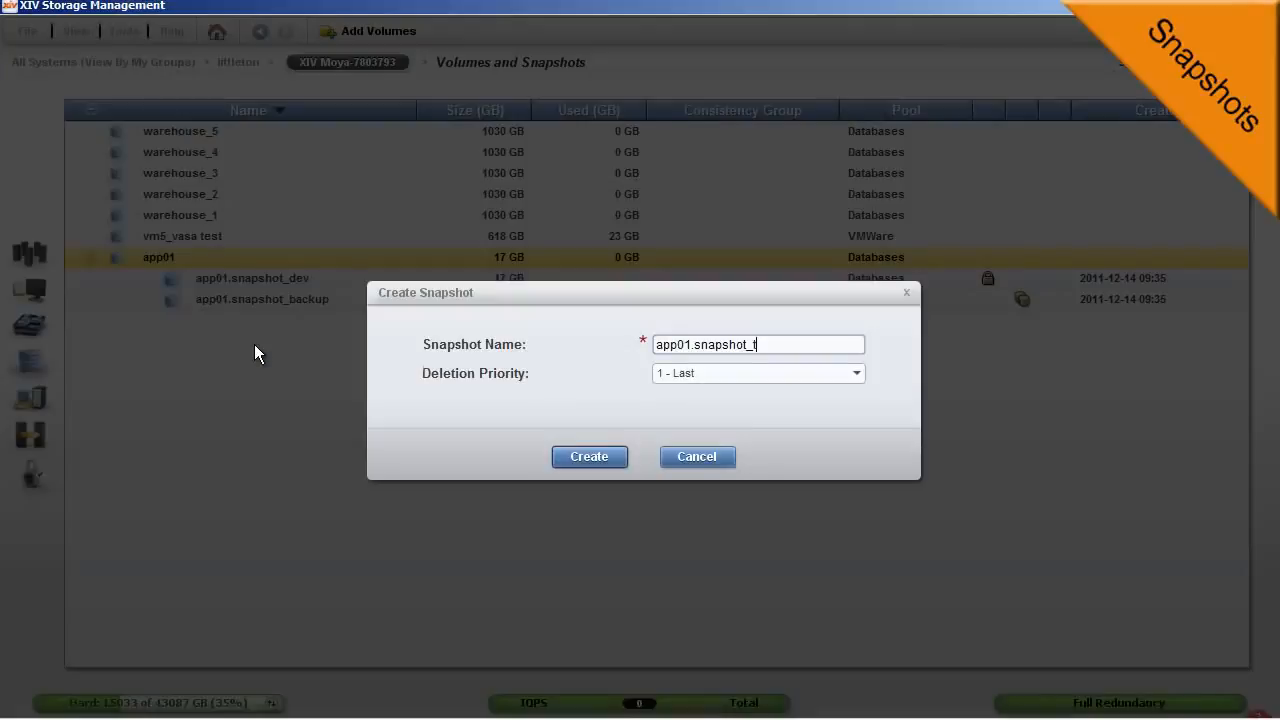
{"action": "left_click", "coordinate": [588, 456]}
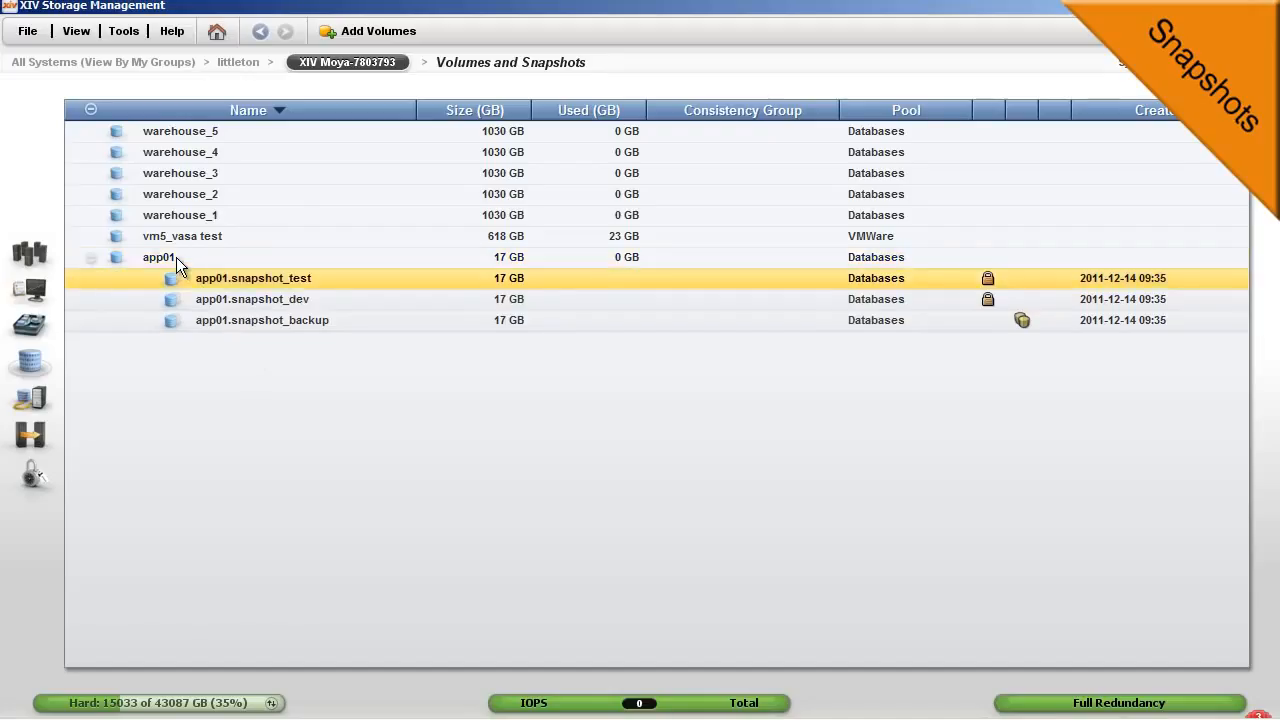
Step: Create a named snapshot app01.snapshot_stage of volume app01
{"action": "right_click", "coordinate": [160, 257]}
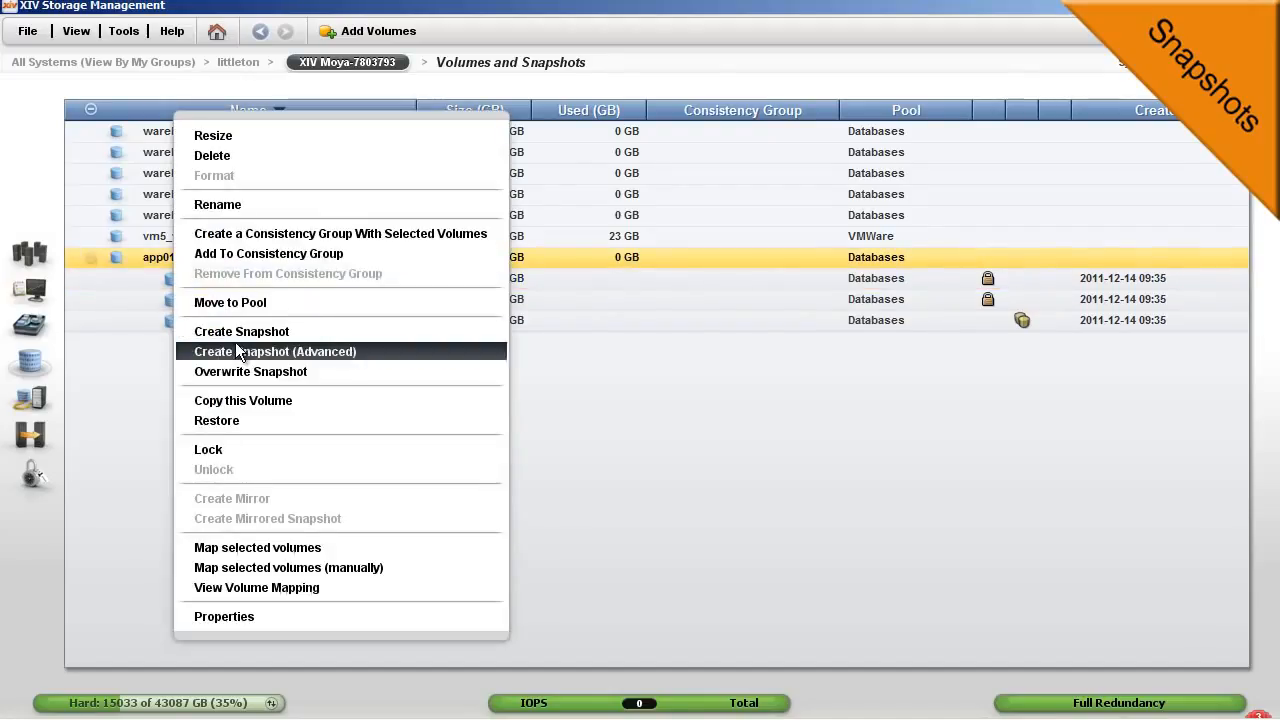
{"action": "left_click", "coordinate": [241, 331]}
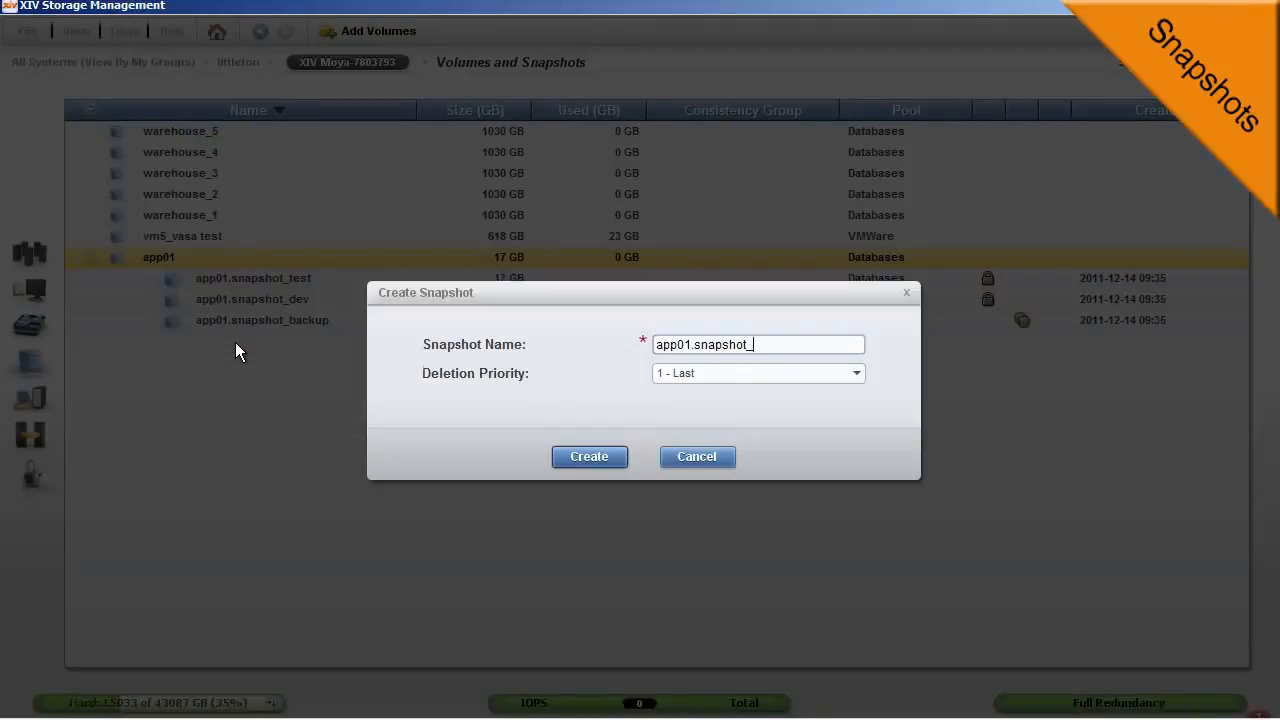
{"action": "type", "text": "stage"}
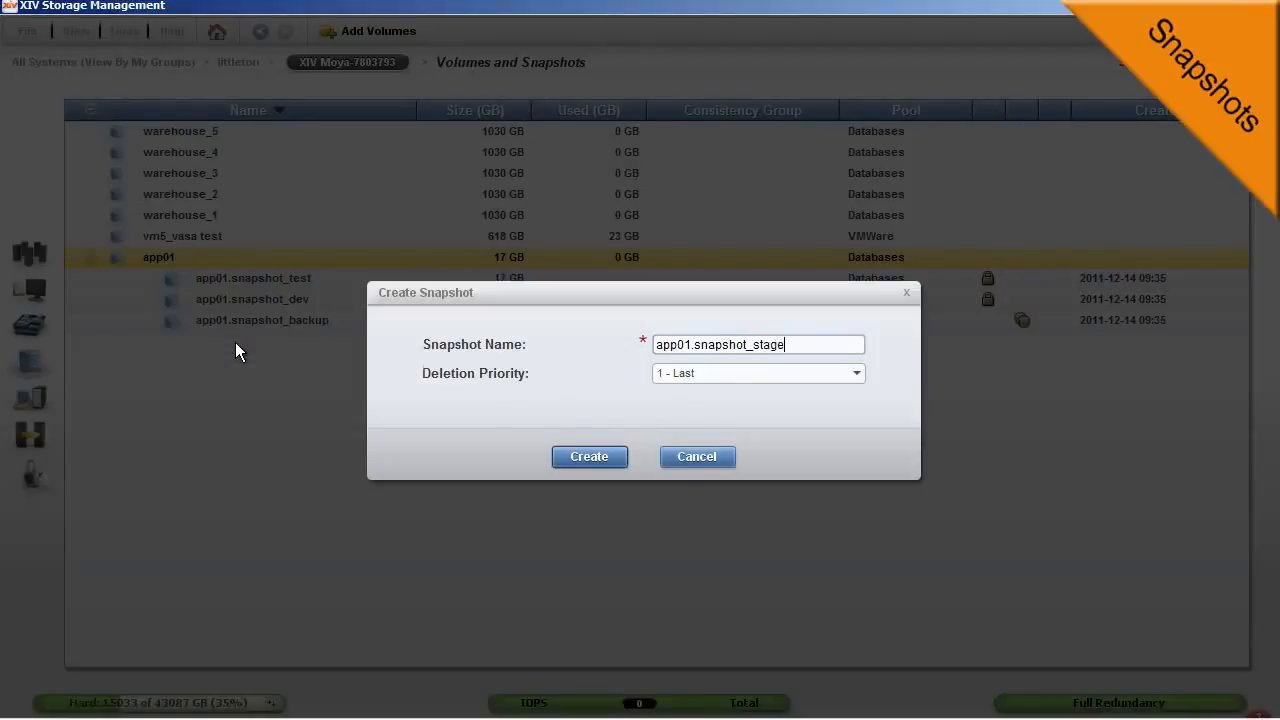
{"action": "left_click", "coordinate": [588, 456]}
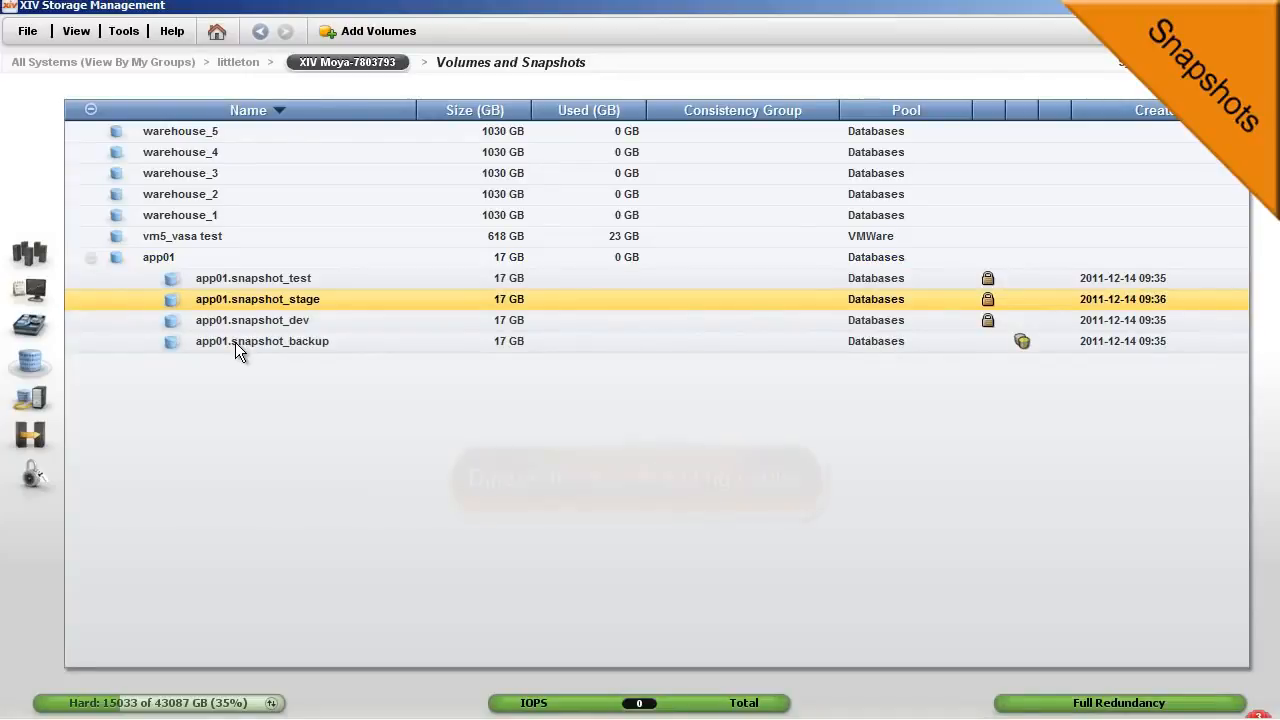
Step: Overwrite app01.snapshot_dev with app01's current data
{"action": "right_click", "coordinate": [252, 320]}
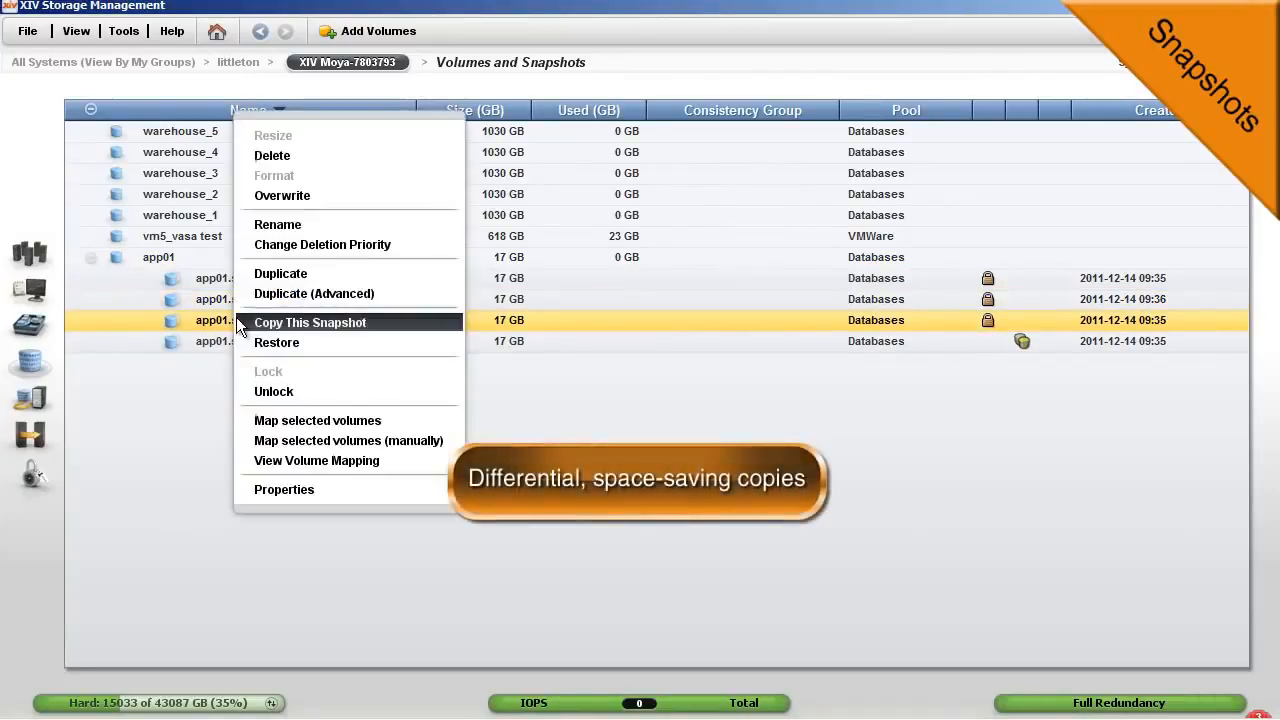
{"action": "left_click", "coordinate": [282, 195]}
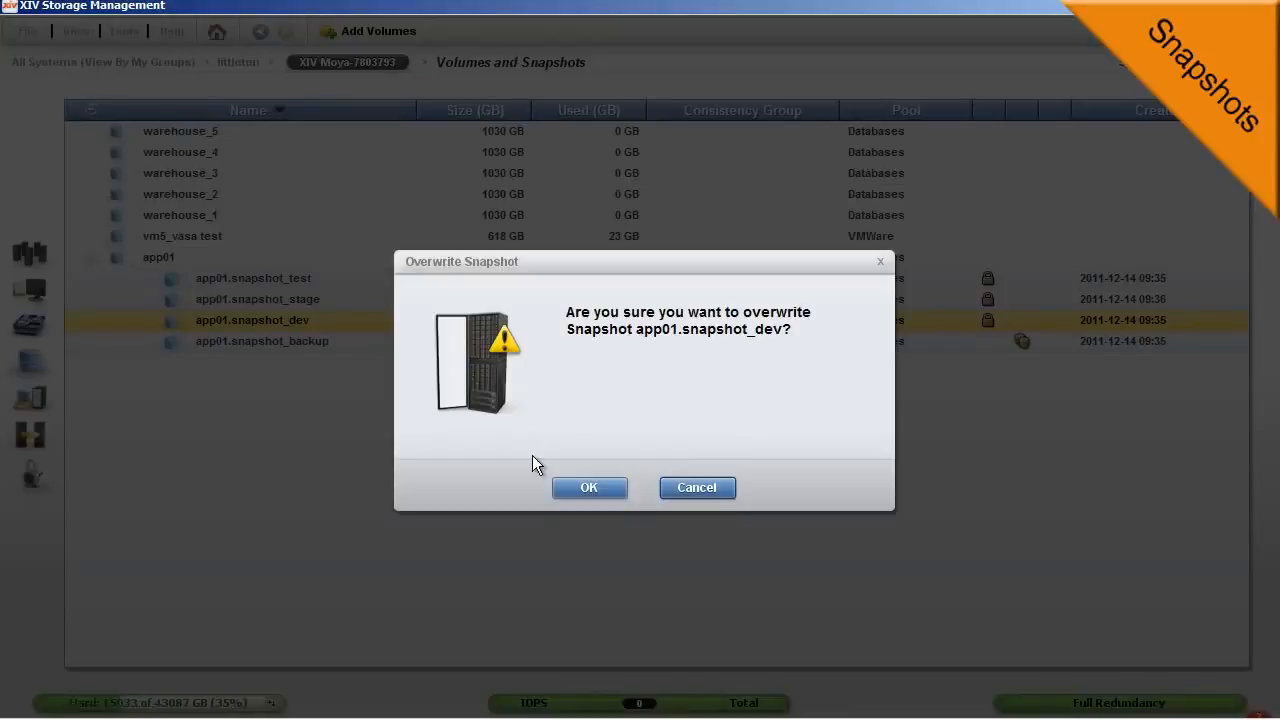
{"action": "left_click", "coordinate": [588, 487]}
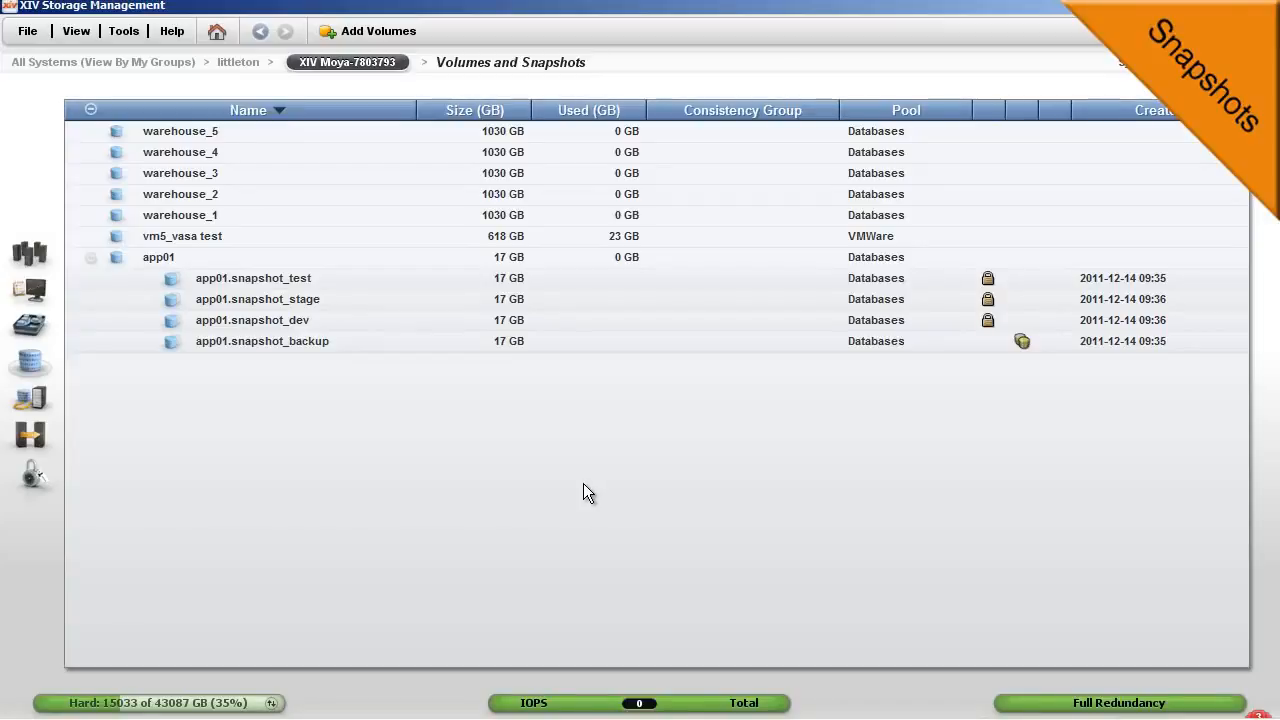
{"action": "mouse_move", "coordinate": [293, 291]}
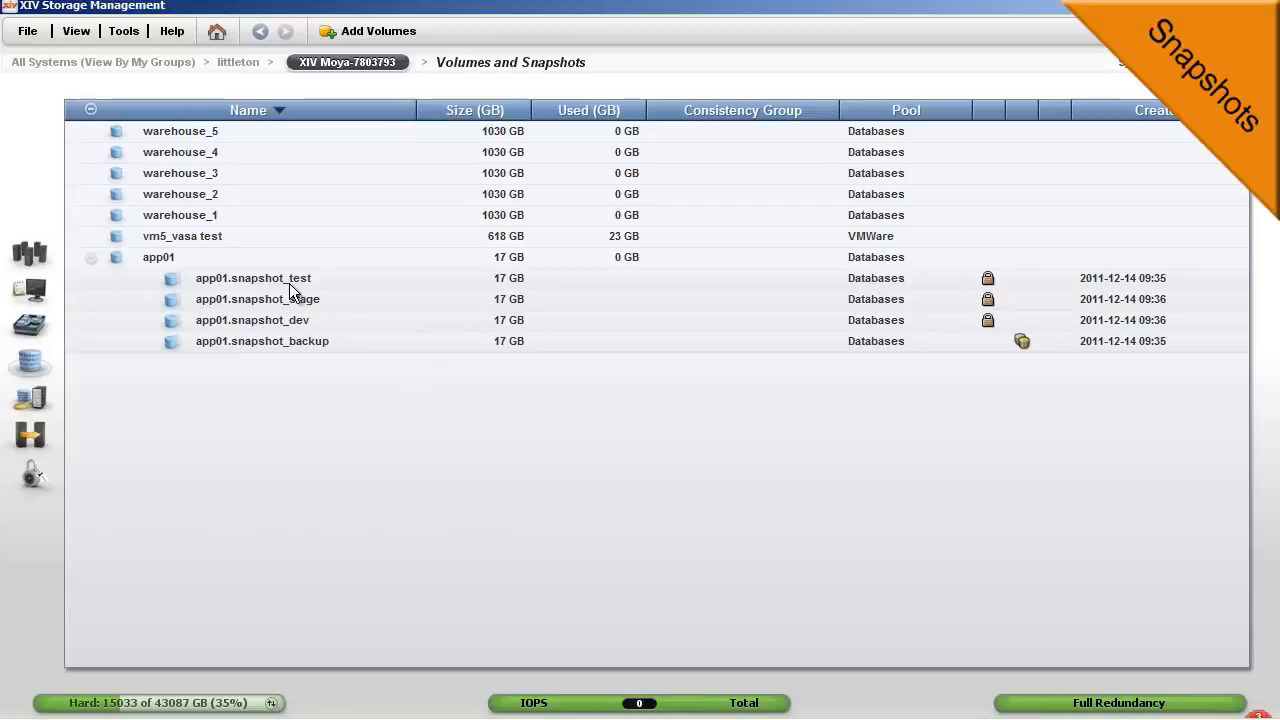
Step: Restore app01.snapshot_test from another app01 snapshot chosen in the source dropdown
{"action": "left_click", "coordinate": [253, 278]}
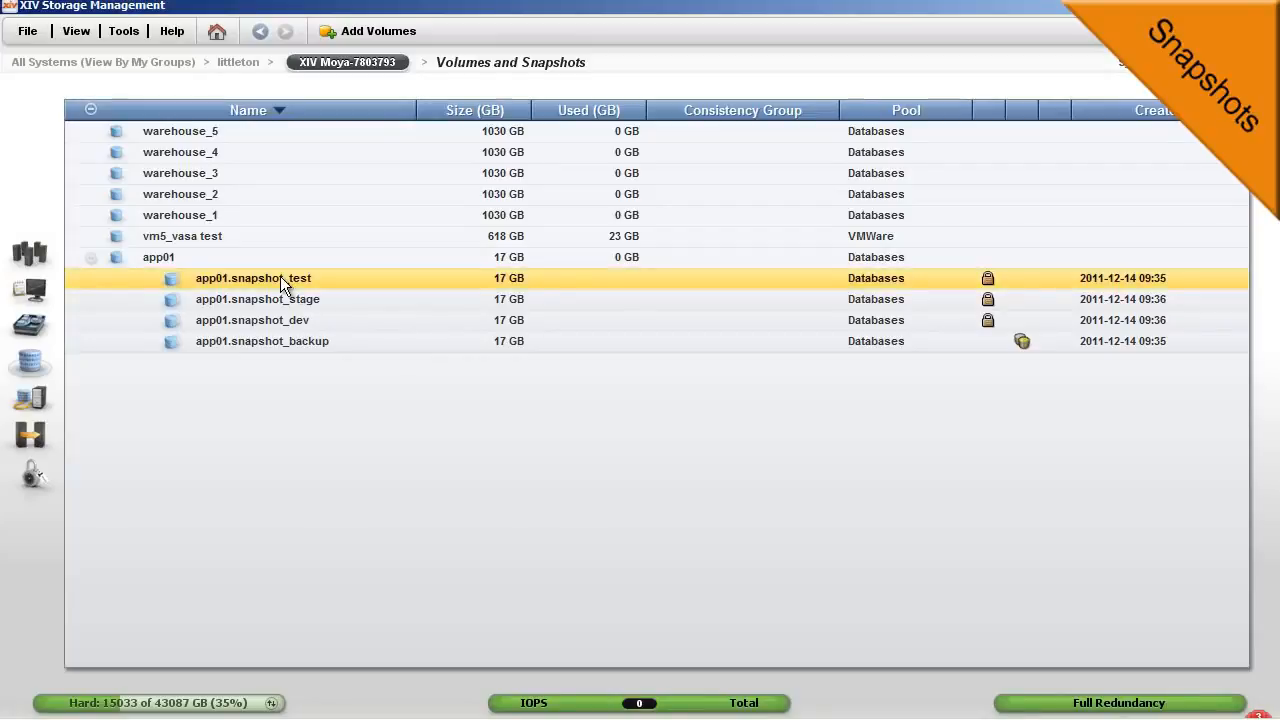
{"action": "right_click", "coordinate": [253, 278]}
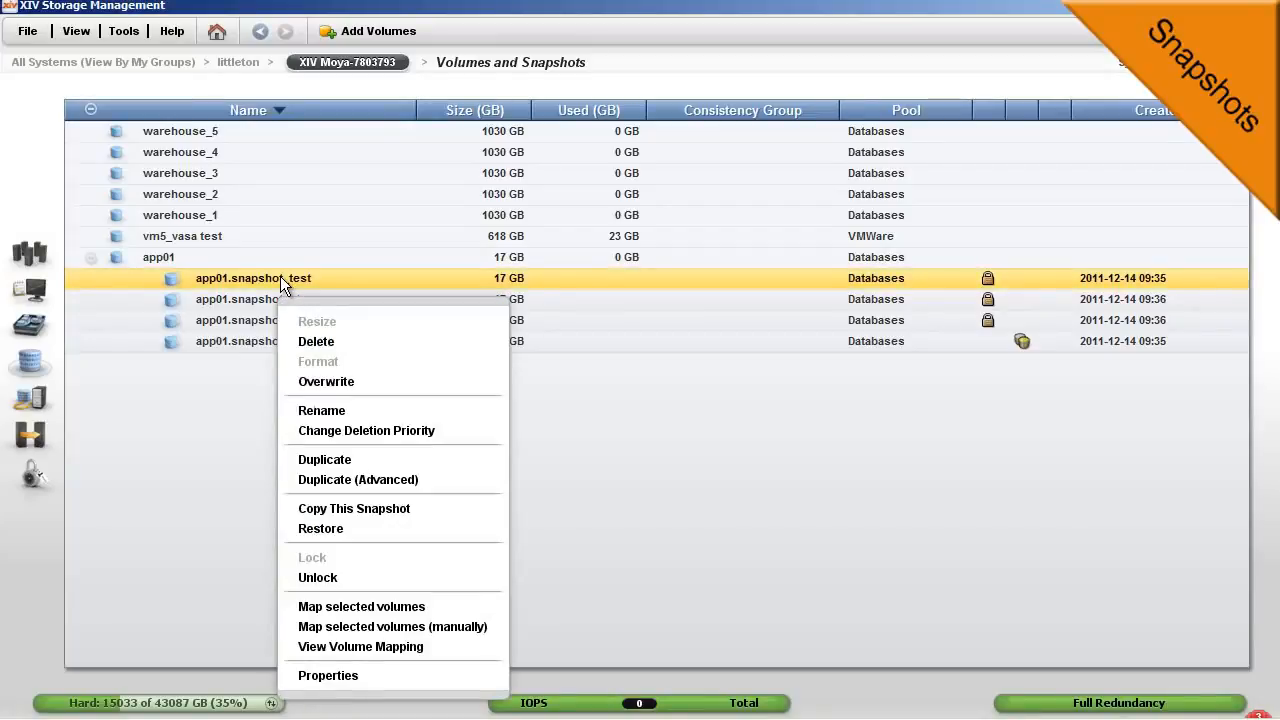
{"action": "left_click", "coordinate": [320, 528]}
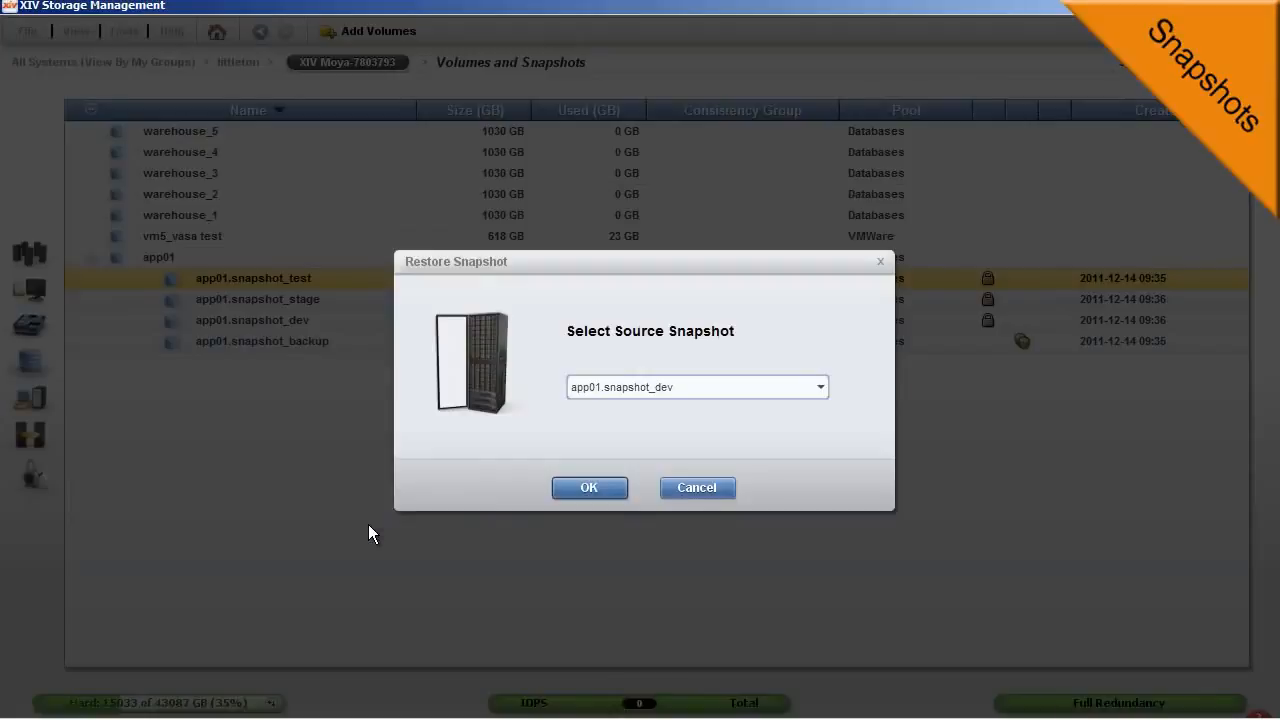
{"action": "left_click", "coordinate": [818, 387]}
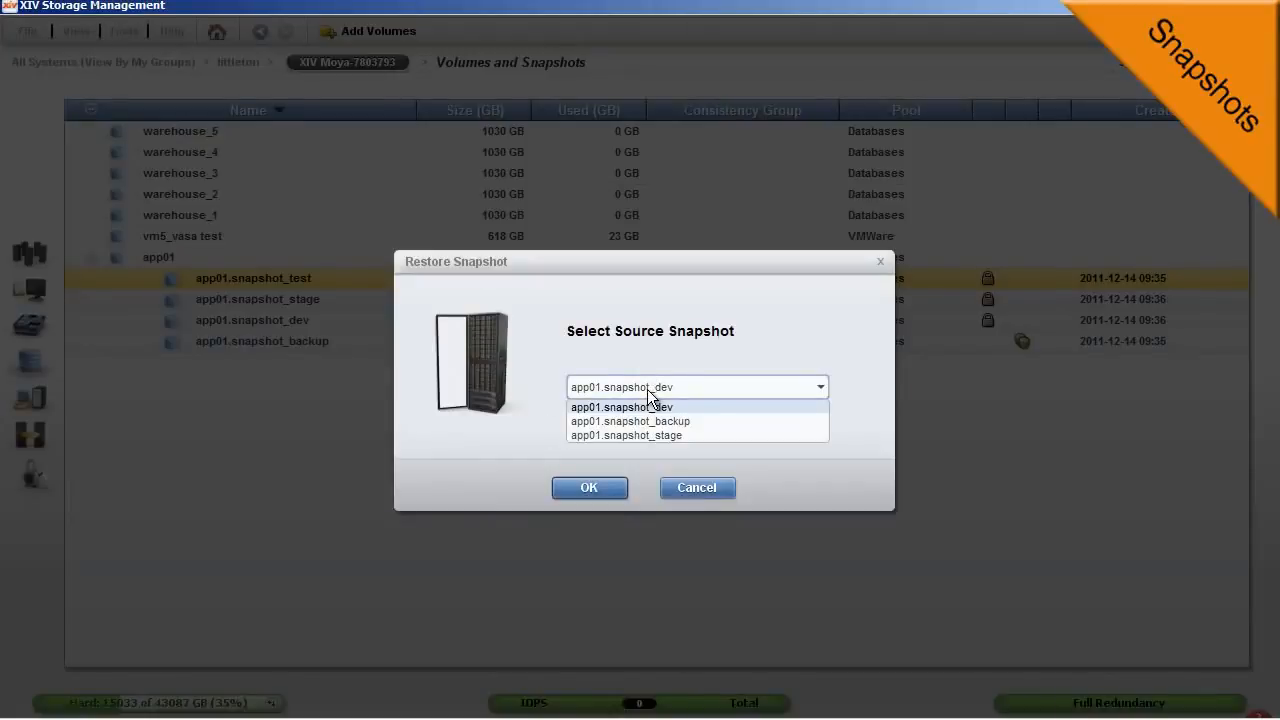
{"action": "left_click", "coordinate": [588, 487]}
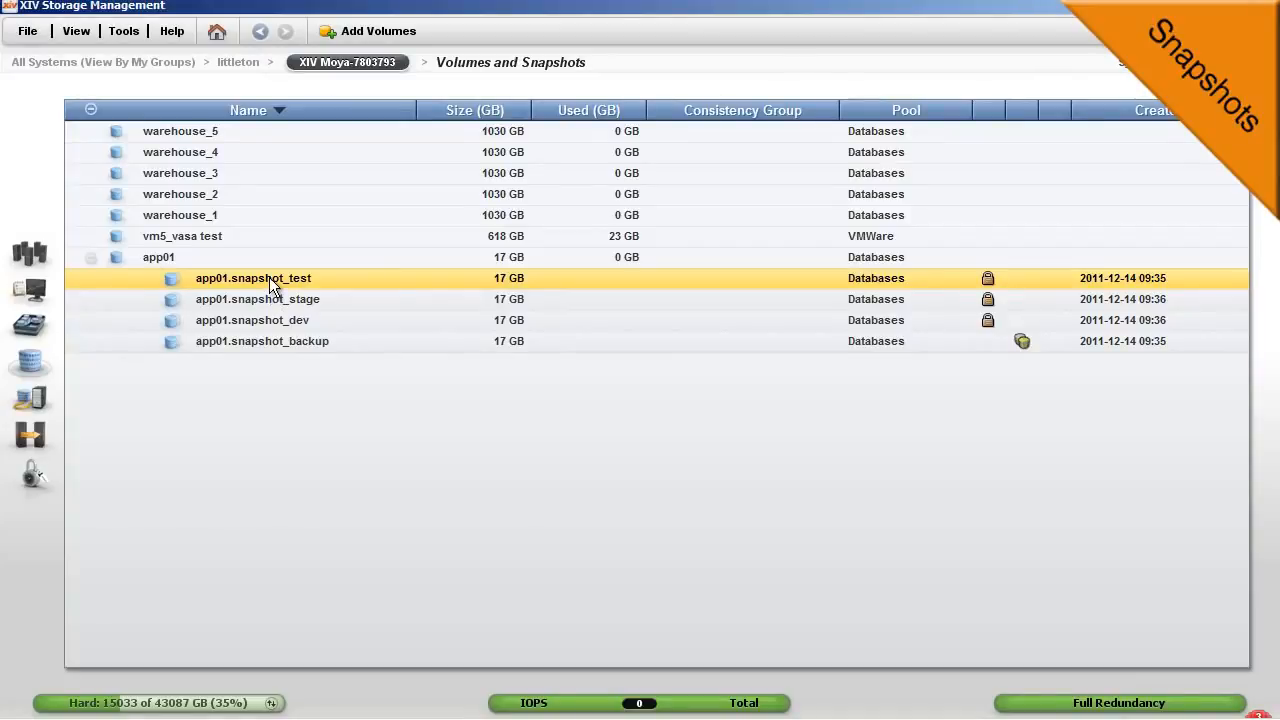
Step: Duplicate app01.snapshot_test as app01.snapshot_test2
{"action": "right_click", "coordinate": [253, 278]}
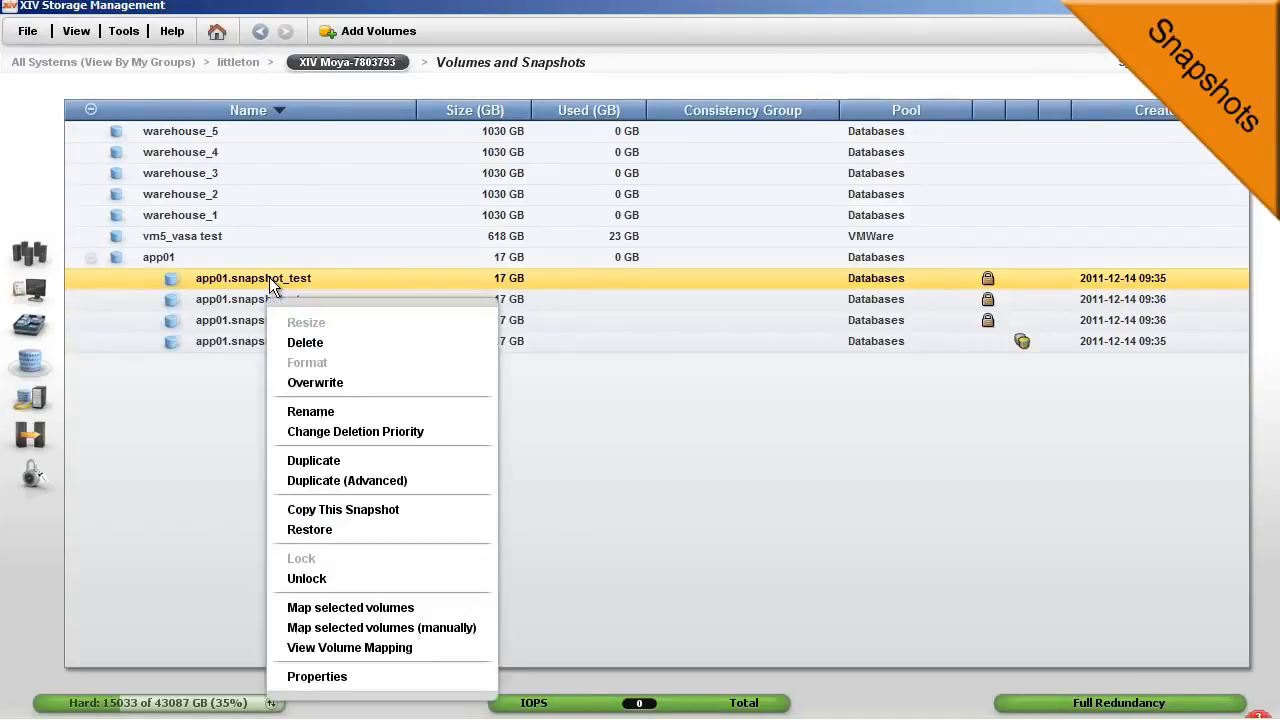
{"action": "mouse_move", "coordinate": [347, 480]}
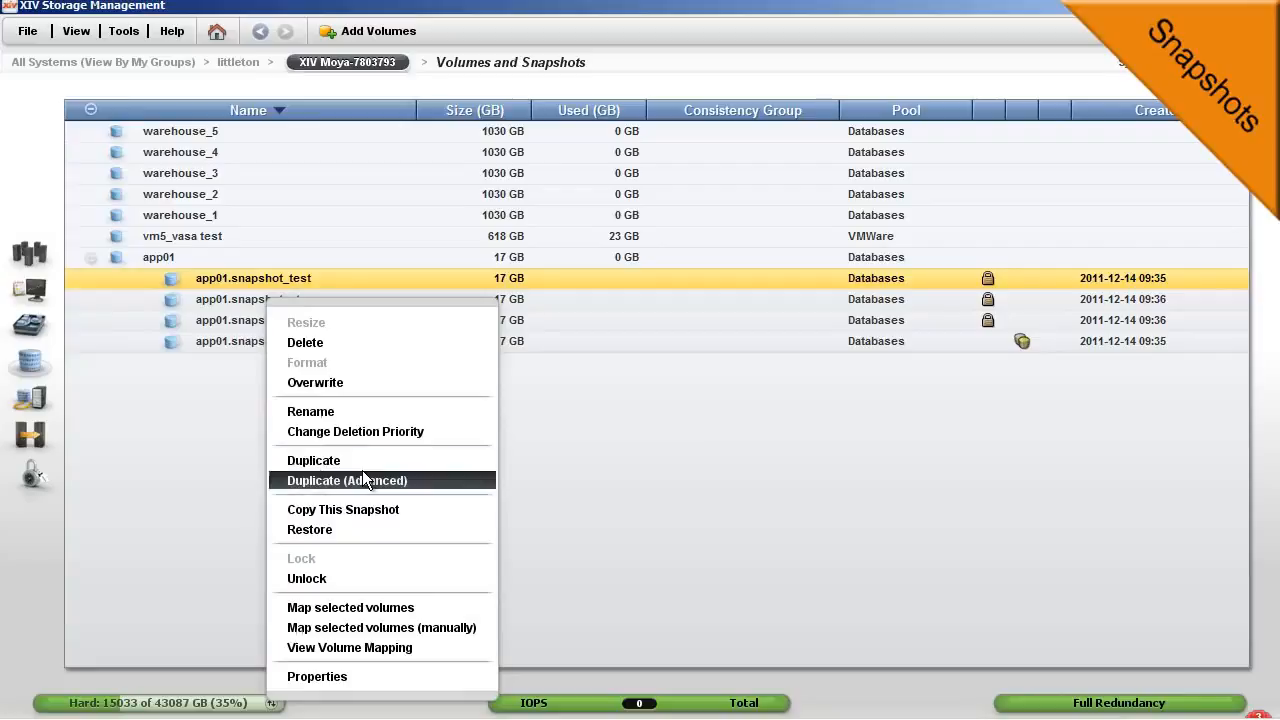
{"action": "left_click", "coordinate": [347, 481]}
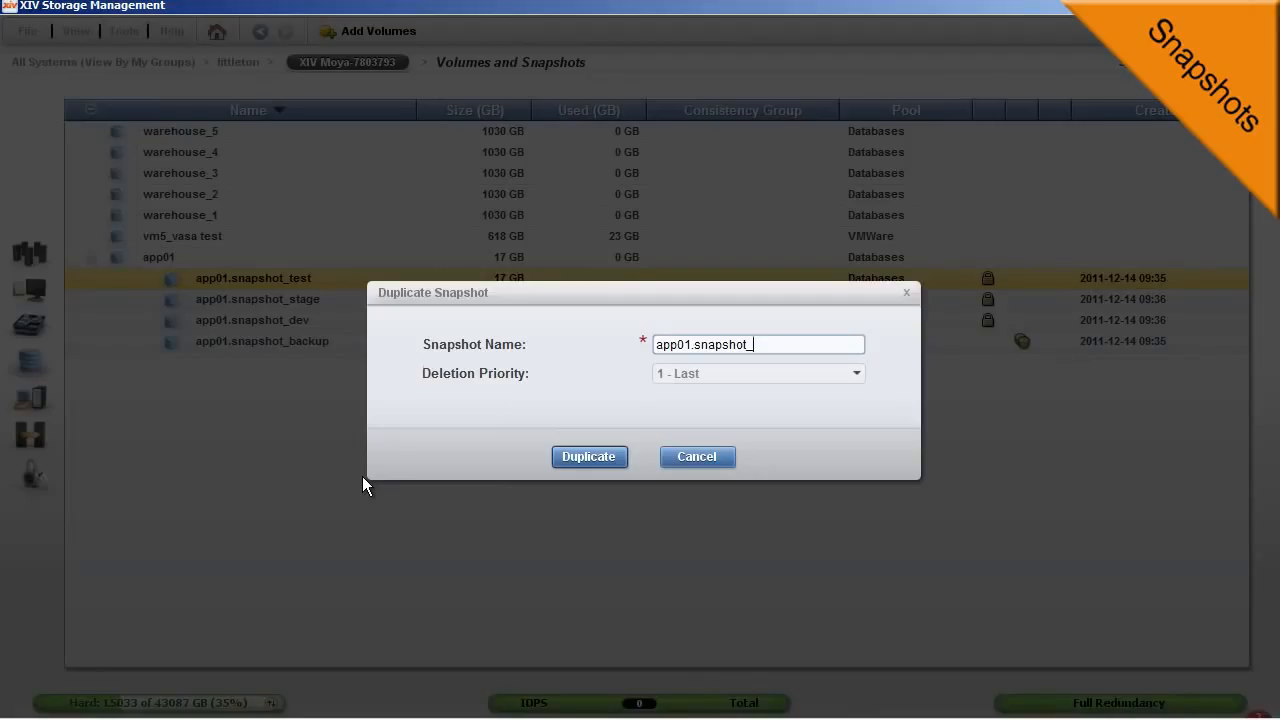
{"action": "left_click", "coordinate": [696, 456]}
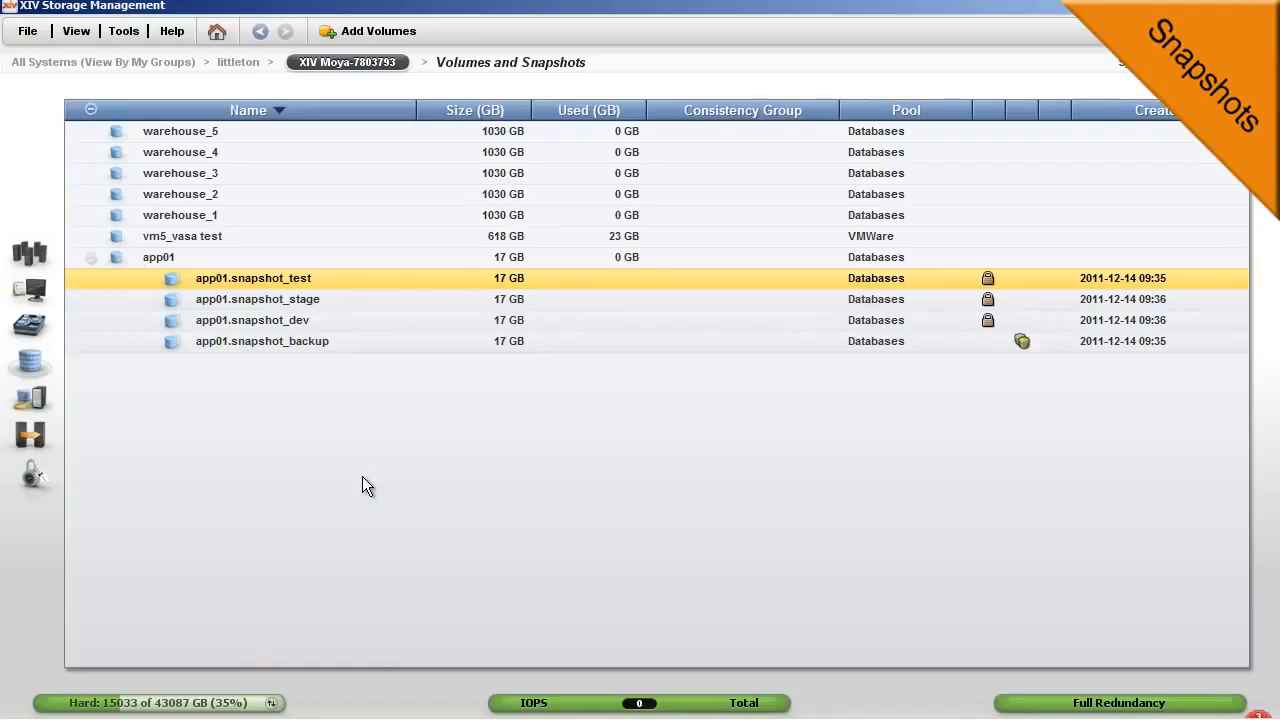
Step: Duplicate app01.snapshot_test2, producing app01.snapshot_test3
{"action": "right_click", "coordinate": [253, 278]}
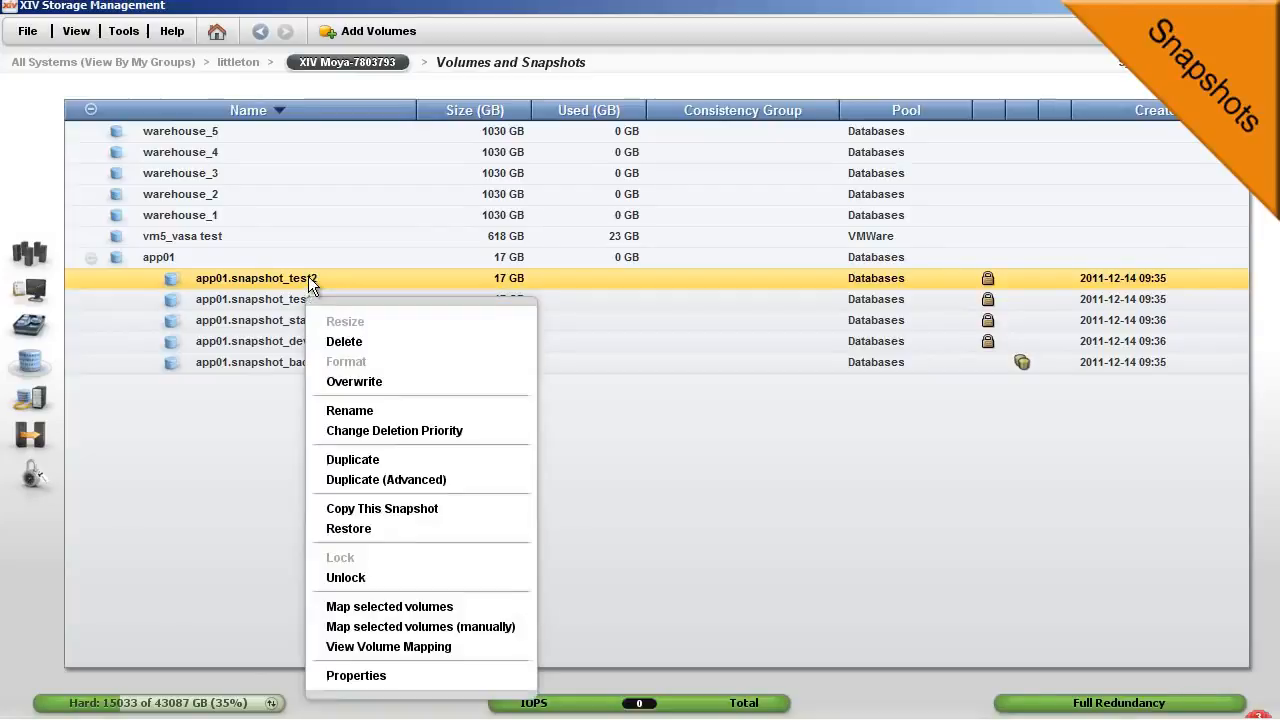
{"action": "mouse_move", "coordinate": [394, 430]}
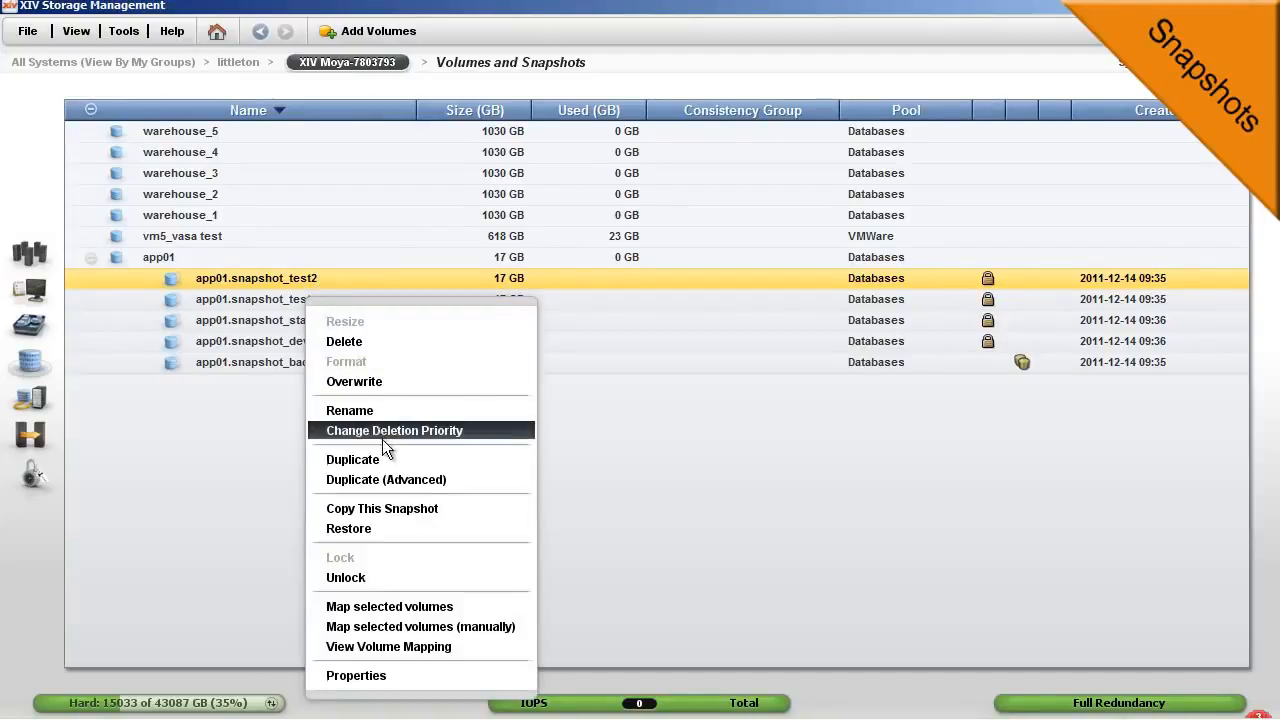
{"action": "left_click", "coordinate": [352, 459]}
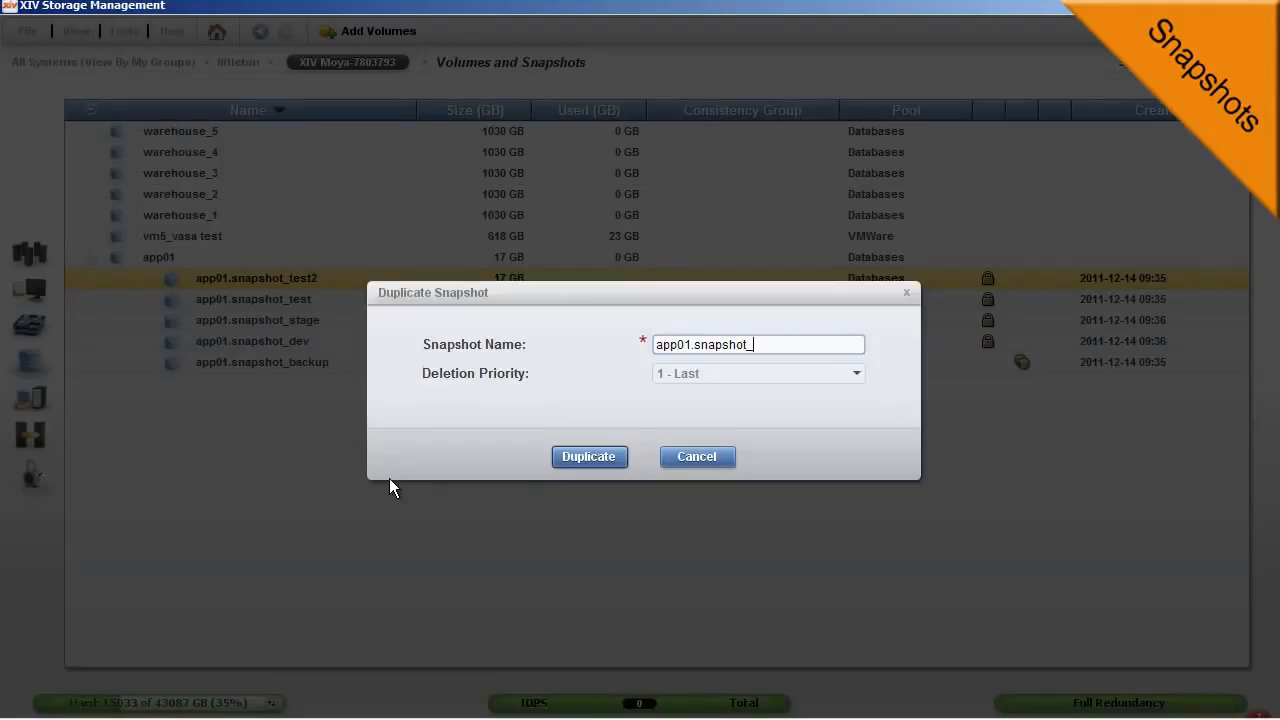
{"action": "left_click", "coordinate": [696, 456]}
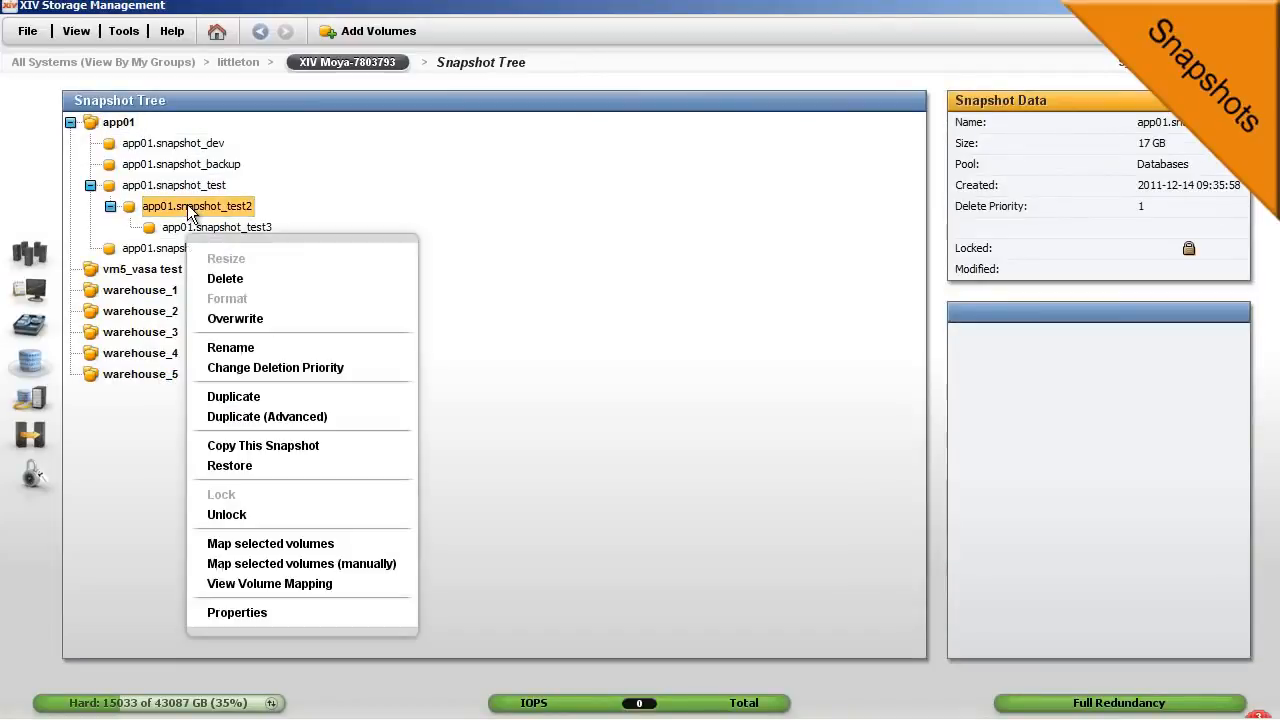
Step: Select app01.snapshot_test2 and confirm its deletion
{"action": "left_click", "coordinate": [225, 278]}
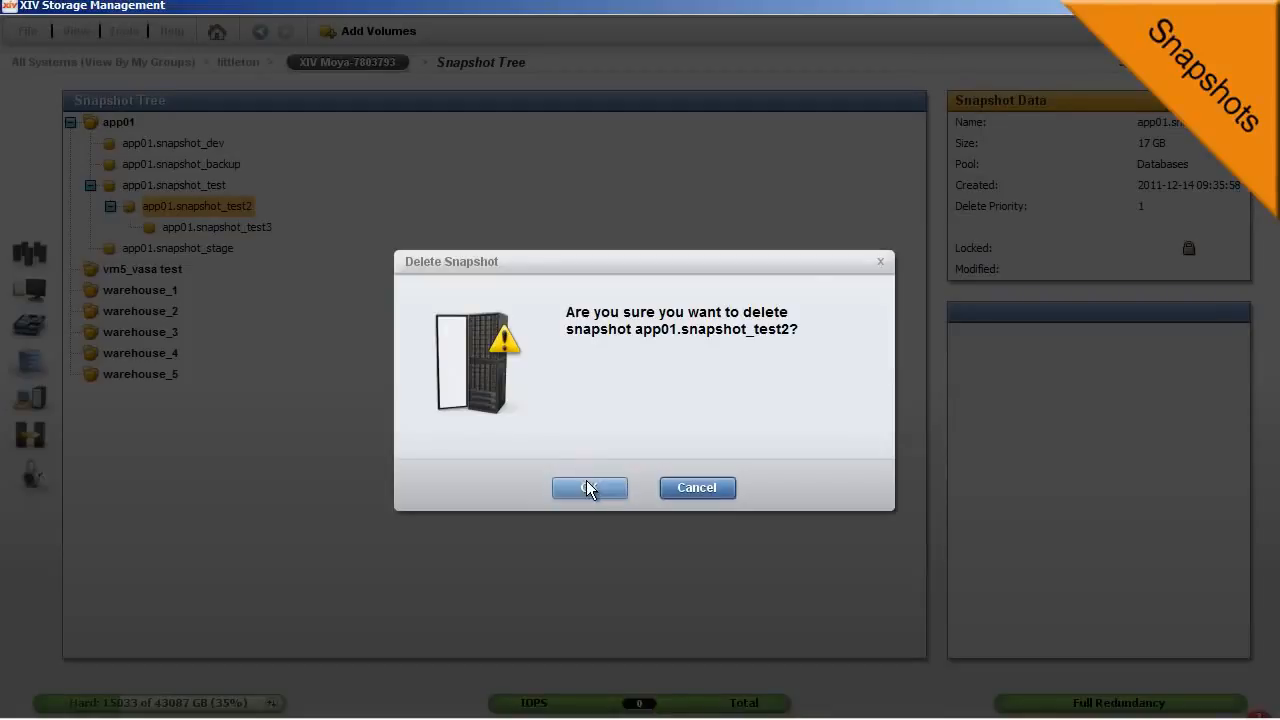
{"action": "left_click", "coordinate": [589, 487]}
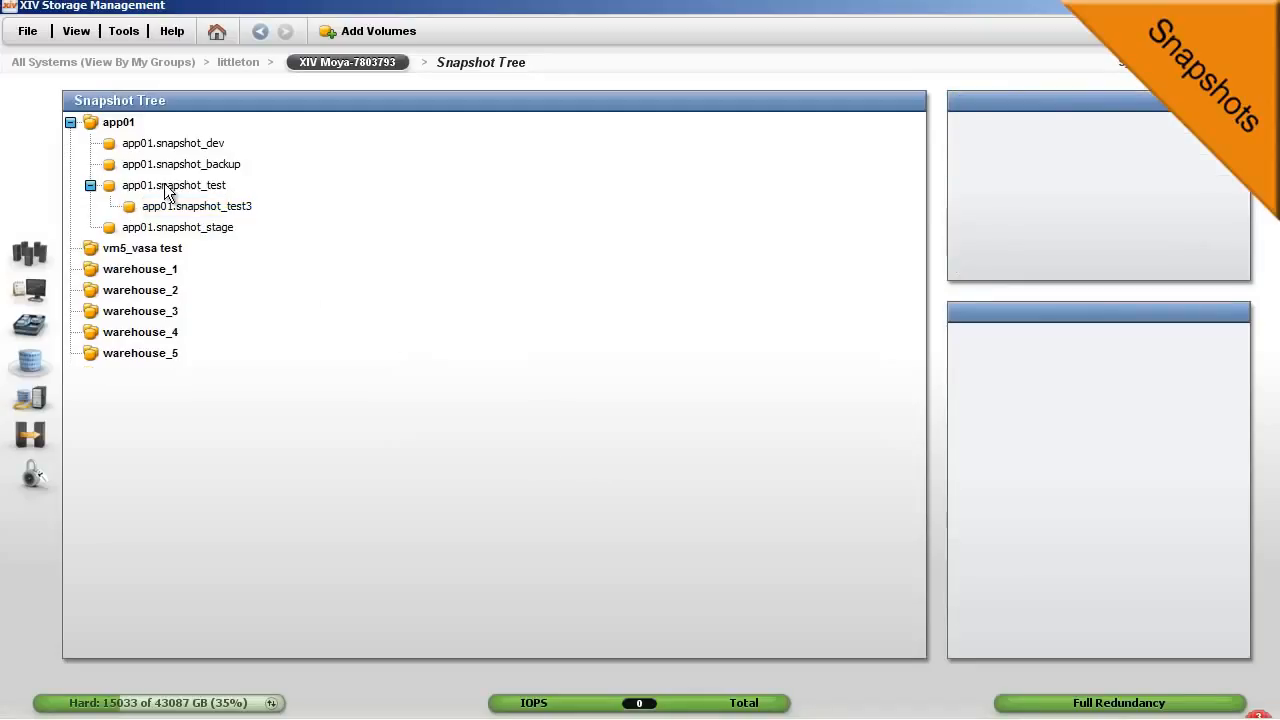
{"action": "mouse_move", "coordinate": [215, 218]}
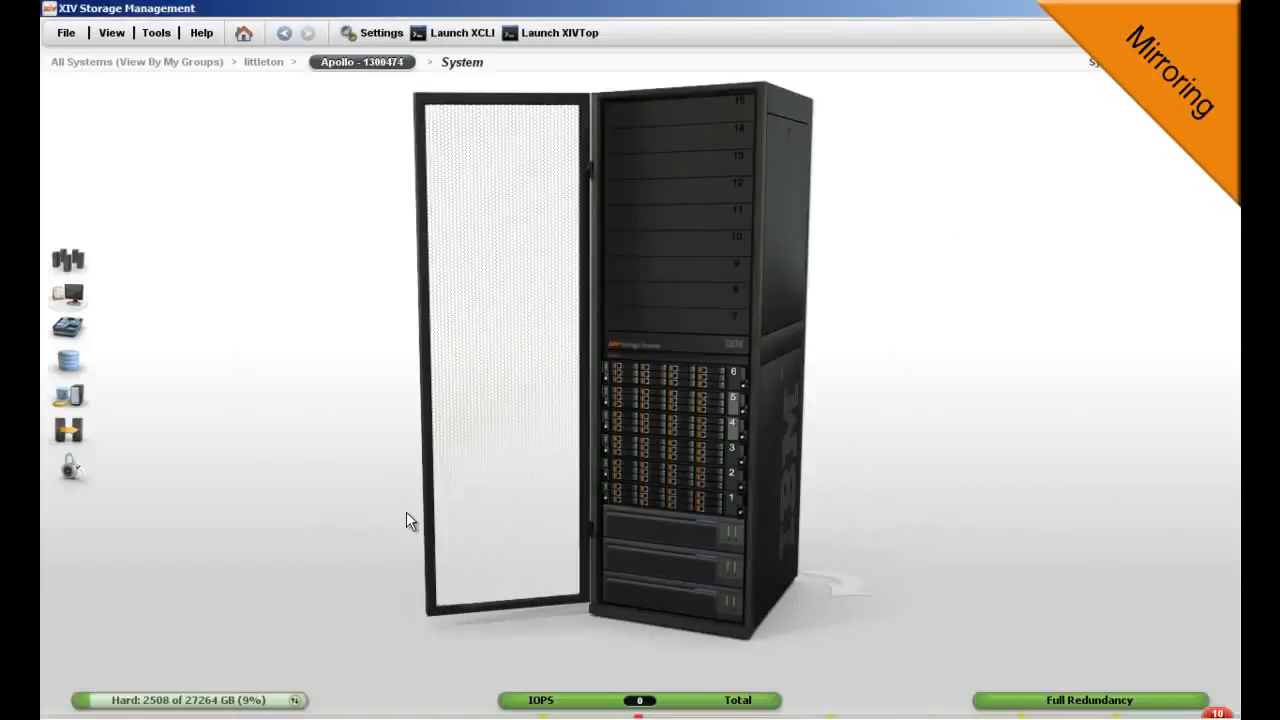
{"action": "mouse_move", "coordinate": [203, 430]}
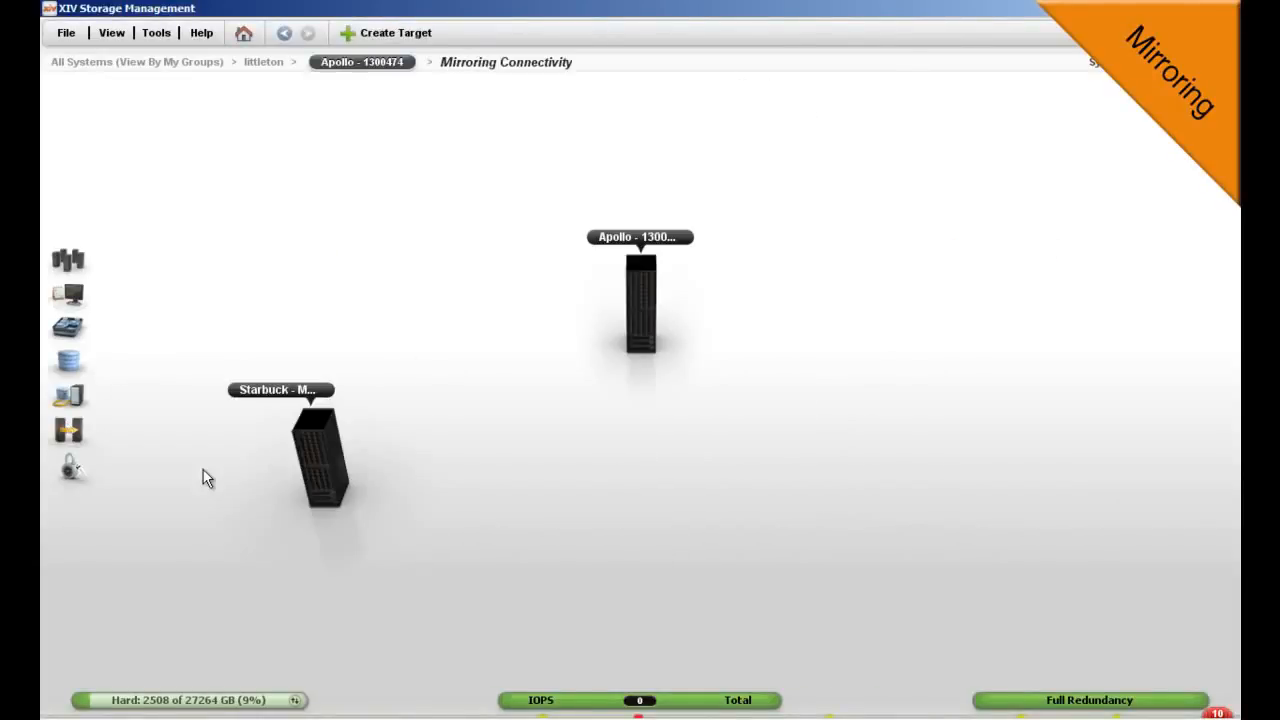
Step: Detect and approve the Apollo–Starbuck connections for bi-directional mirroring
{"action": "left_click", "coordinate": [320, 460]}
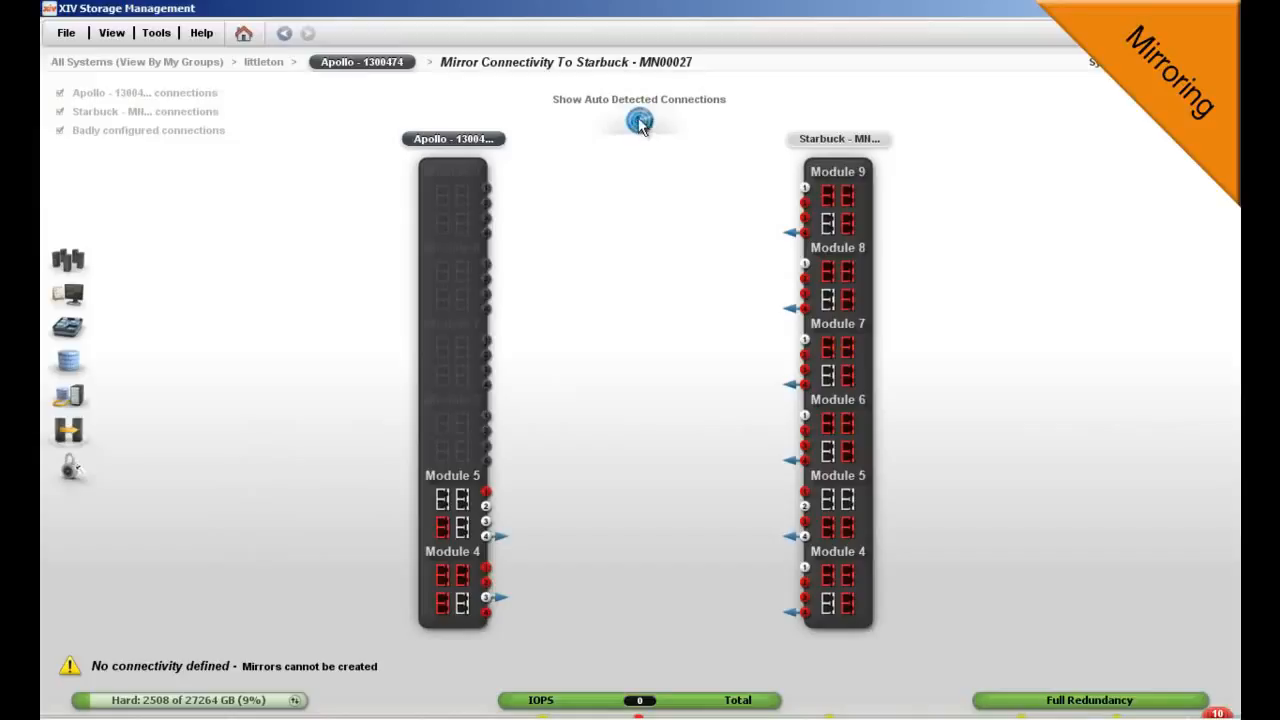
{"action": "left_click", "coordinate": [640, 120]}
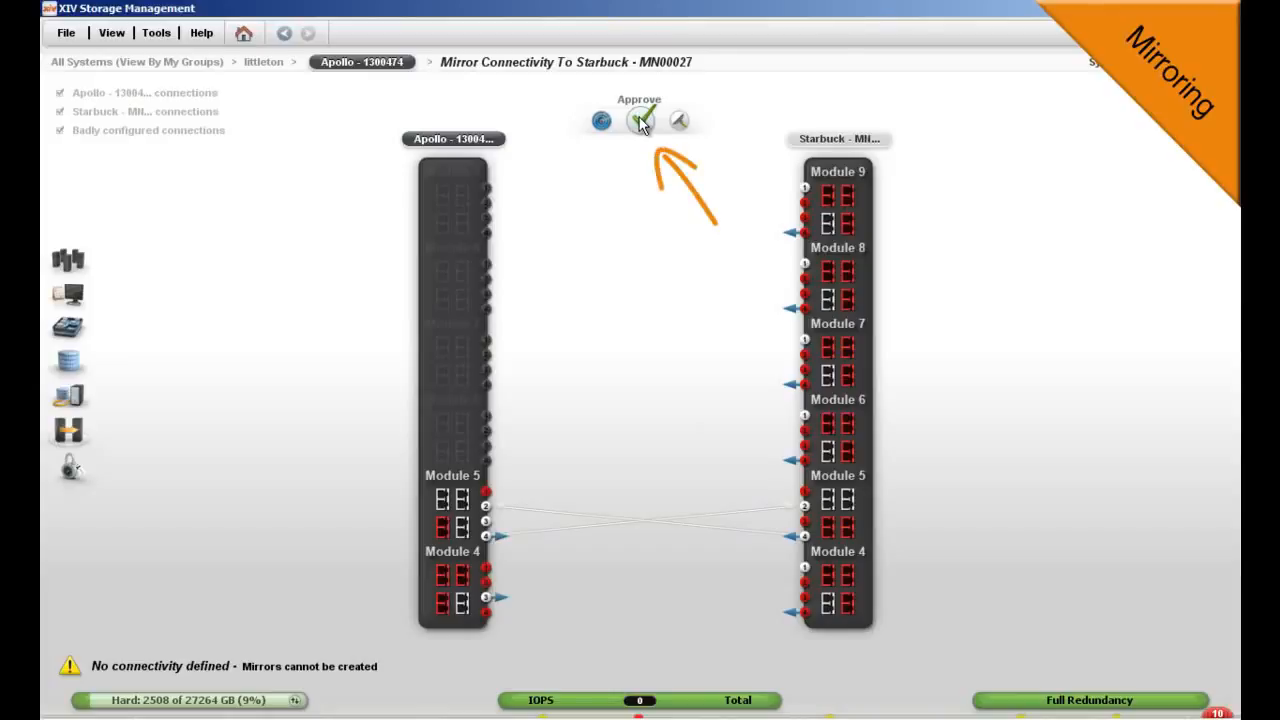
{"action": "mouse_move", "coordinate": [640, 260]}
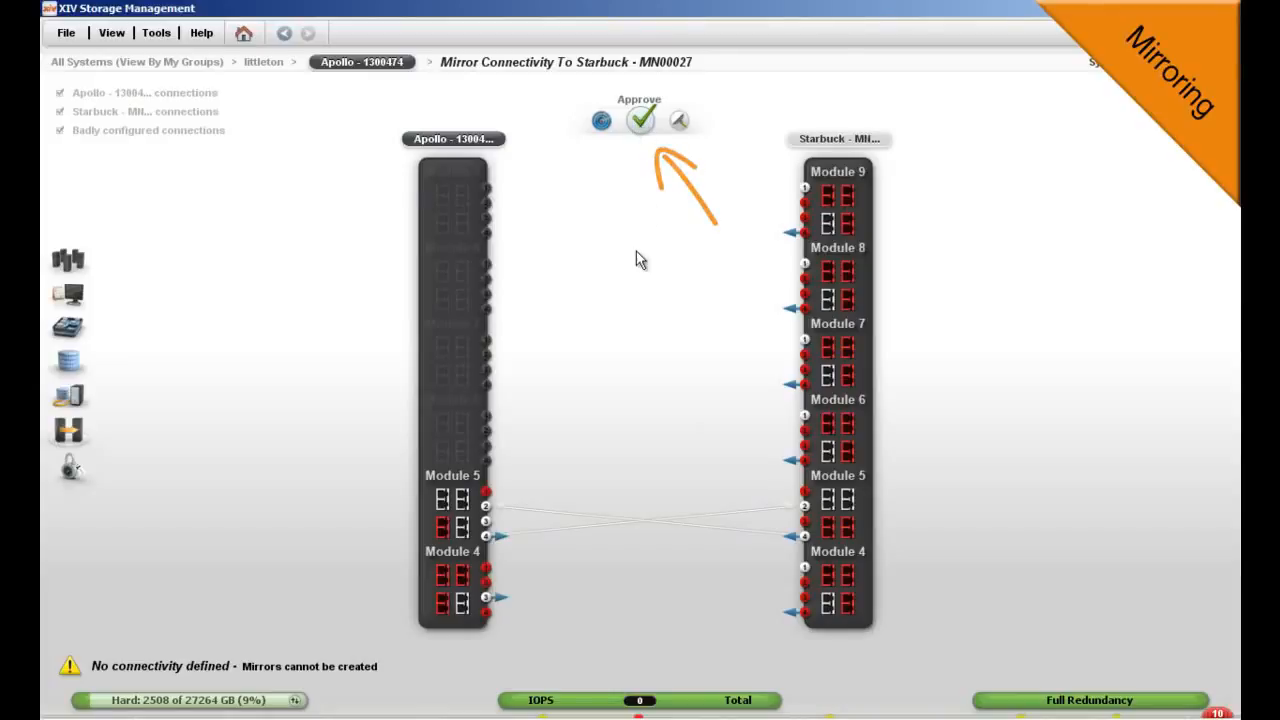
{"action": "left_click", "coordinate": [640, 120]}
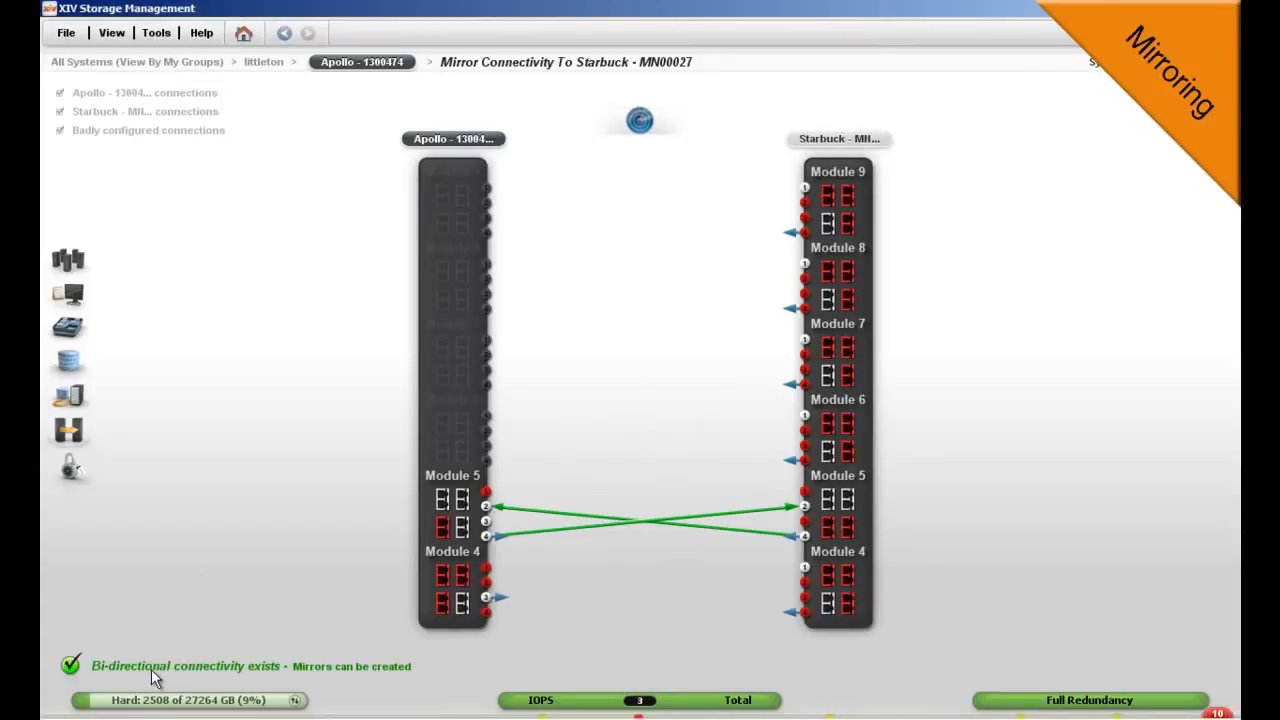
{"action": "mouse_move", "coordinate": [165, 613]}
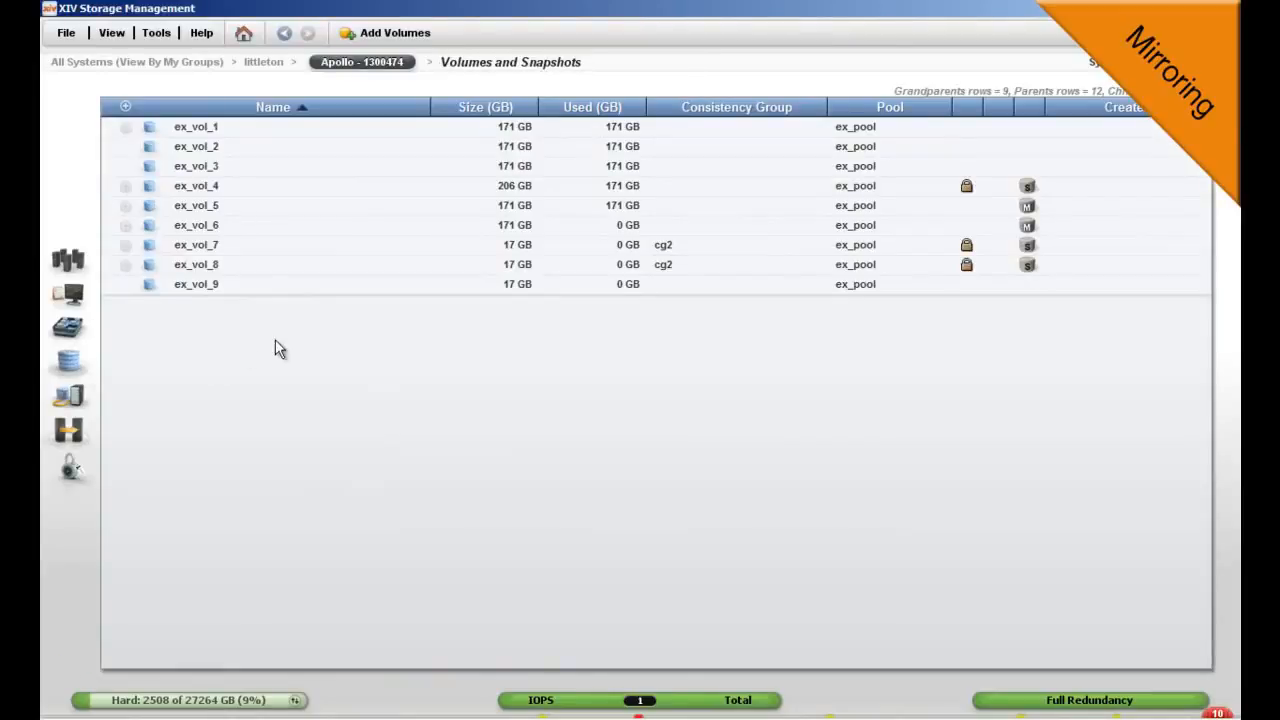
Step: Create the 17 GB volume data01
{"action": "left_click", "coordinate": [394, 32]}
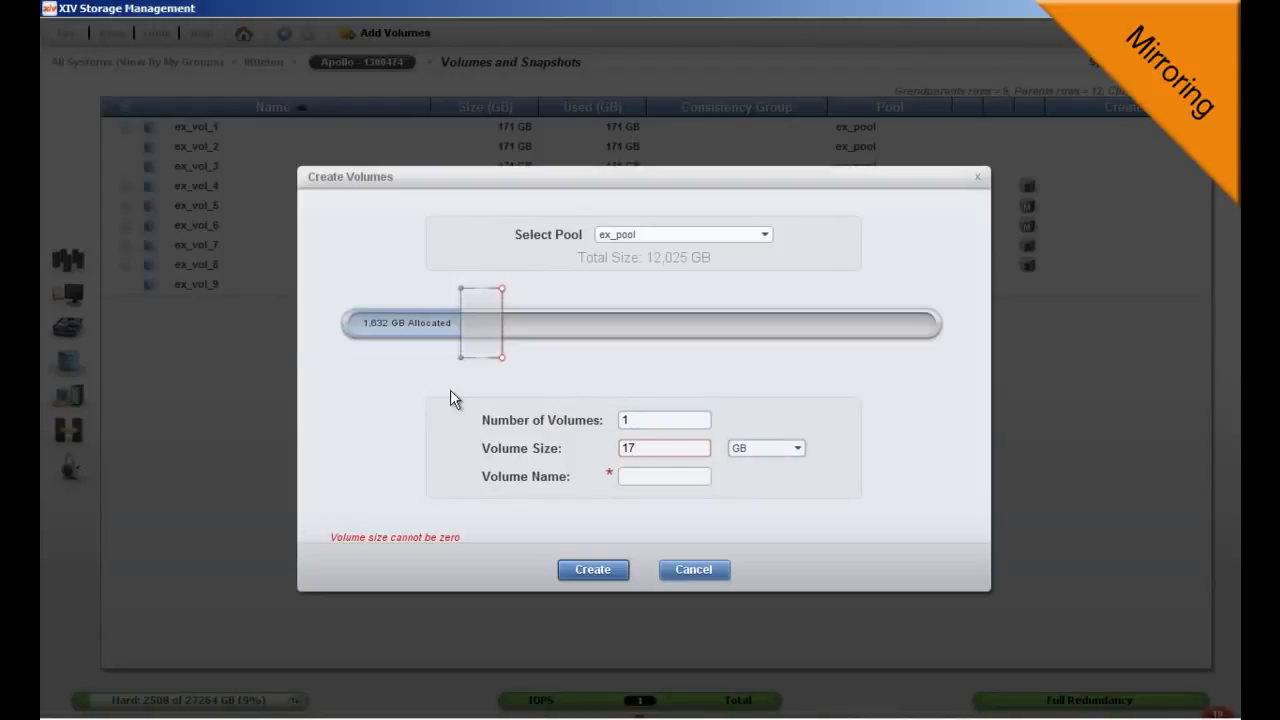
{"action": "type", "text": "data01"}
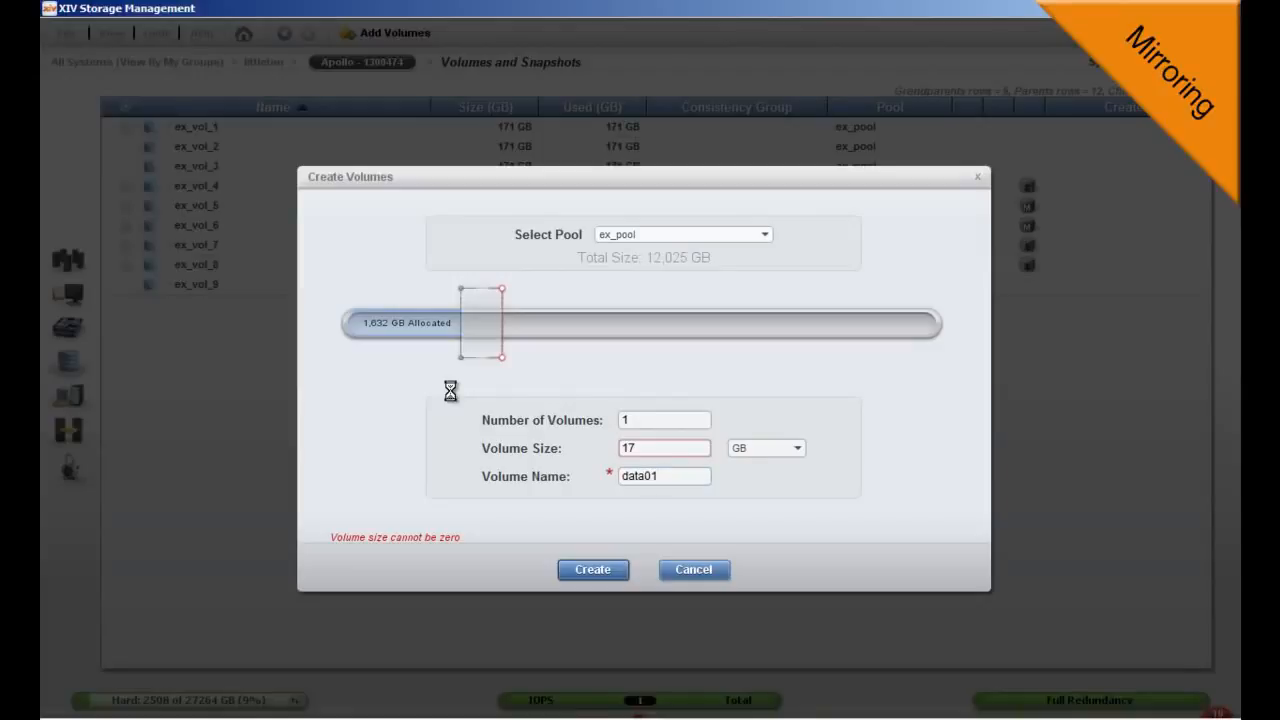
{"action": "left_click", "coordinate": [591, 569]}
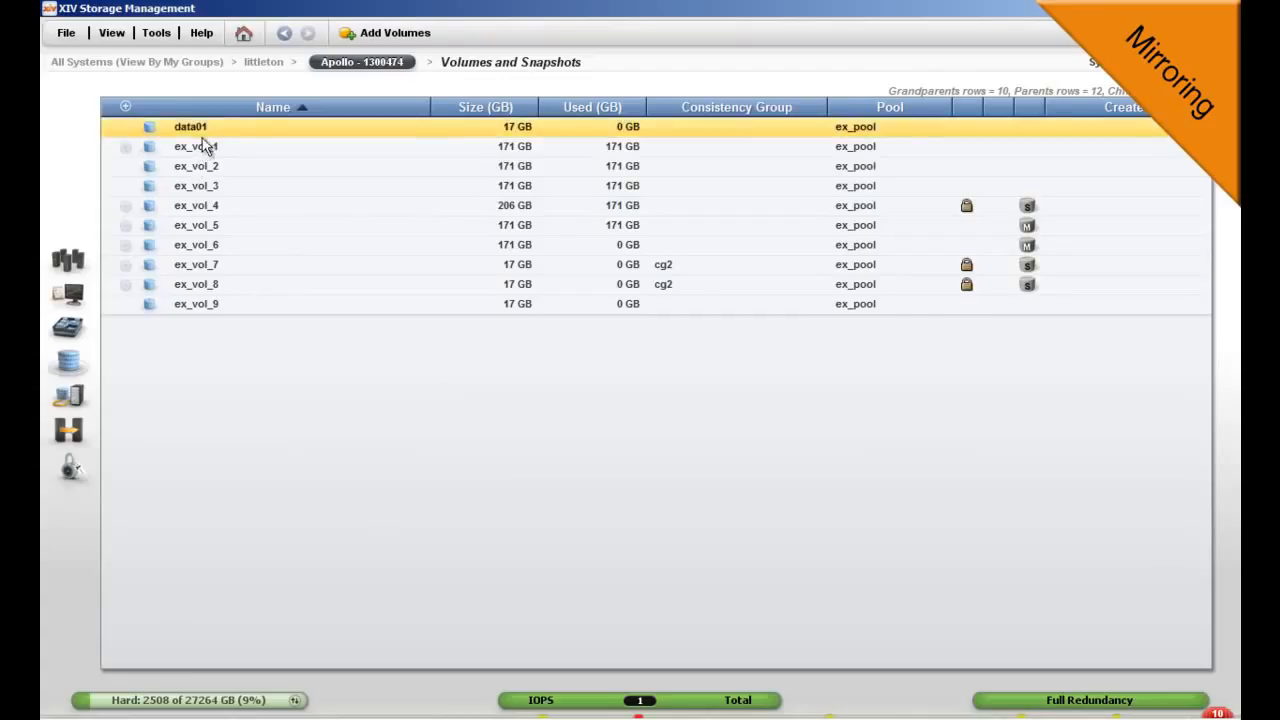
Step: Mirror data01 synchronously to Starbuck with a new slave volume in ex_pool
{"action": "right_click", "coordinate": [190, 126]}
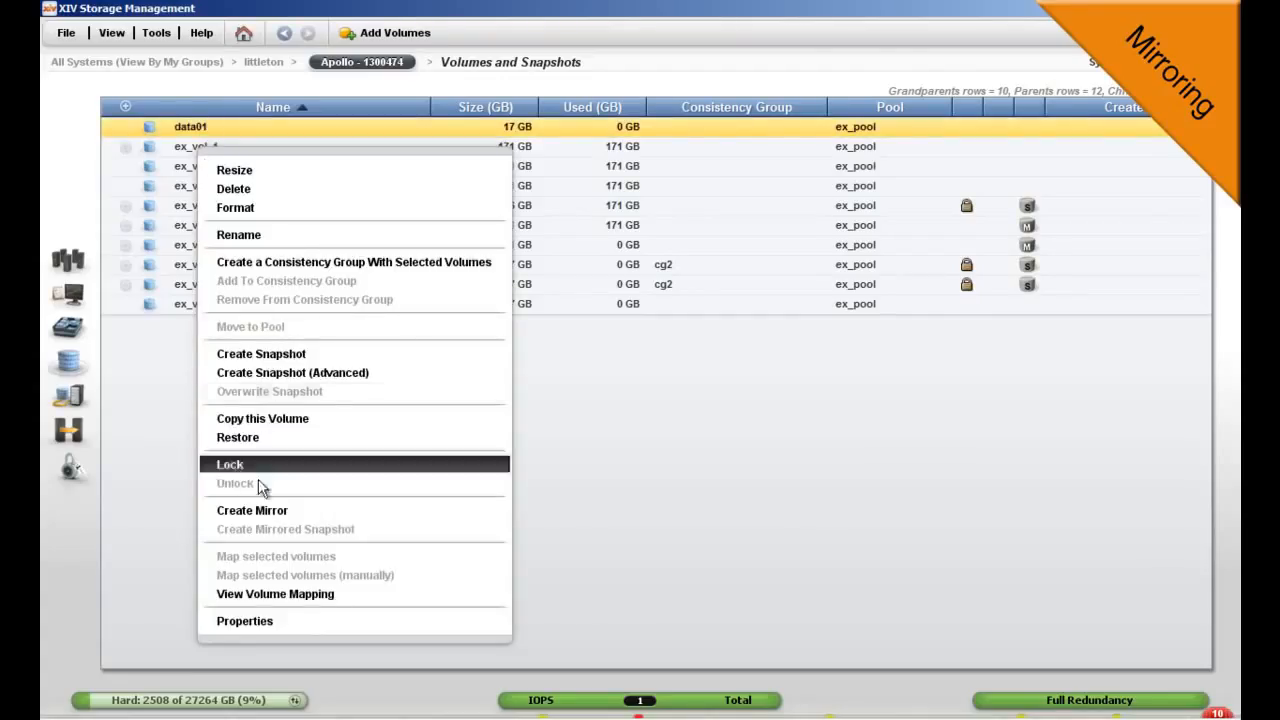
{"action": "left_click", "coordinate": [252, 510]}
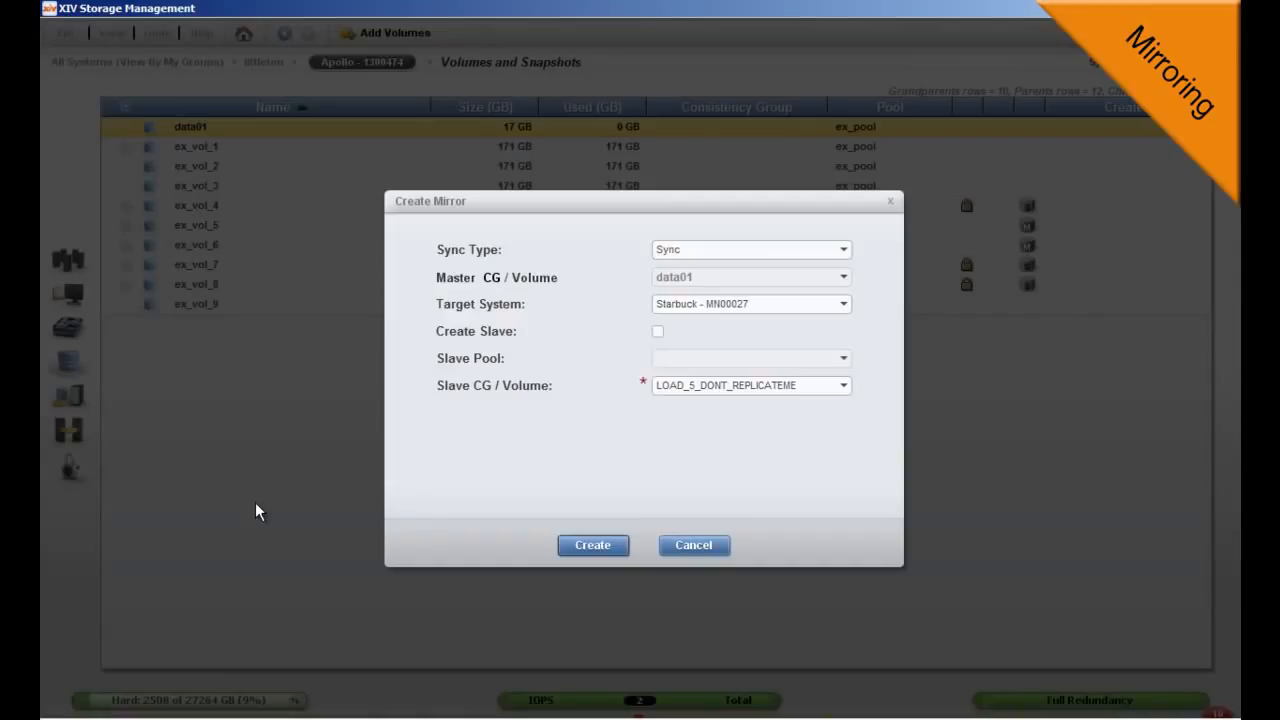
{"action": "mouse_move", "coordinate": [733, 252]}
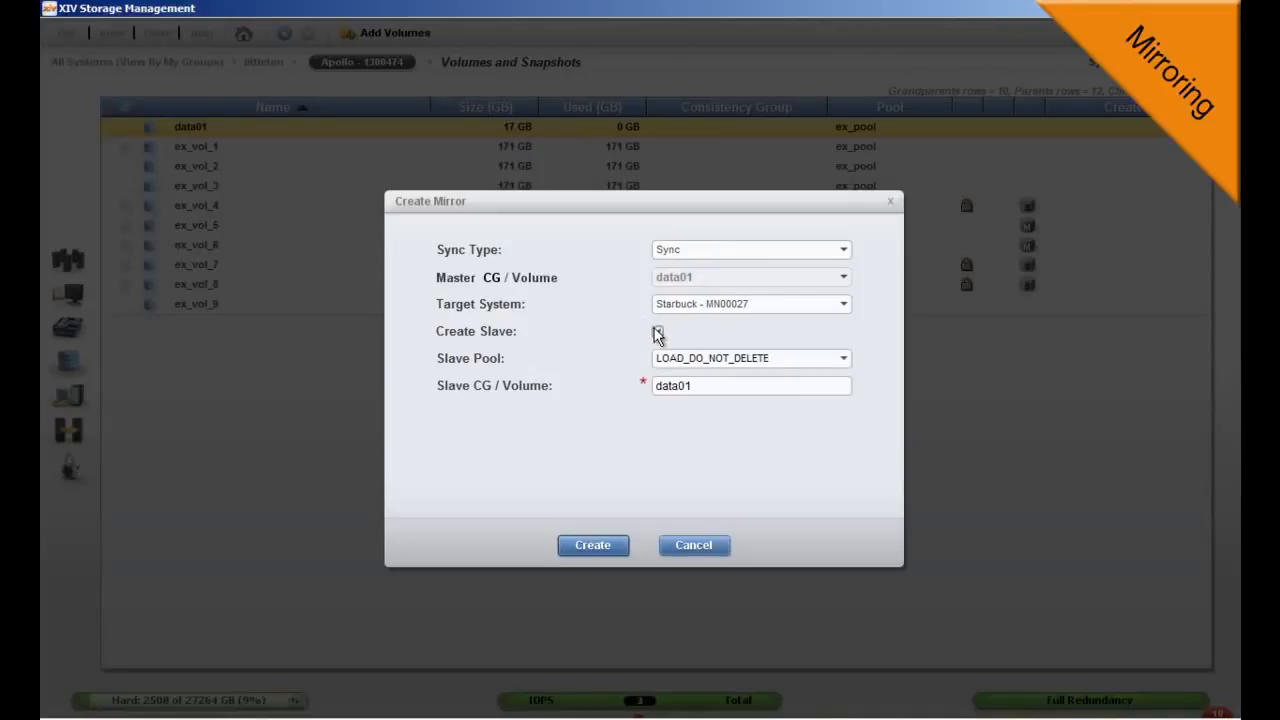
{"action": "left_click", "coordinate": [657, 331]}
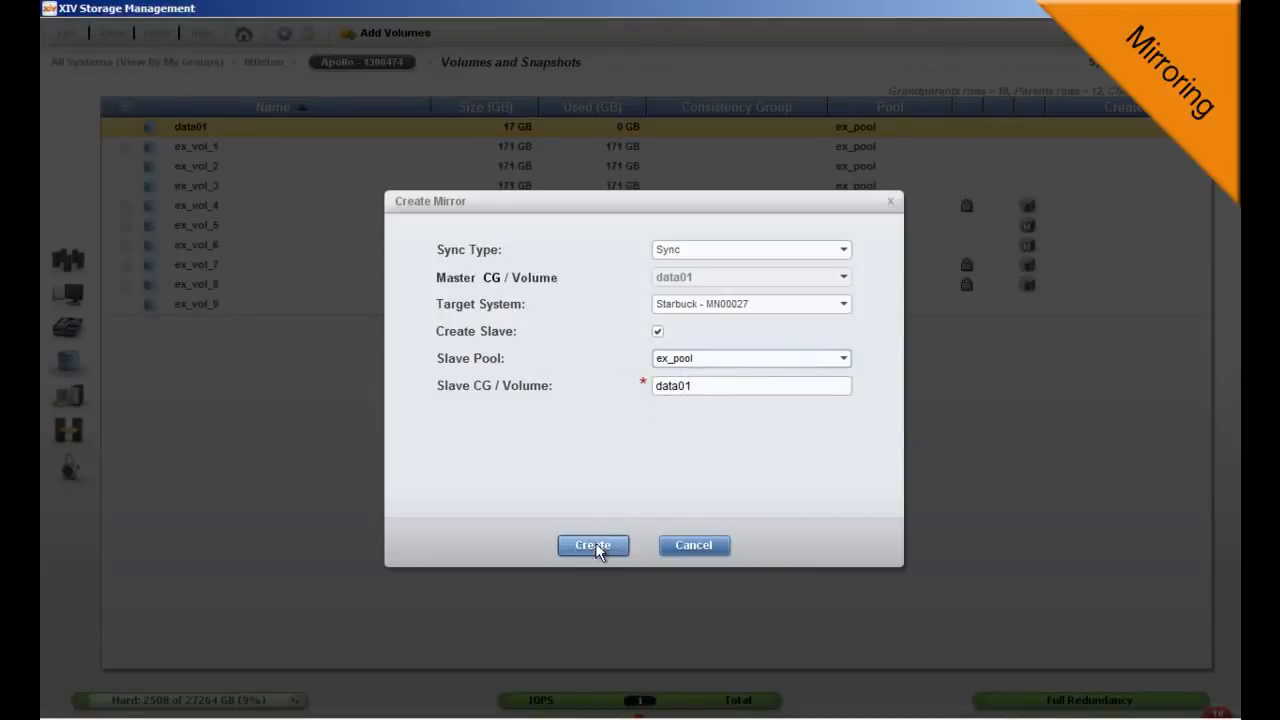
{"action": "left_click", "coordinate": [592, 545]}
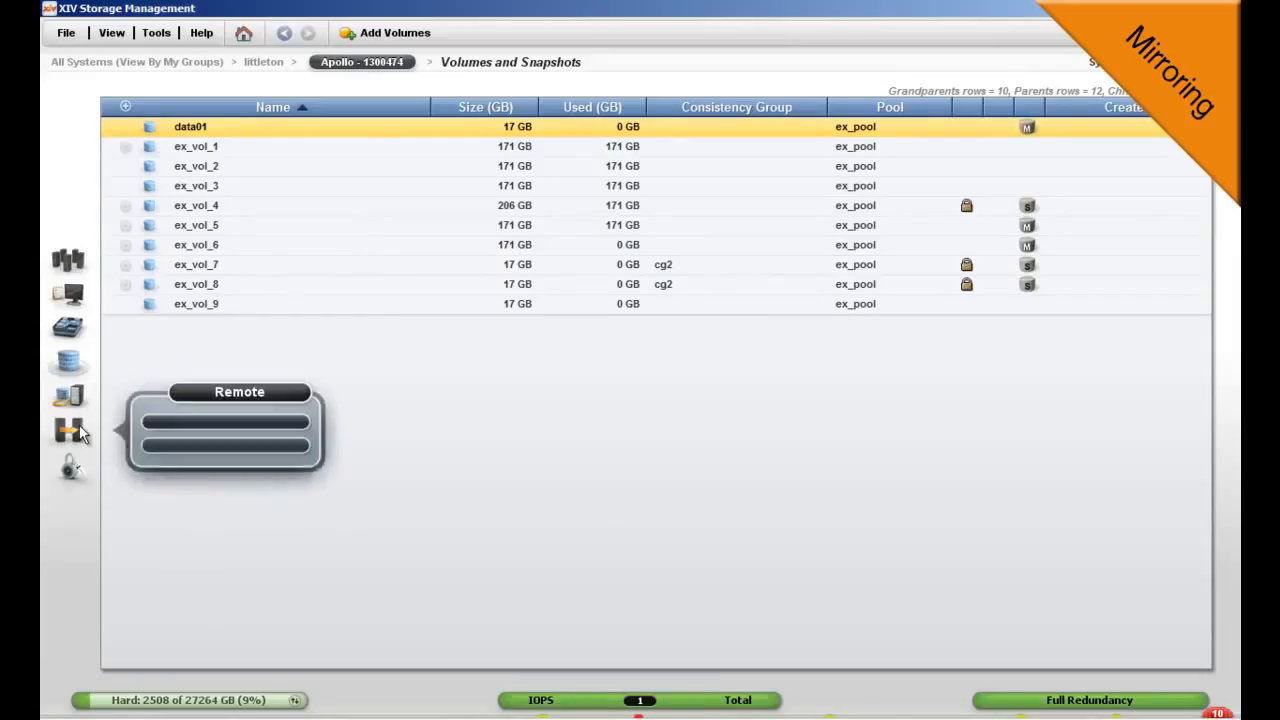
Step: Switch master and slave roles of the synchronized data01 mirror
{"action": "left_click", "coordinate": [68, 430]}
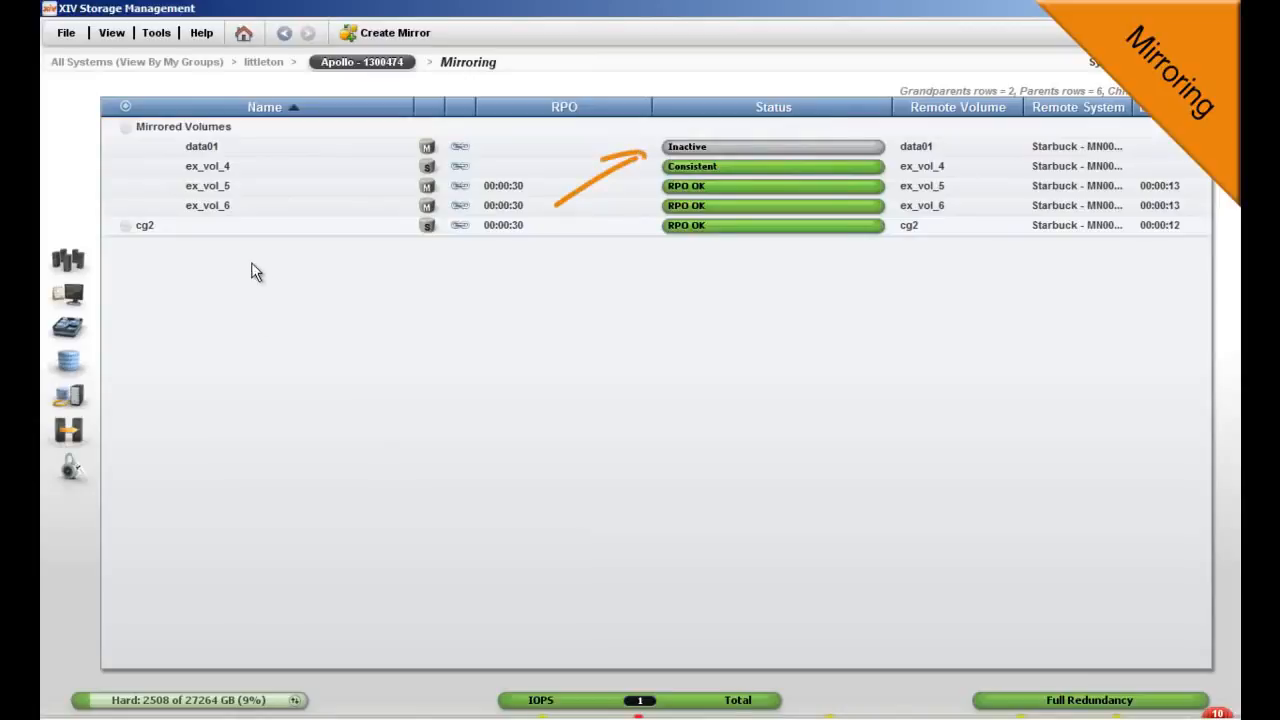
{"action": "left_click", "coordinate": [210, 146]}
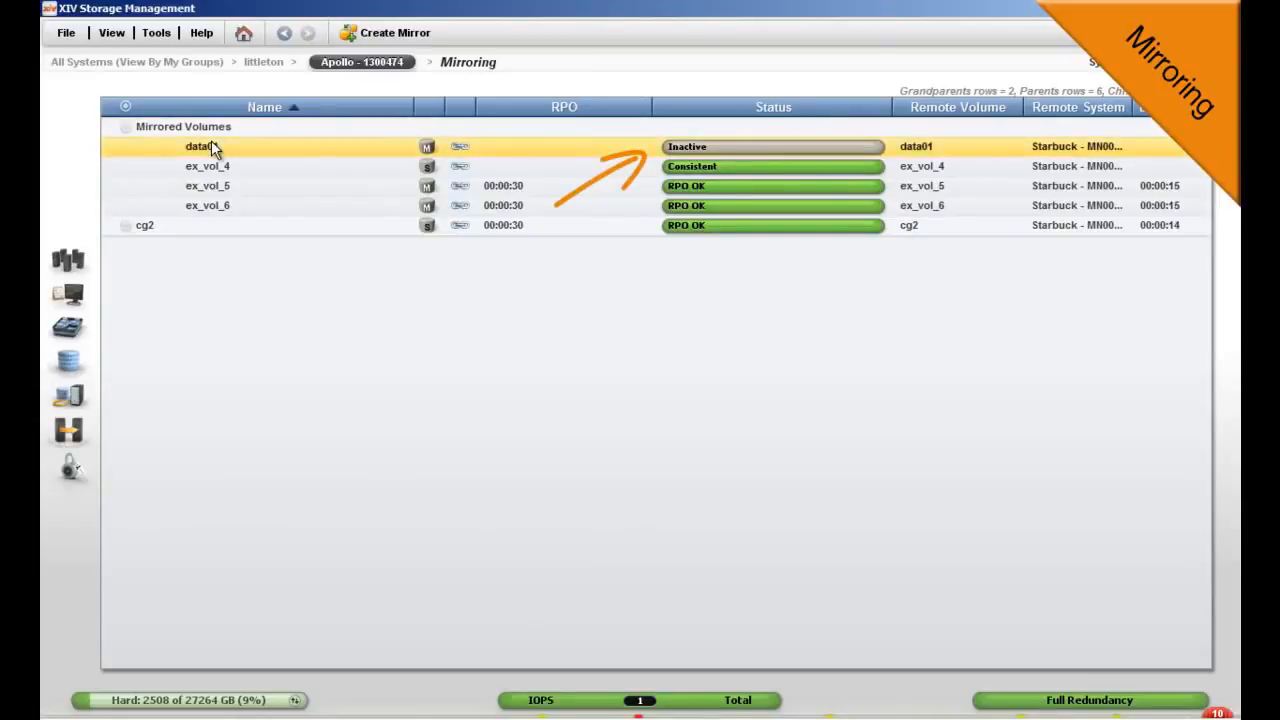
{"action": "right_click", "coordinate": [201, 146]}
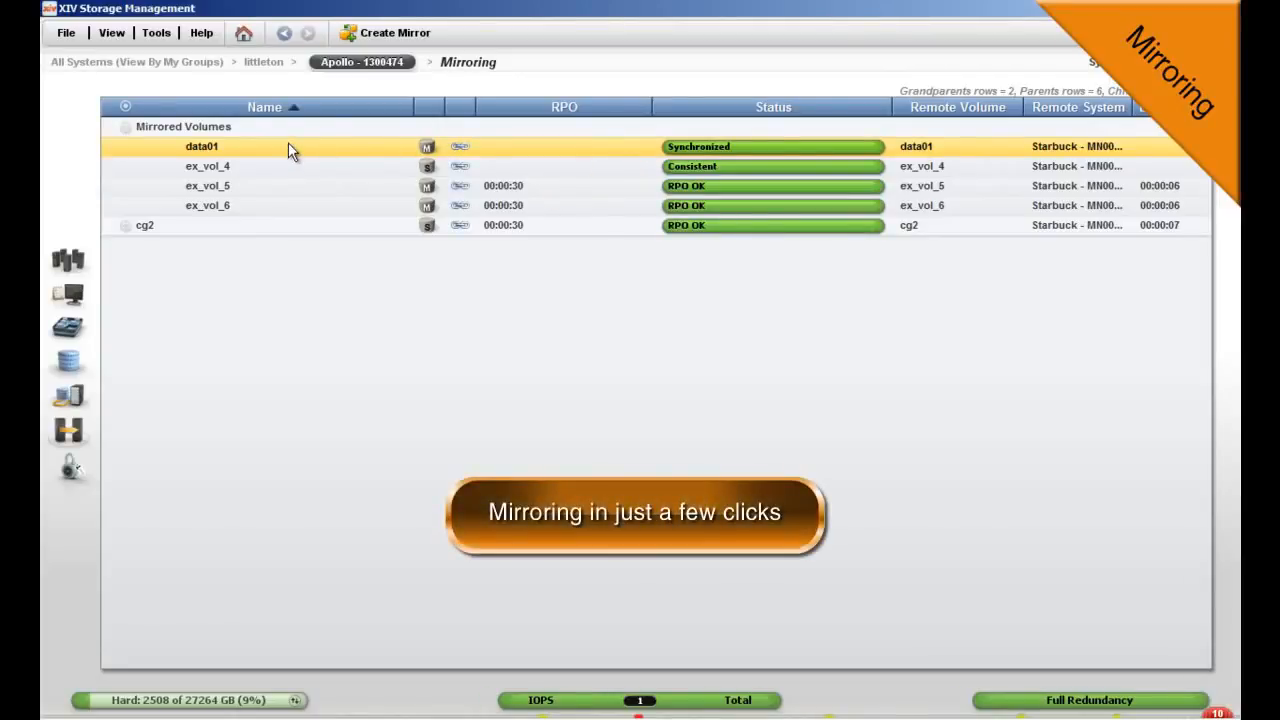
{"action": "right_click", "coordinate": [290, 148]}
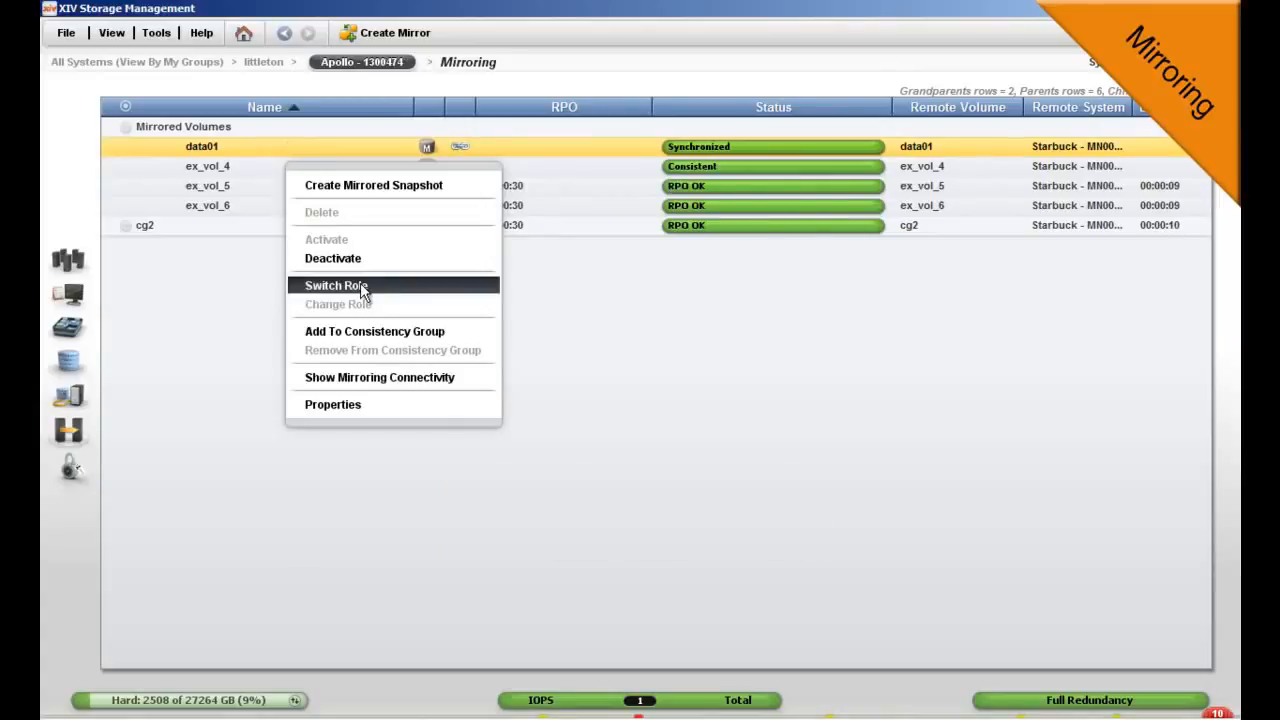
{"action": "left_click", "coordinate": [335, 285]}
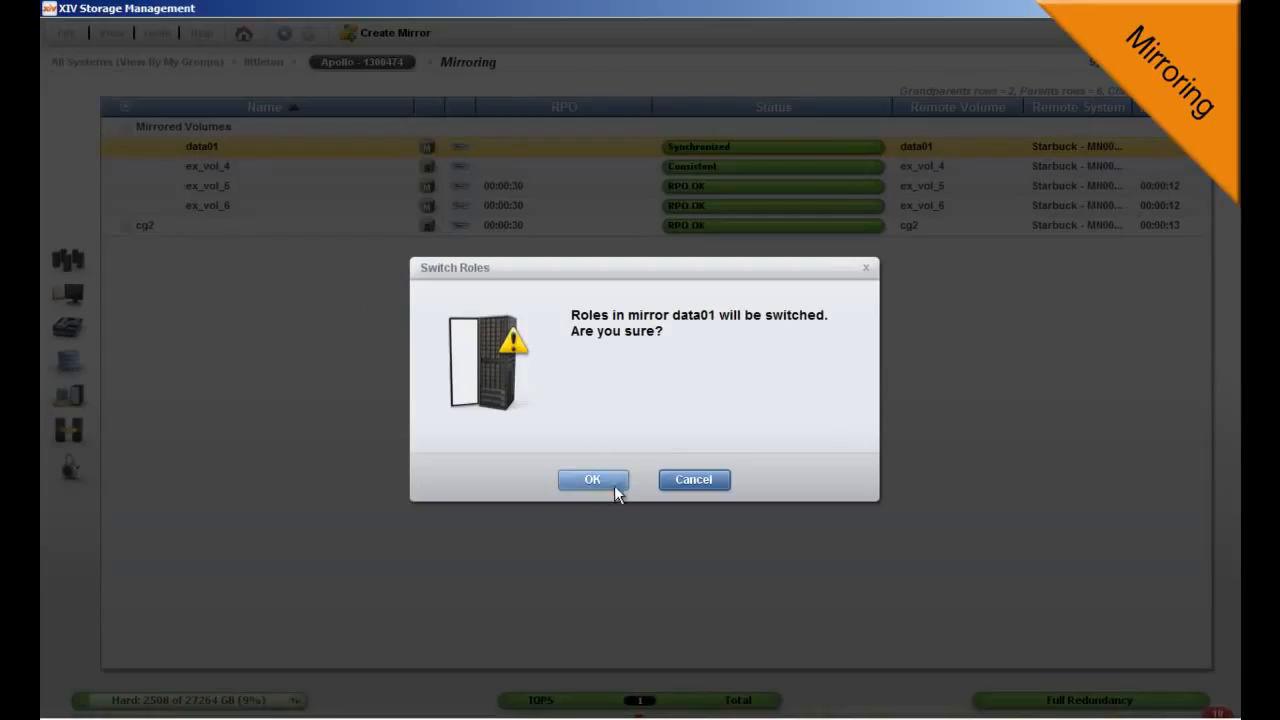
{"action": "left_click", "coordinate": [592, 479]}
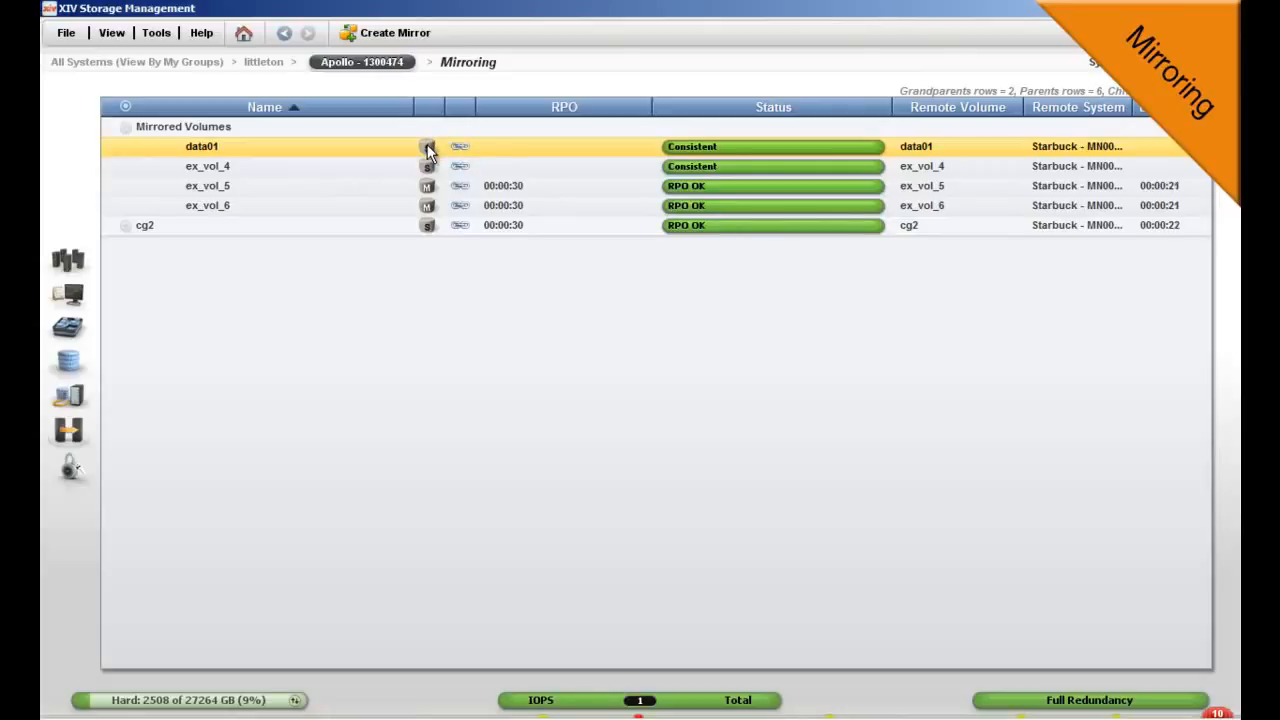
{"action": "mouse_move", "coordinate": [427, 150]}
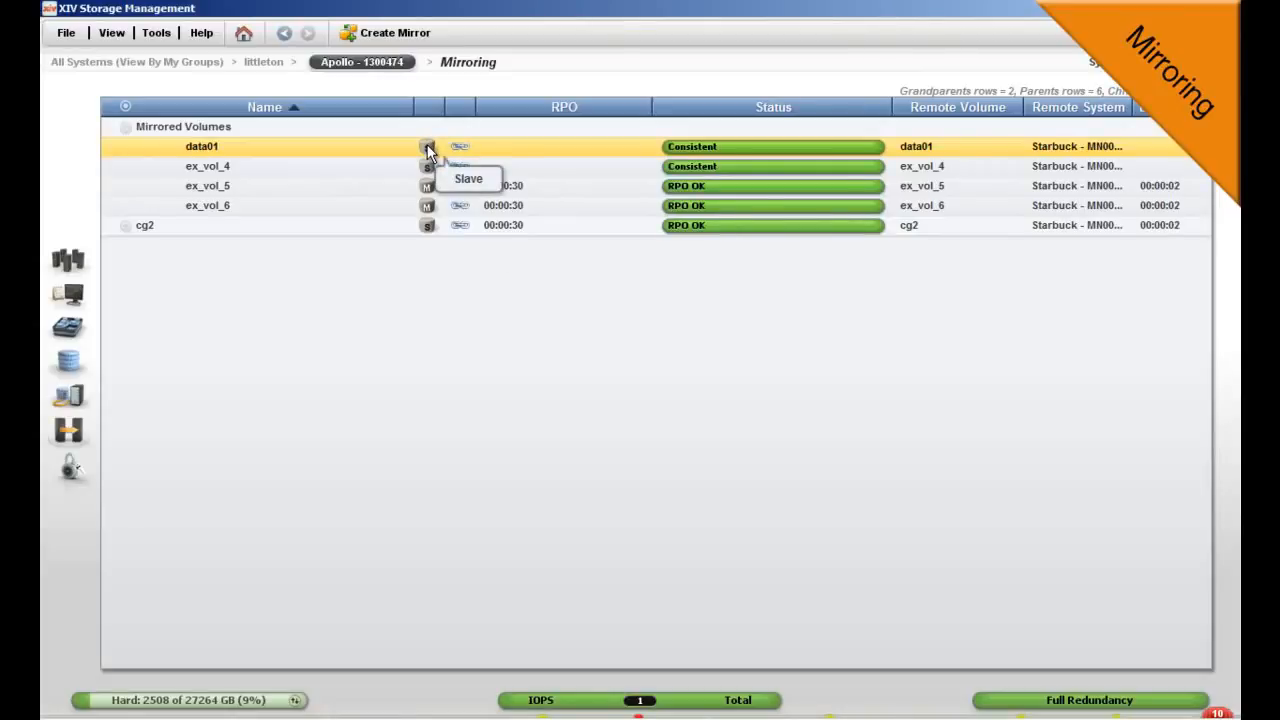
{"action": "mouse_move", "coordinate": [350, 388]}
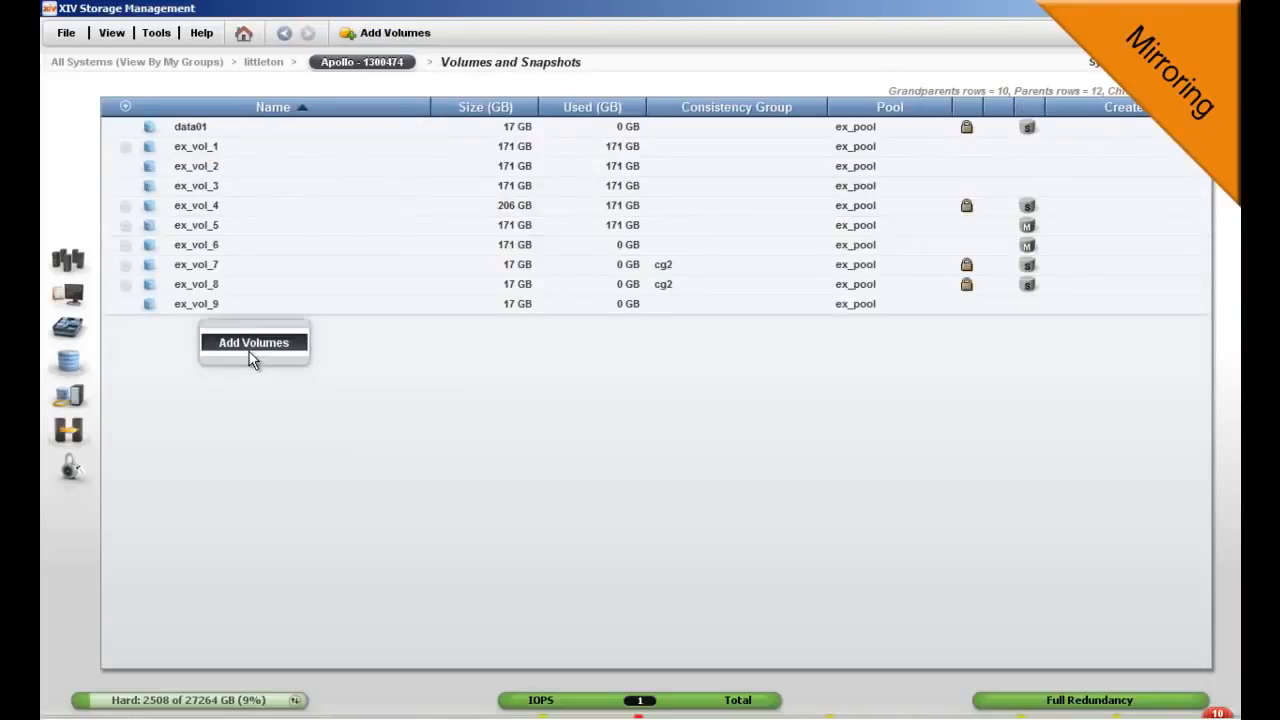
Step: Create the 17 GB volume data02
{"action": "left_click", "coordinate": [253, 342]}
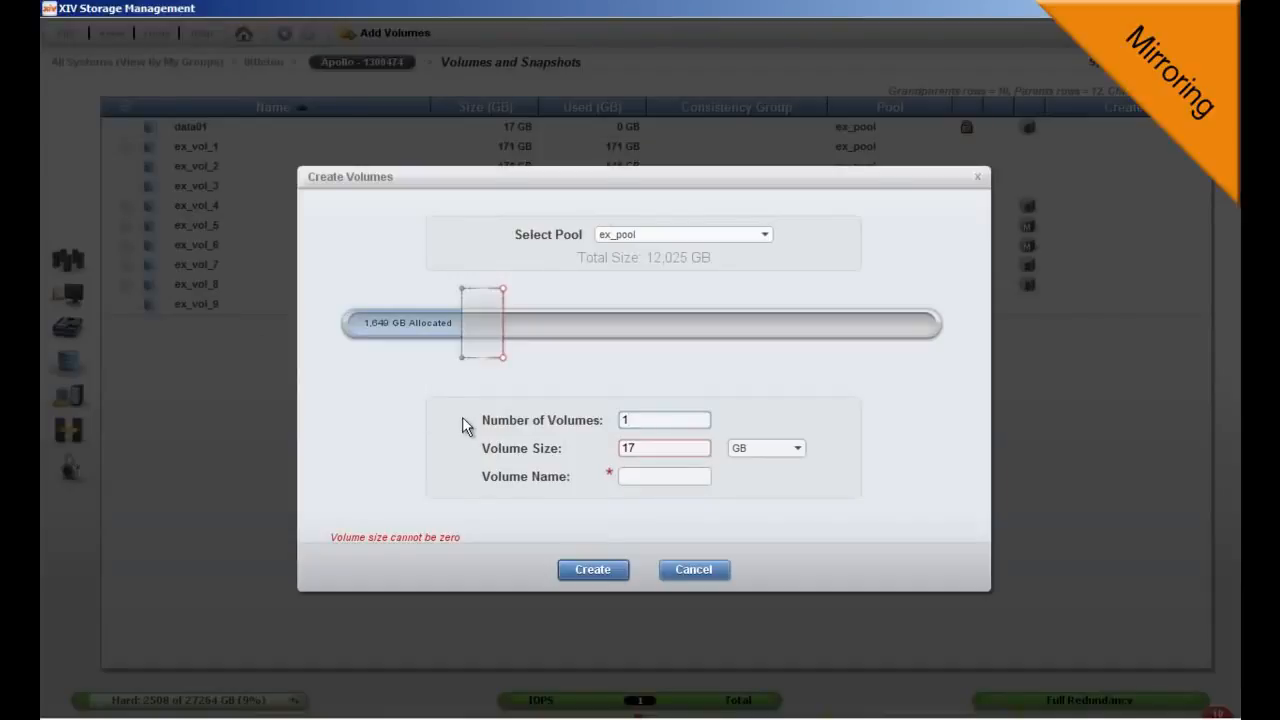
{"action": "type", "text": "d"}
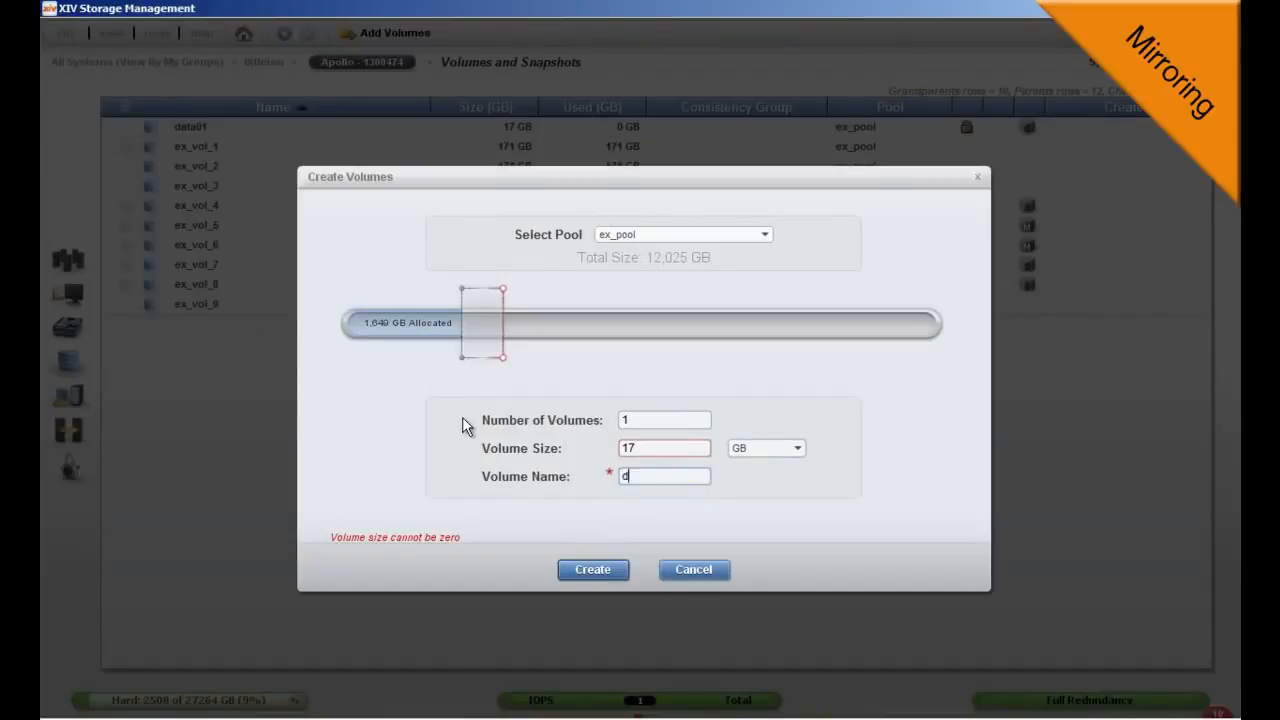
{"action": "type", "text": "ata02"}
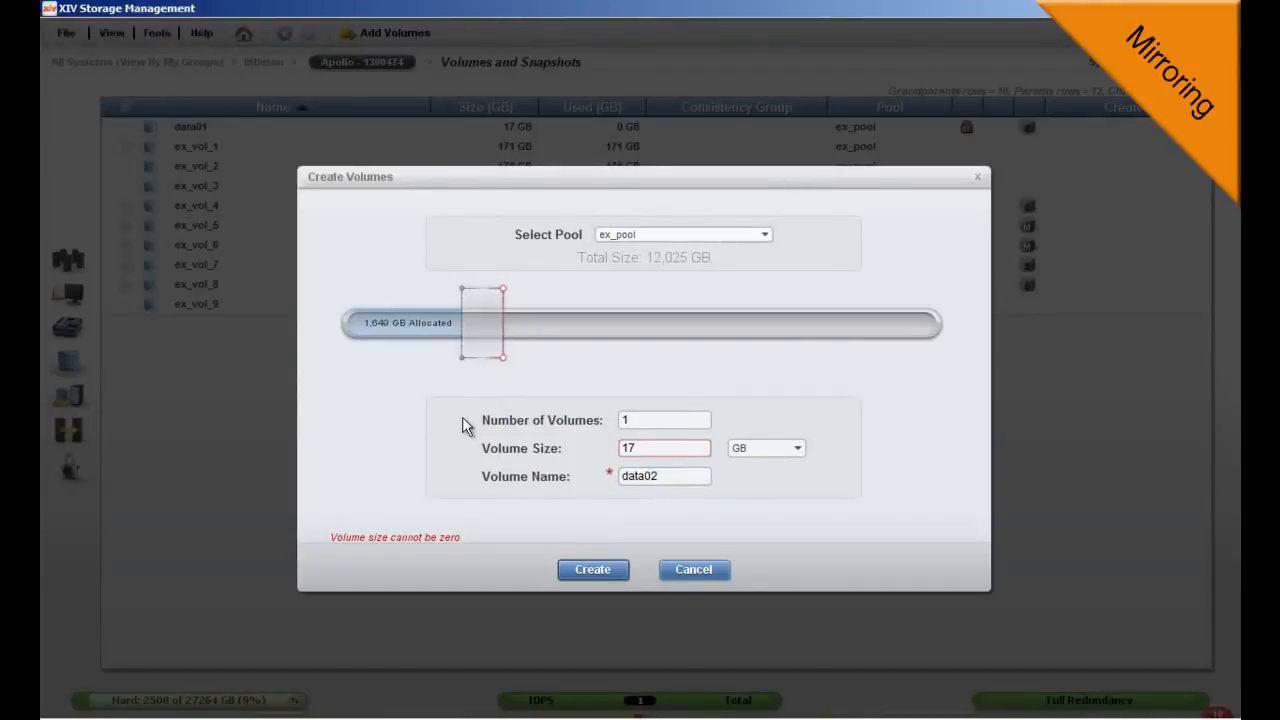
Step: Mirror data02 asynchronously to Starbuck, creating its slave volume in ex_pool
{"action": "right_click", "coordinate": [190, 146]}
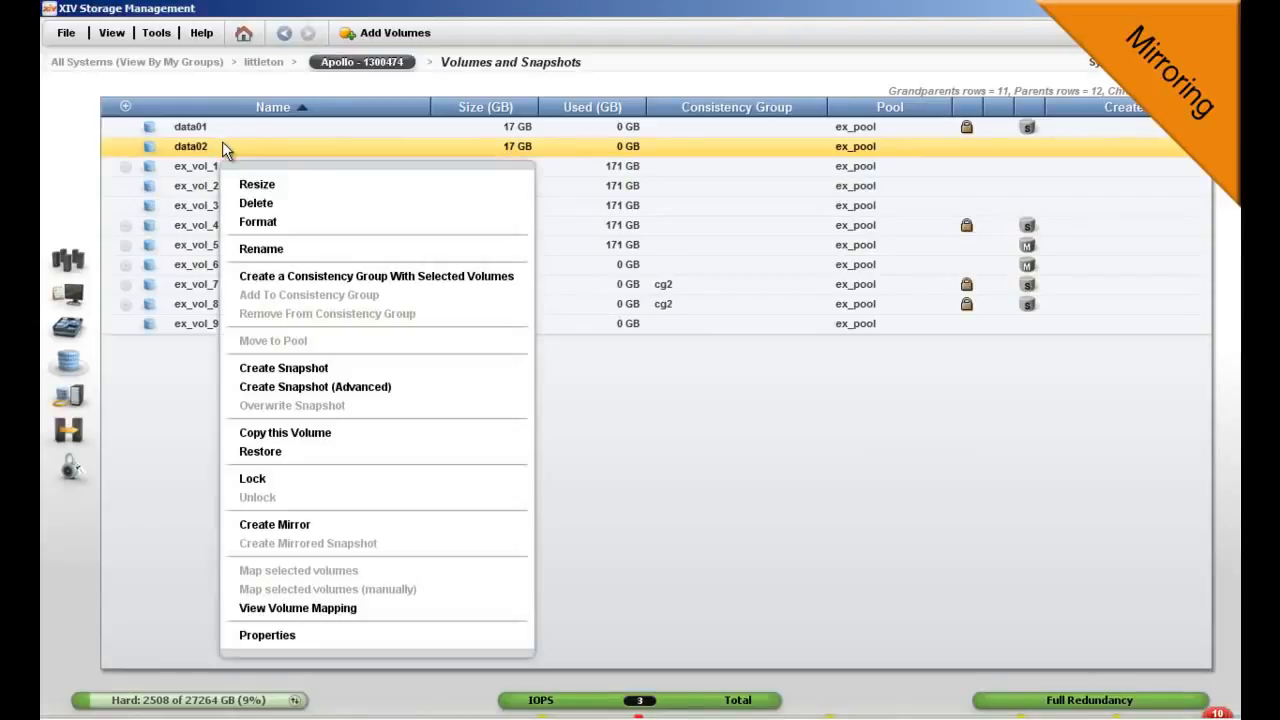
{"action": "left_click", "coordinate": [274, 524]}
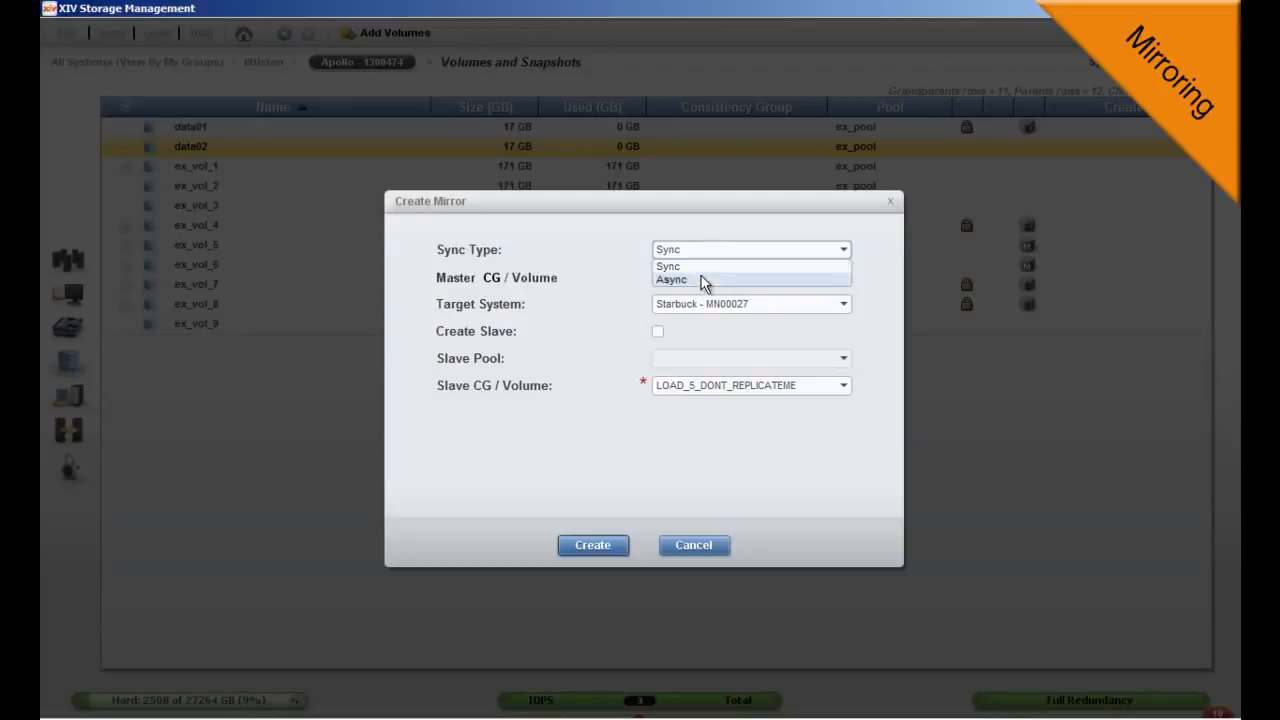
{"action": "left_click", "coordinate": [671, 279]}
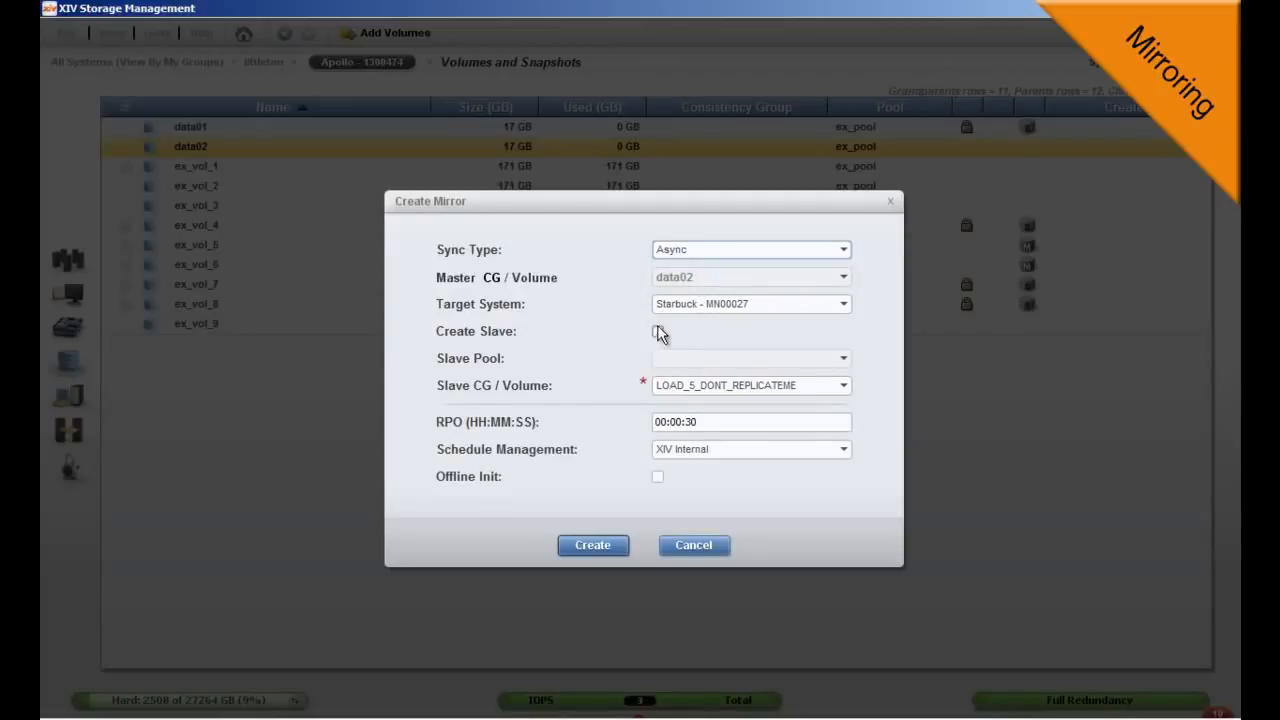
{"action": "left_click", "coordinate": [657, 331]}
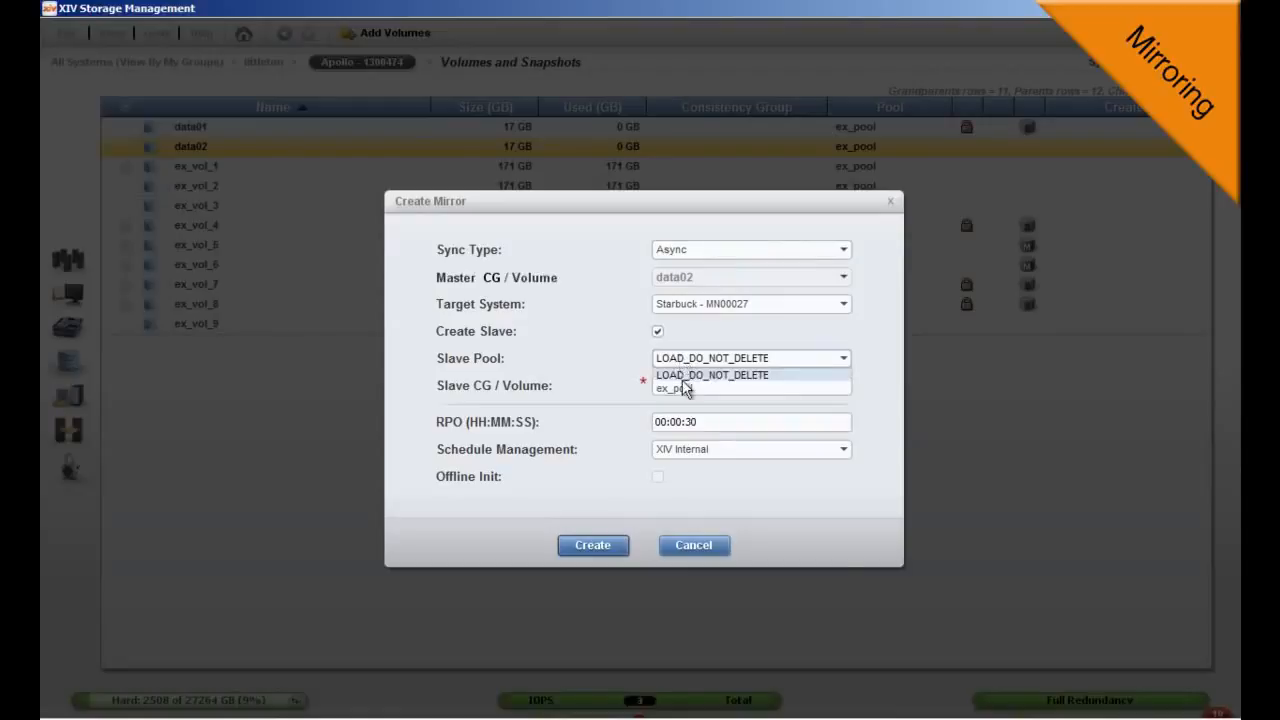
{"action": "left_click", "coordinate": [687, 388]}
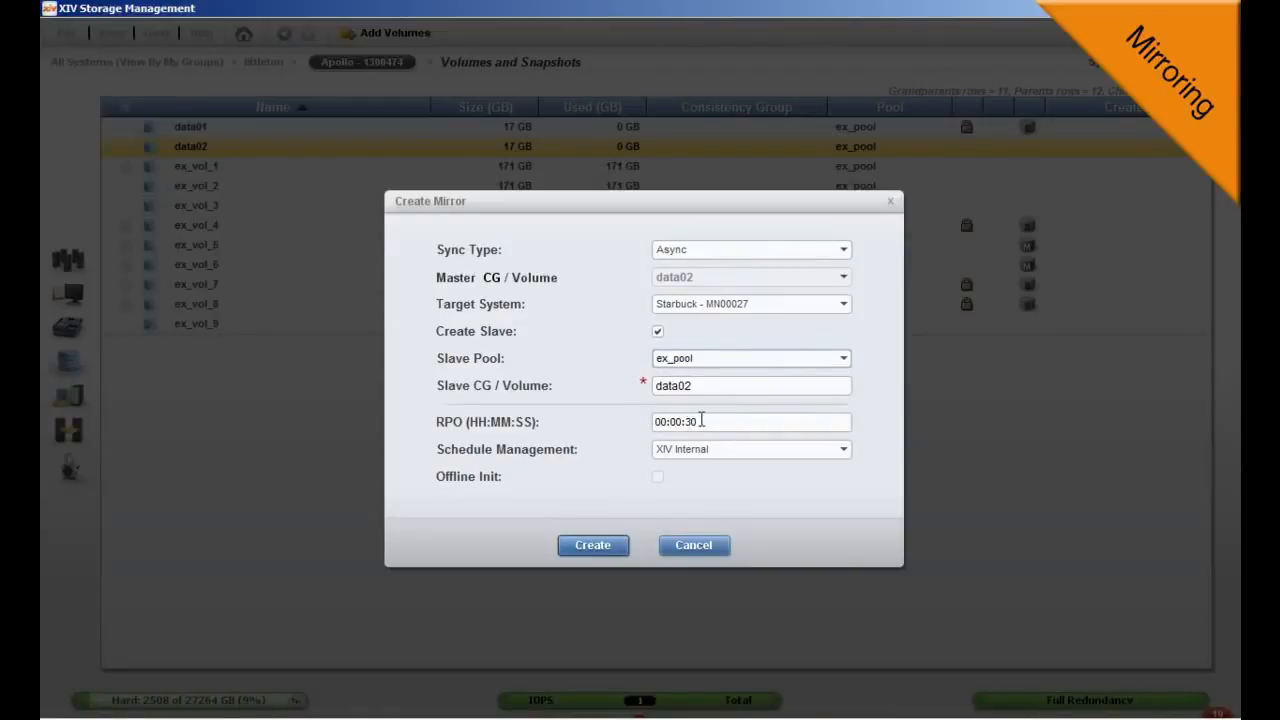
{"action": "left_click", "coordinate": [592, 545]}
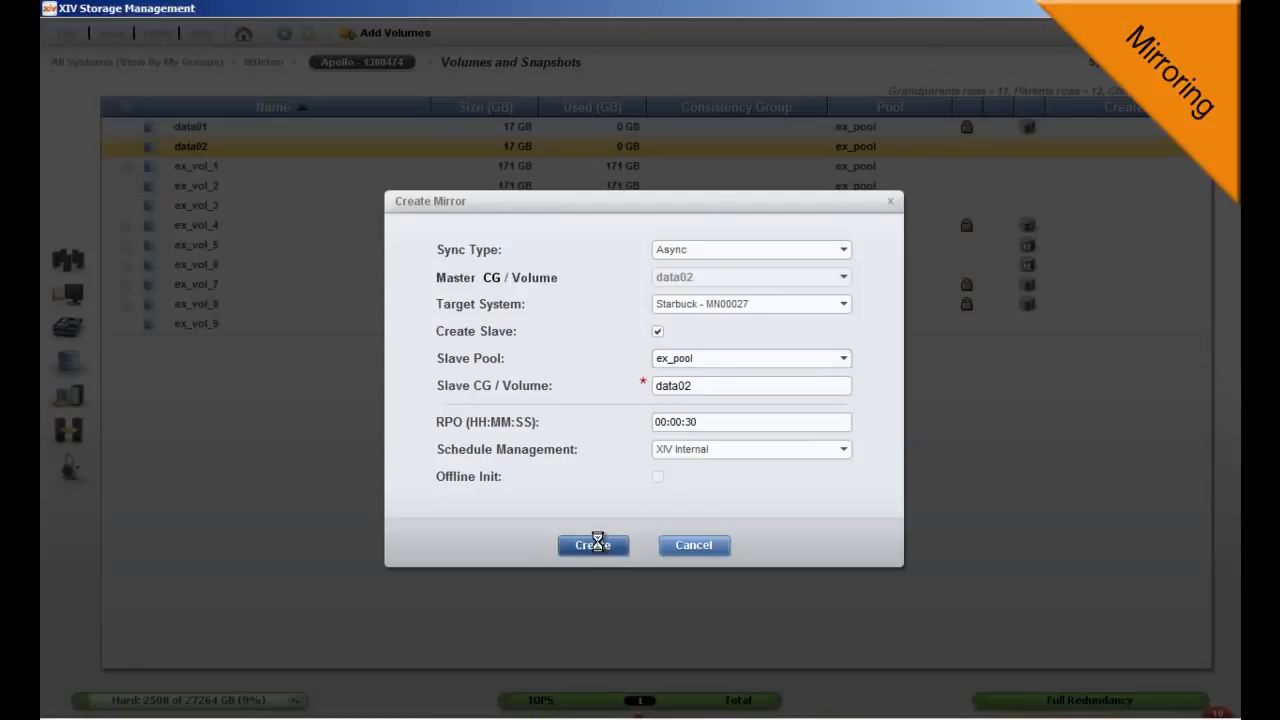
{"action": "left_click", "coordinate": [592, 545]}
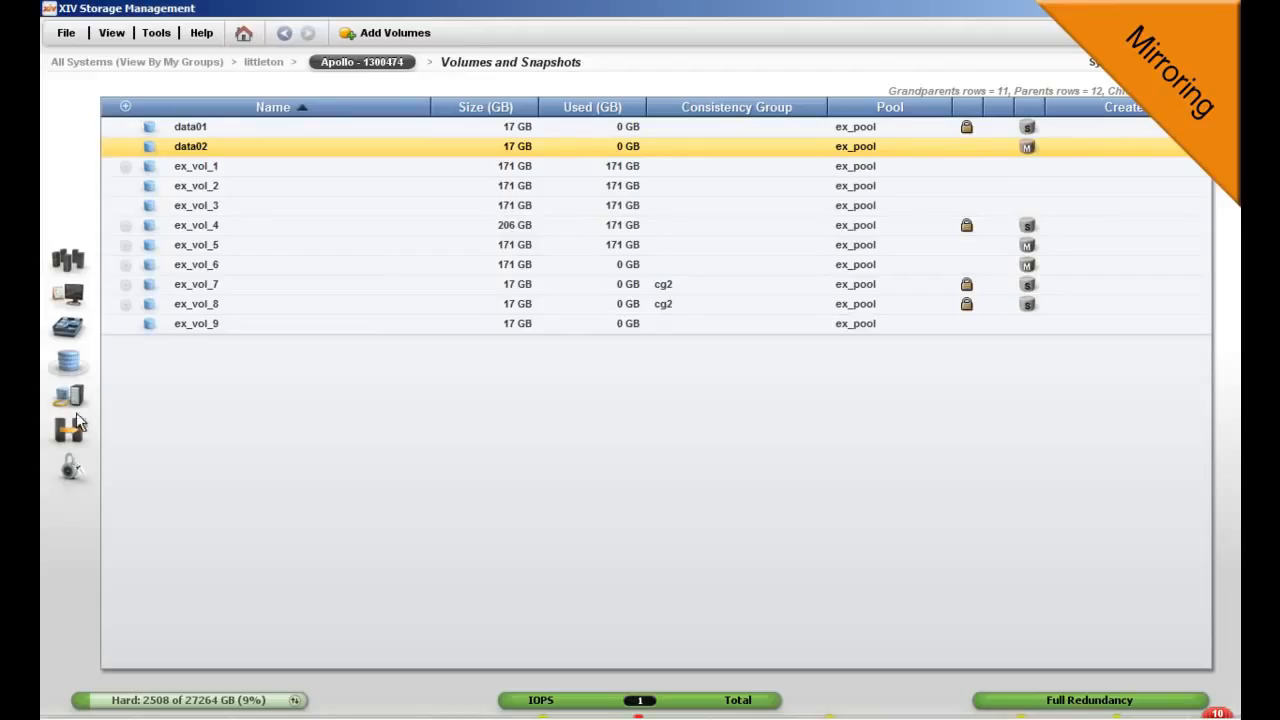
{"action": "left_click", "coordinate": [68, 430]}
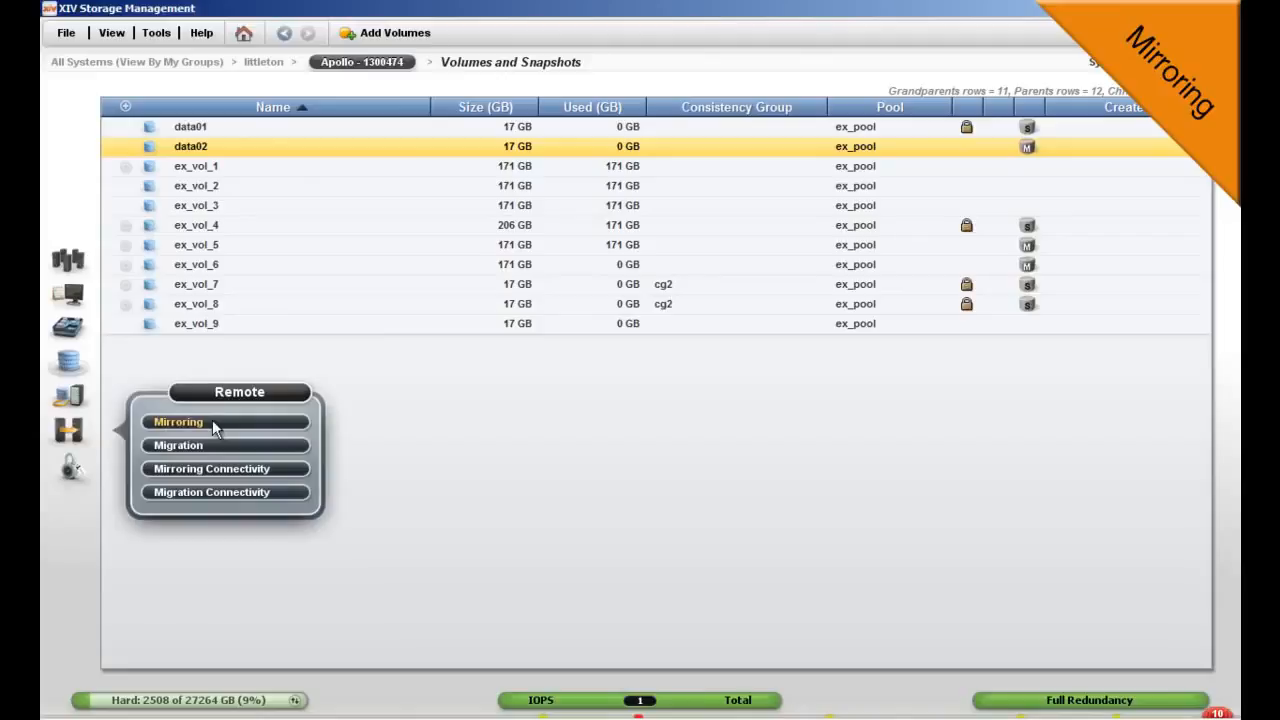
Step: Open the Mirroring overview under the remote functions
{"action": "left_click", "coordinate": [178, 421]}
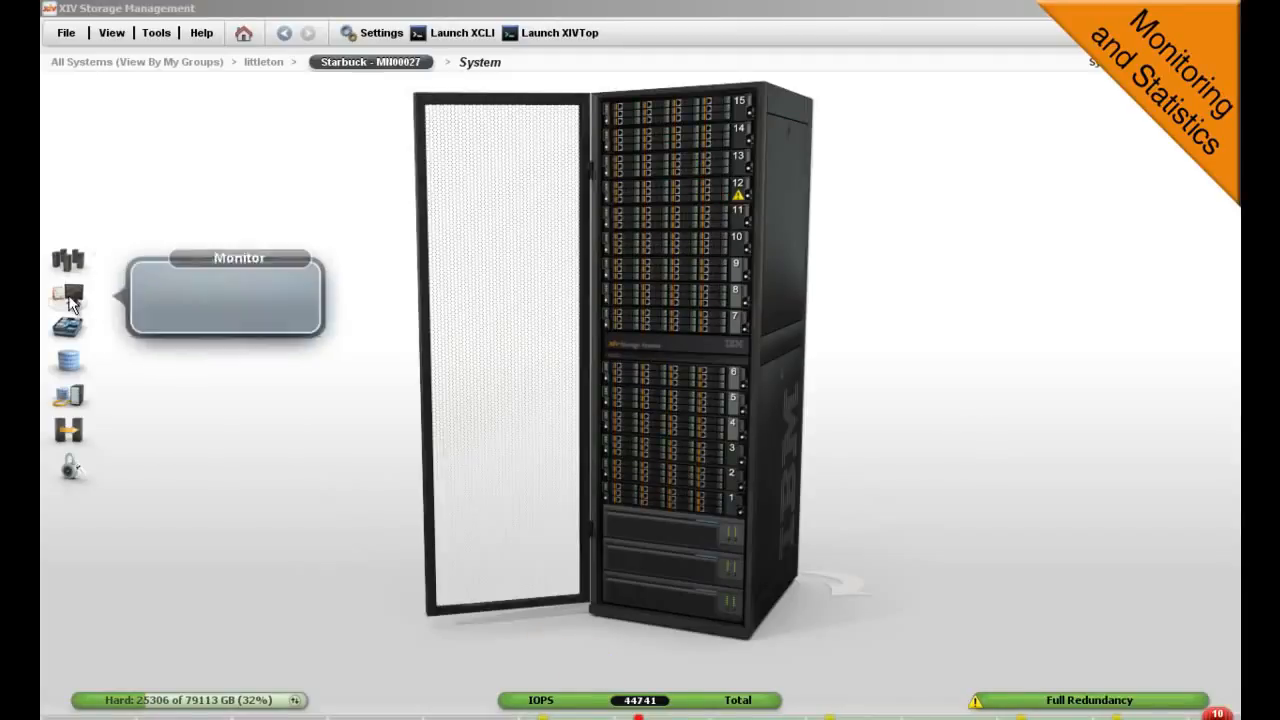
Step: Show Starbuck's performance statistics split into two stacked All Interfaces IOPS charts
{"action": "left_click", "coordinate": [68, 295]}
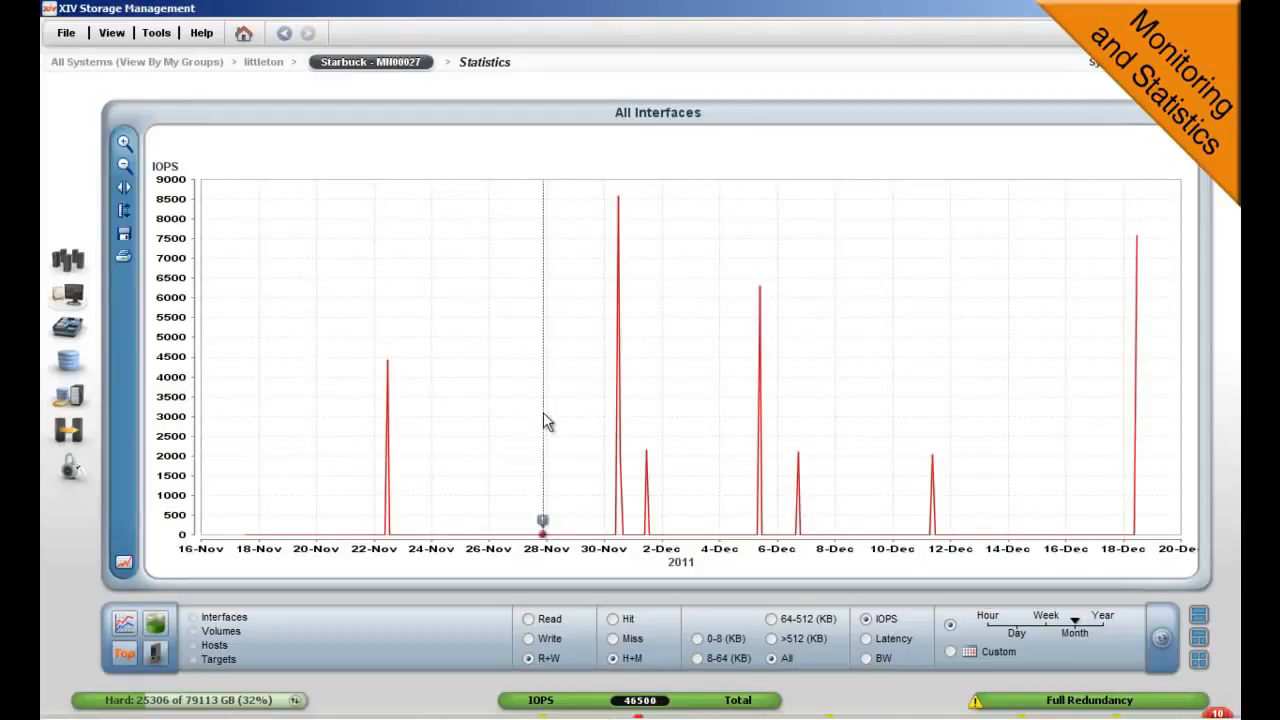
{"action": "mouse_move", "coordinate": [883, 451]}
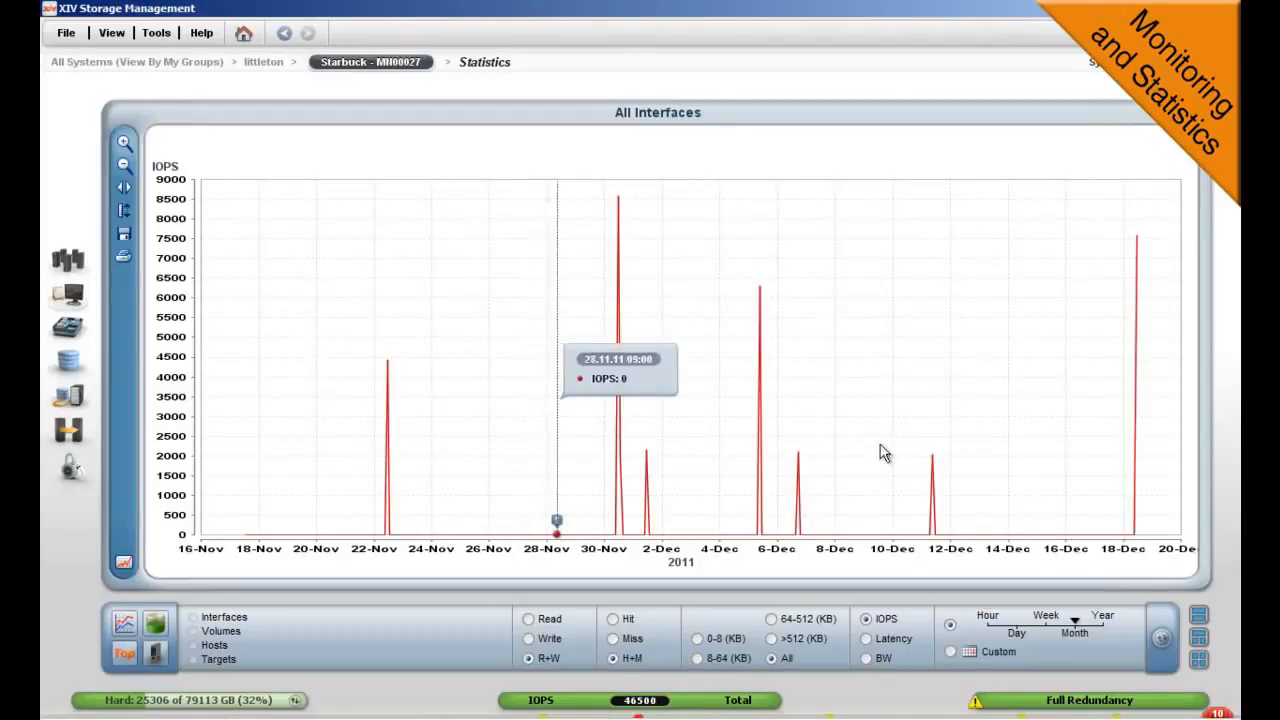
{"action": "left_click", "coordinate": [1199, 616]}
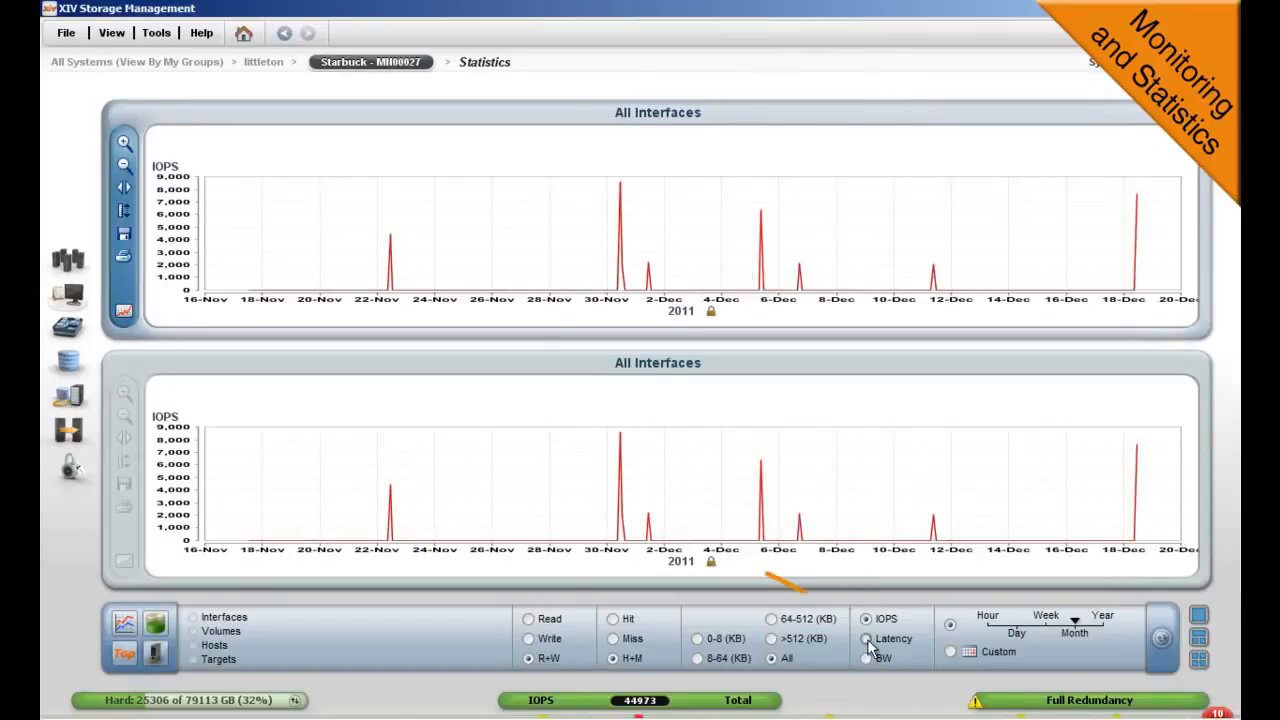
Step: Add latency and bandwidth to the top chart; show read hits and misses below
{"action": "left_click", "coordinate": [866, 639]}
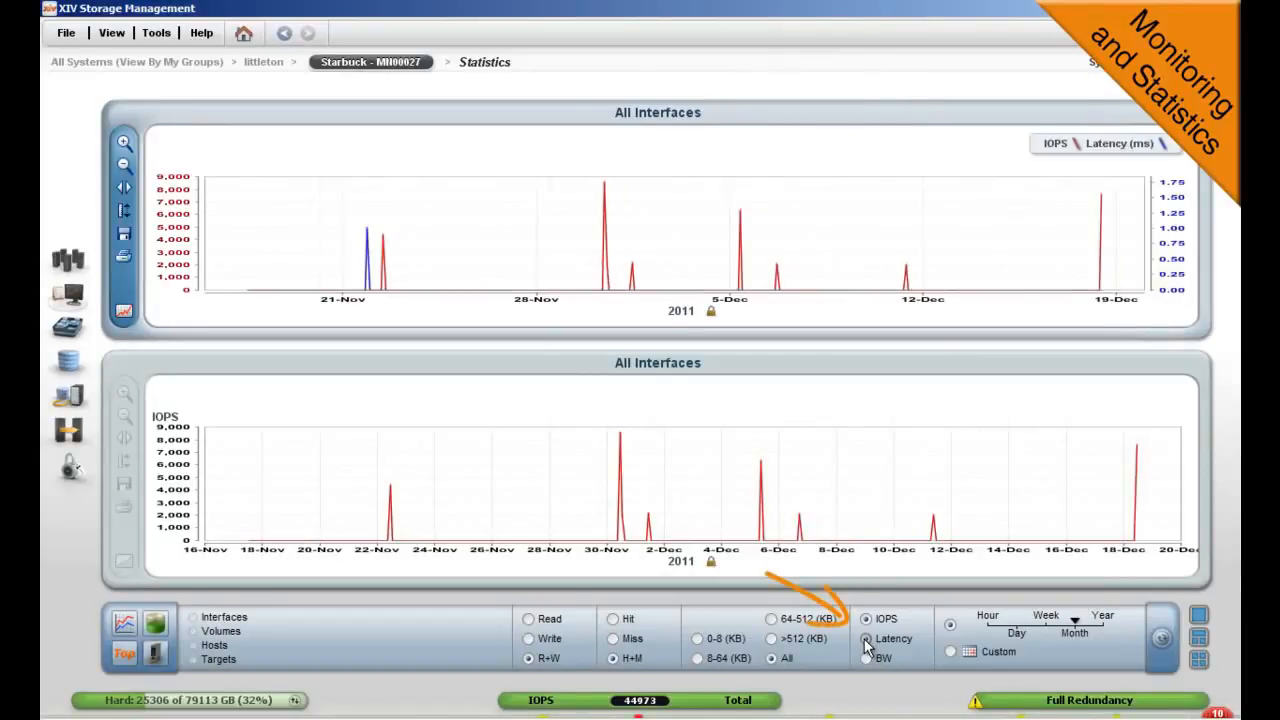
{"action": "left_click", "coordinate": [866, 658]}
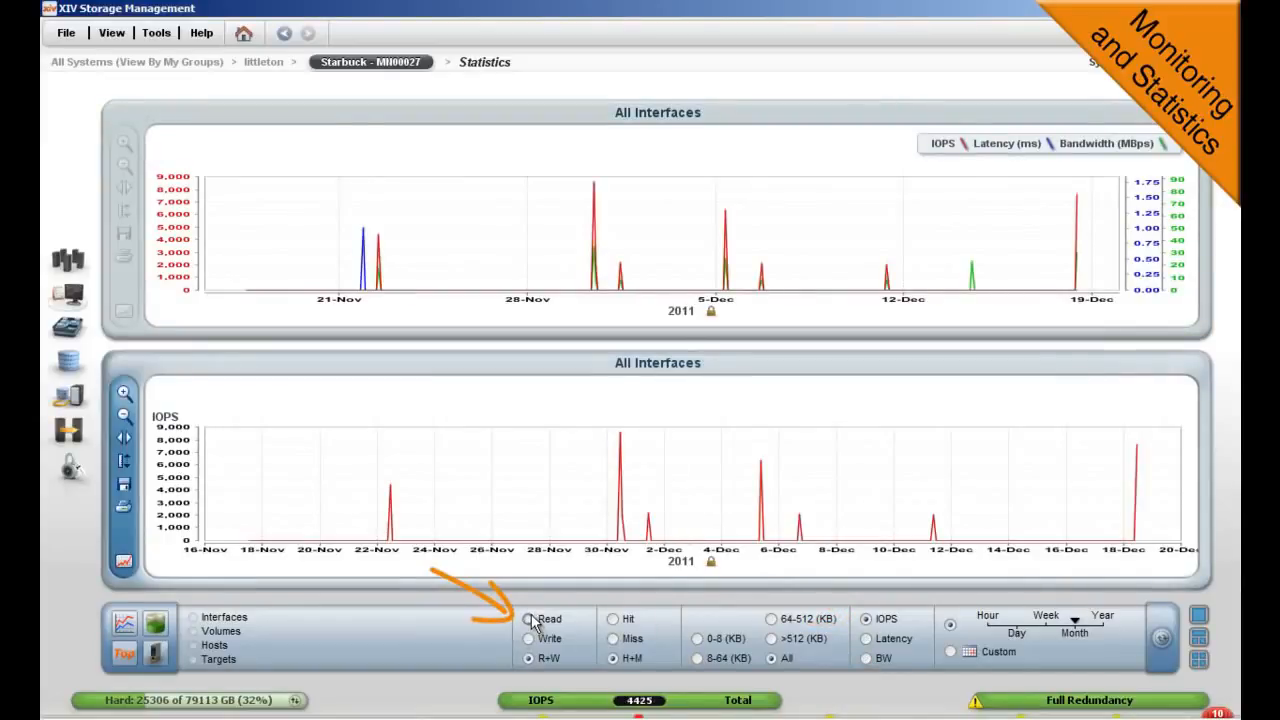
{"action": "left_click", "coordinate": [529, 618]}
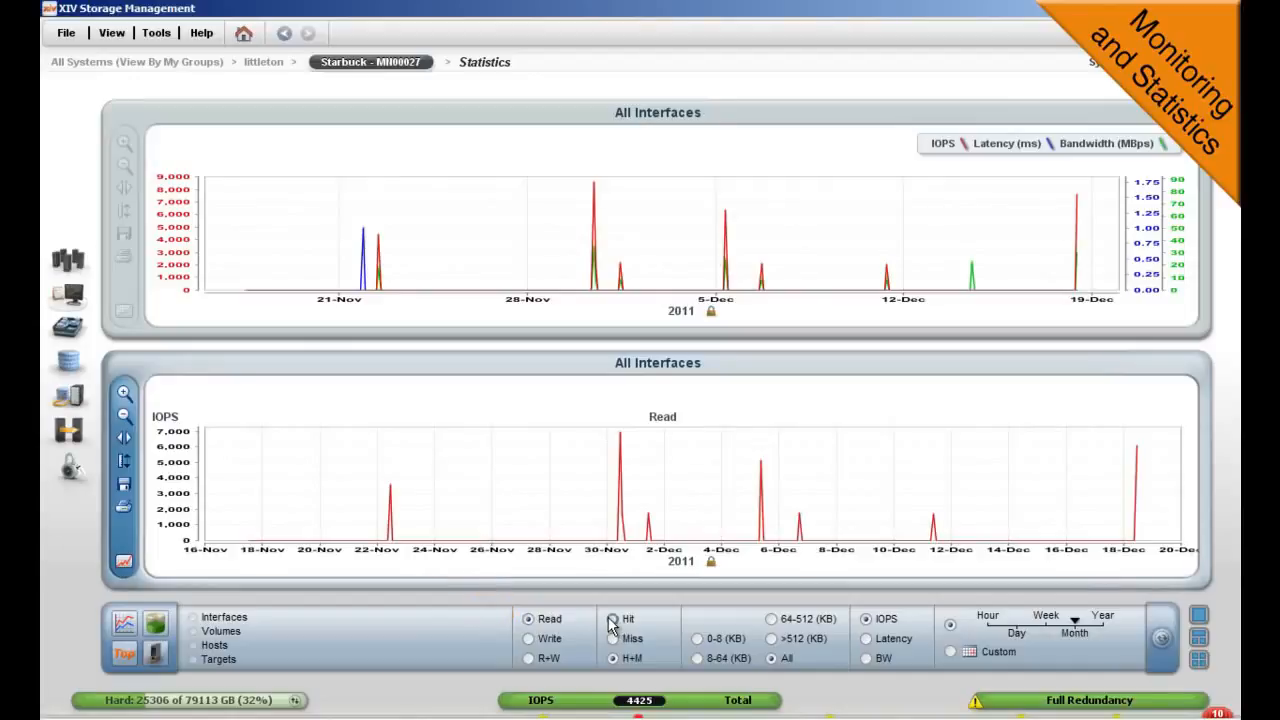
{"action": "left_click", "coordinate": [613, 619]}
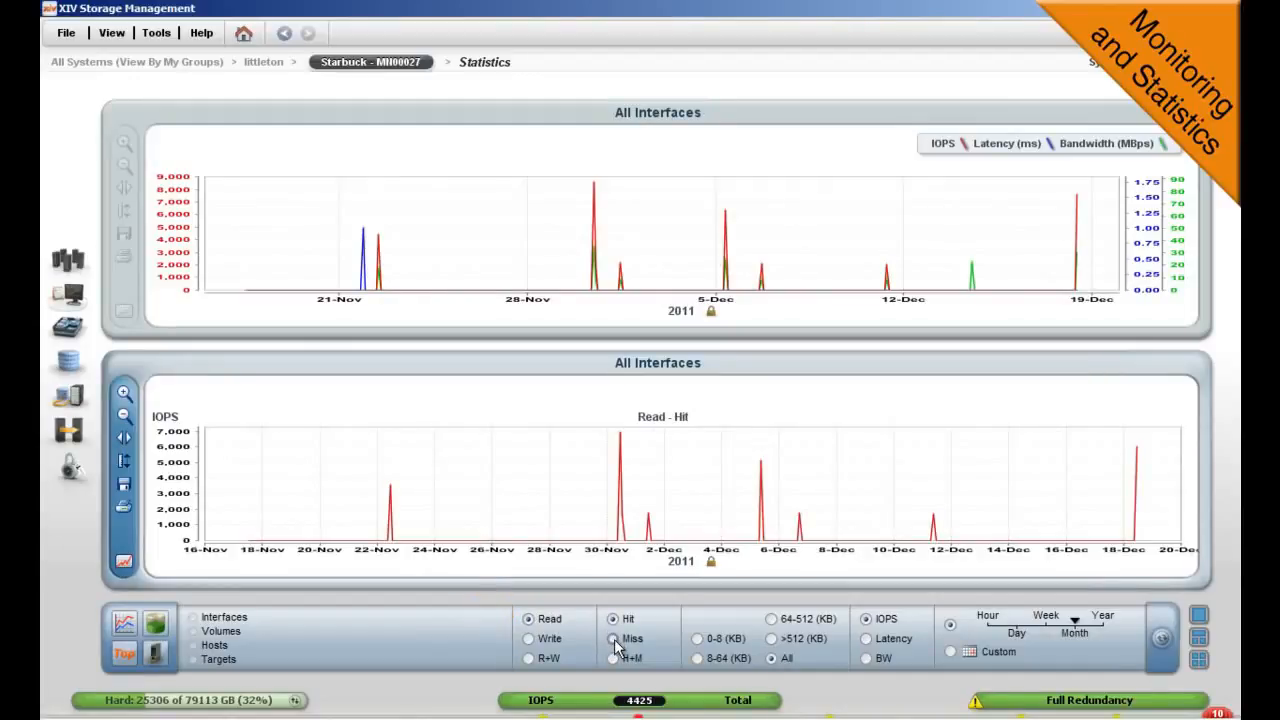
{"action": "left_click", "coordinate": [613, 639]}
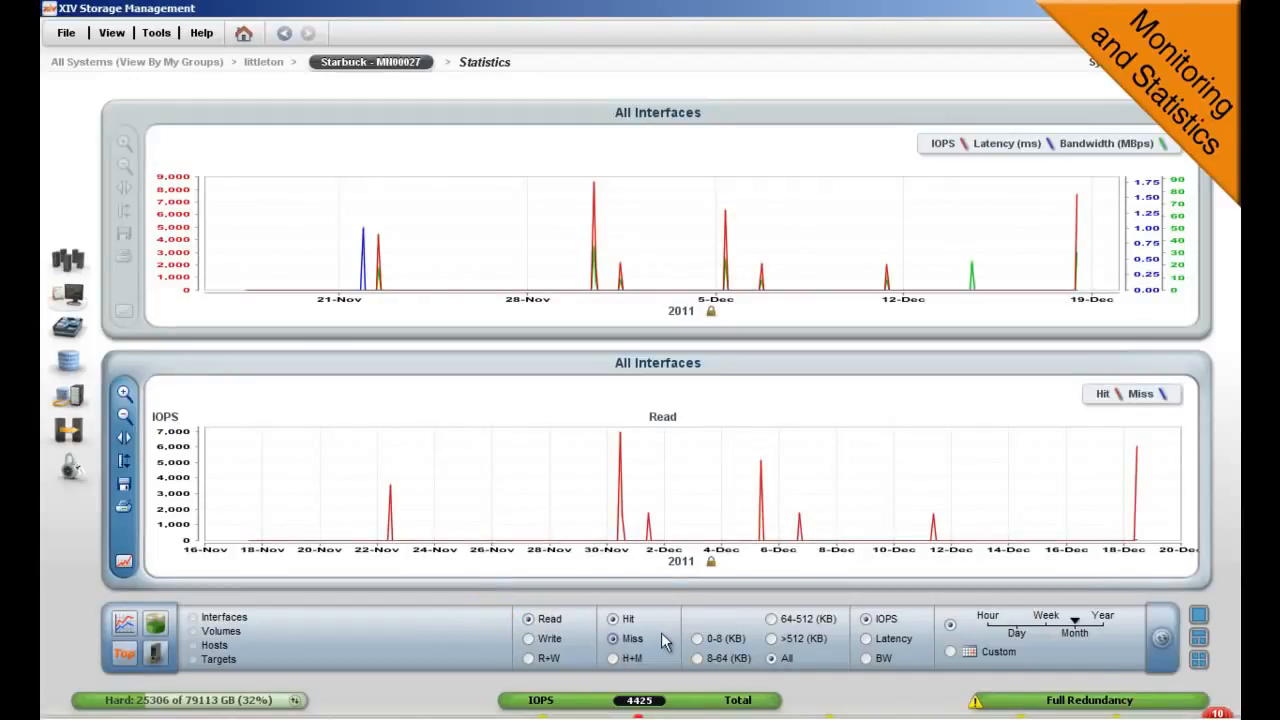
{"action": "mouse_move", "coordinate": [628, 240]}
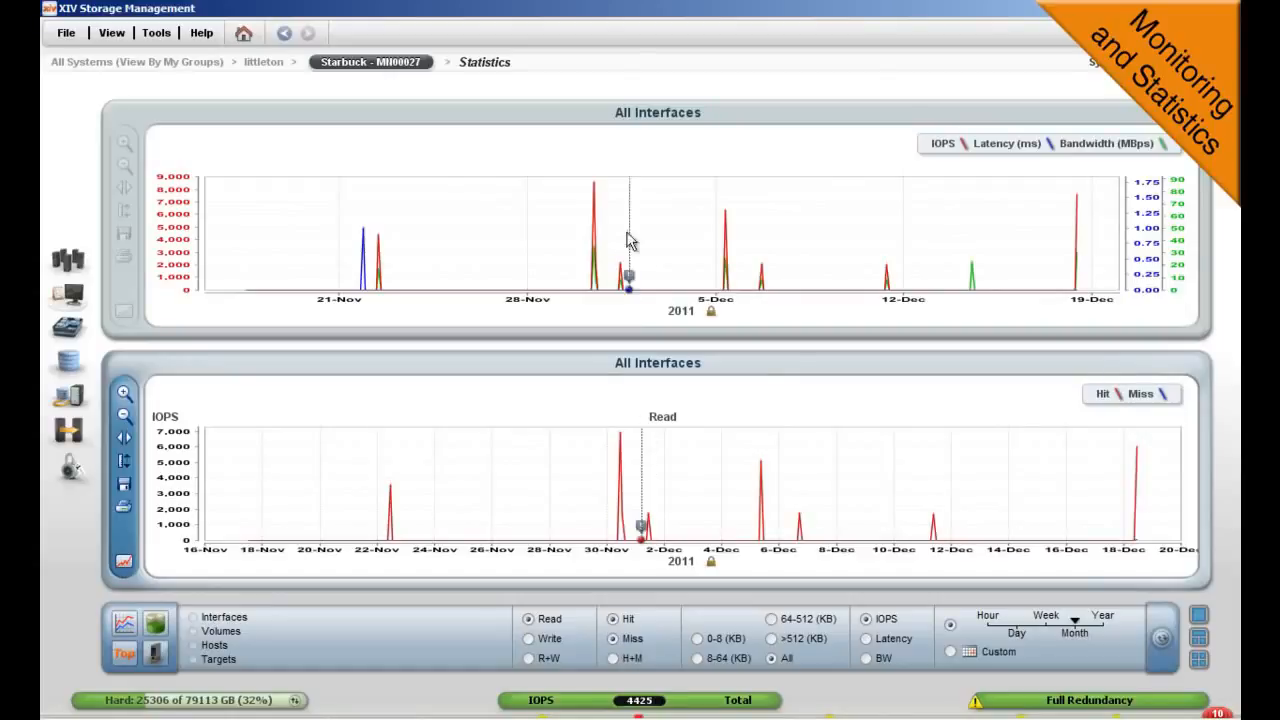
{"action": "mouse_move", "coordinate": [722, 278]}
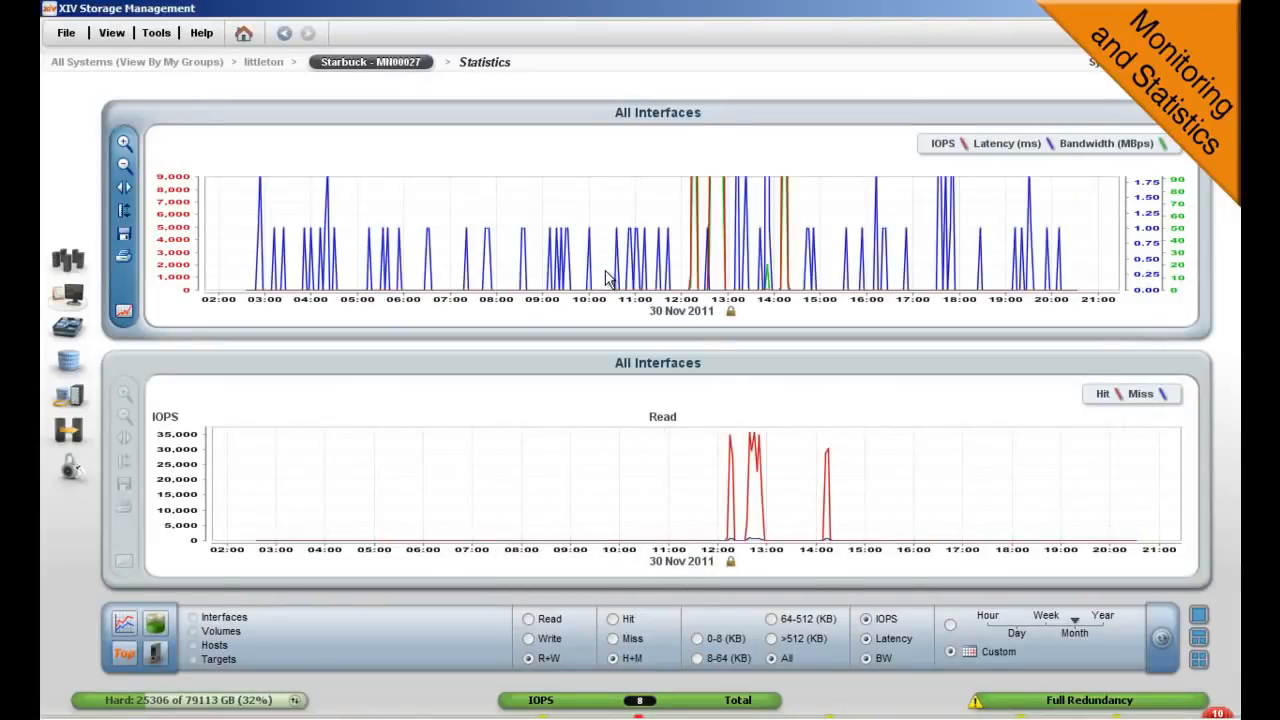
{"action": "mouse_move", "coordinate": [135, 198]}
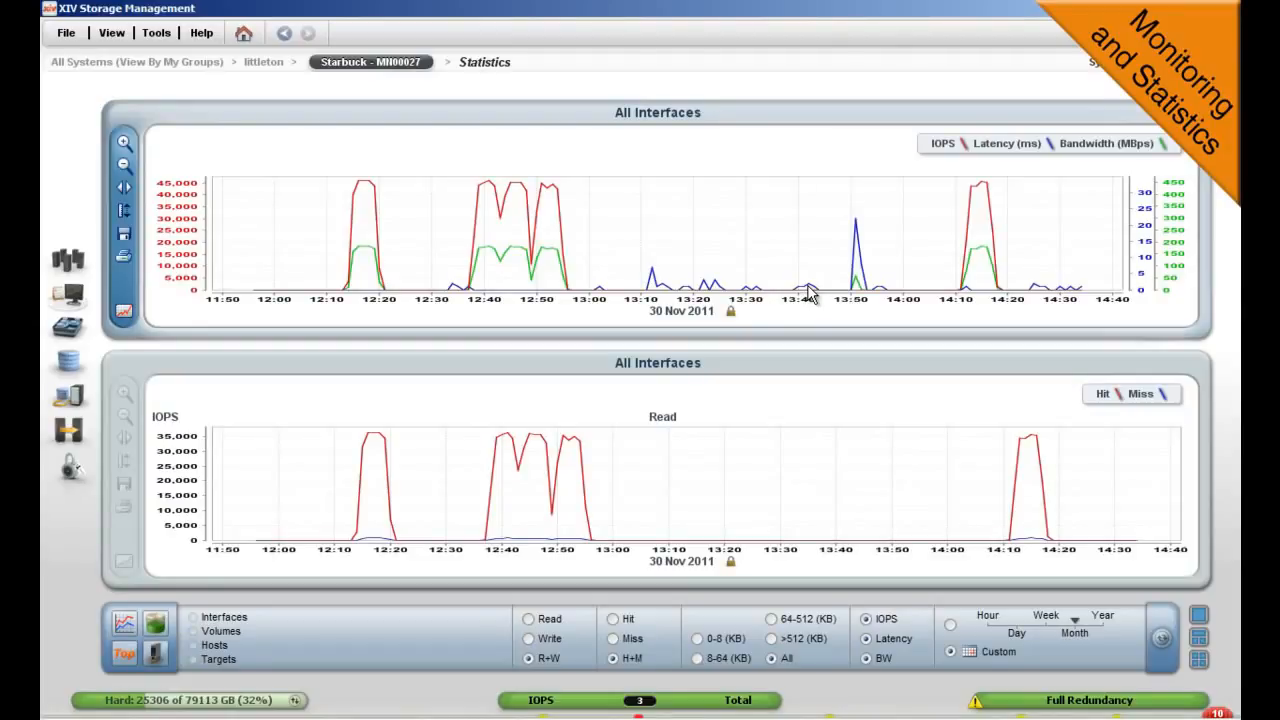
{"action": "mouse_move", "coordinate": [232, 578]}
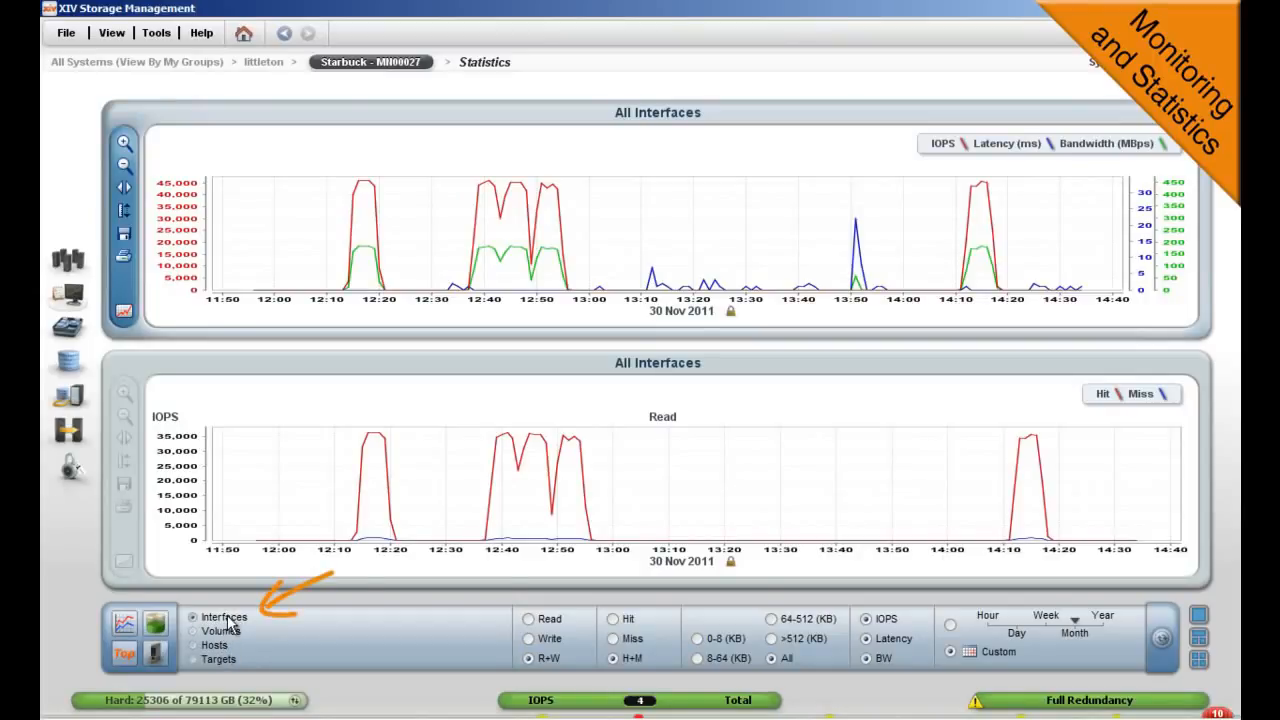
Step: Zoom both charts into 30 Nov 2011, about 11:50 to 14:40
{"action": "left_click", "coordinate": [193, 631]}
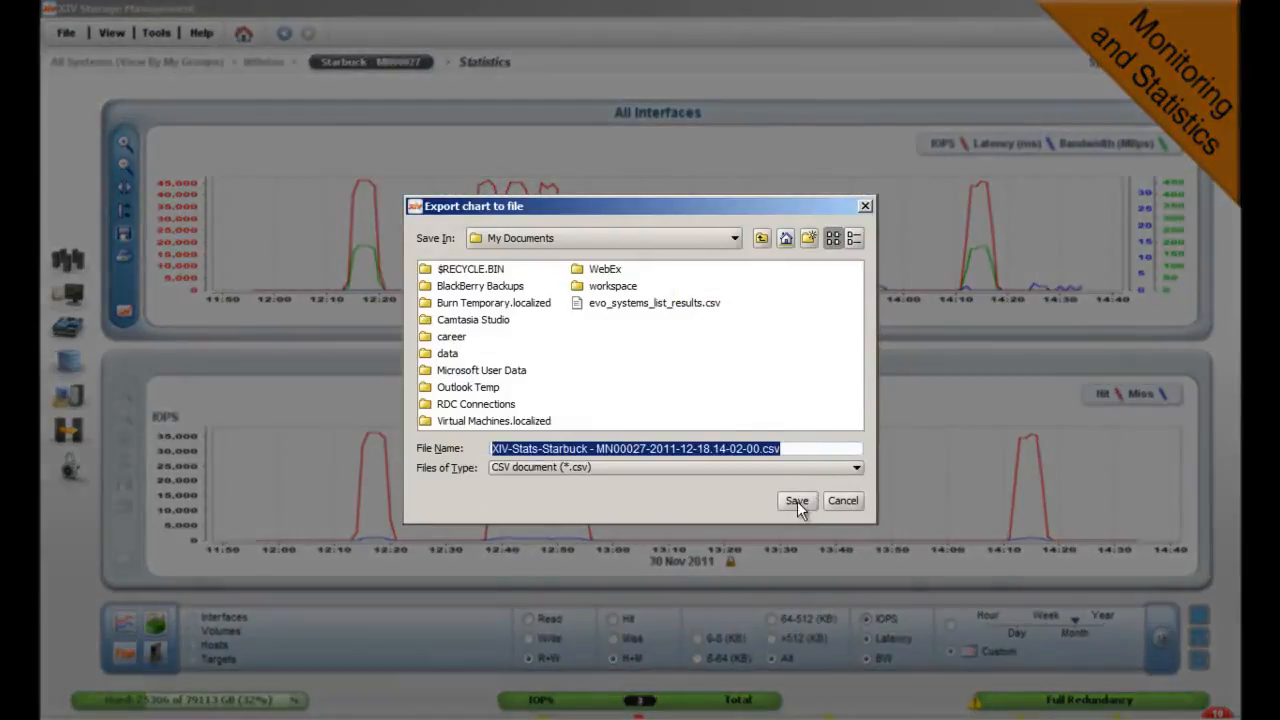
Step: Save the chart data as a CSV file in My Documents
{"action": "left_click", "coordinate": [796, 500]}
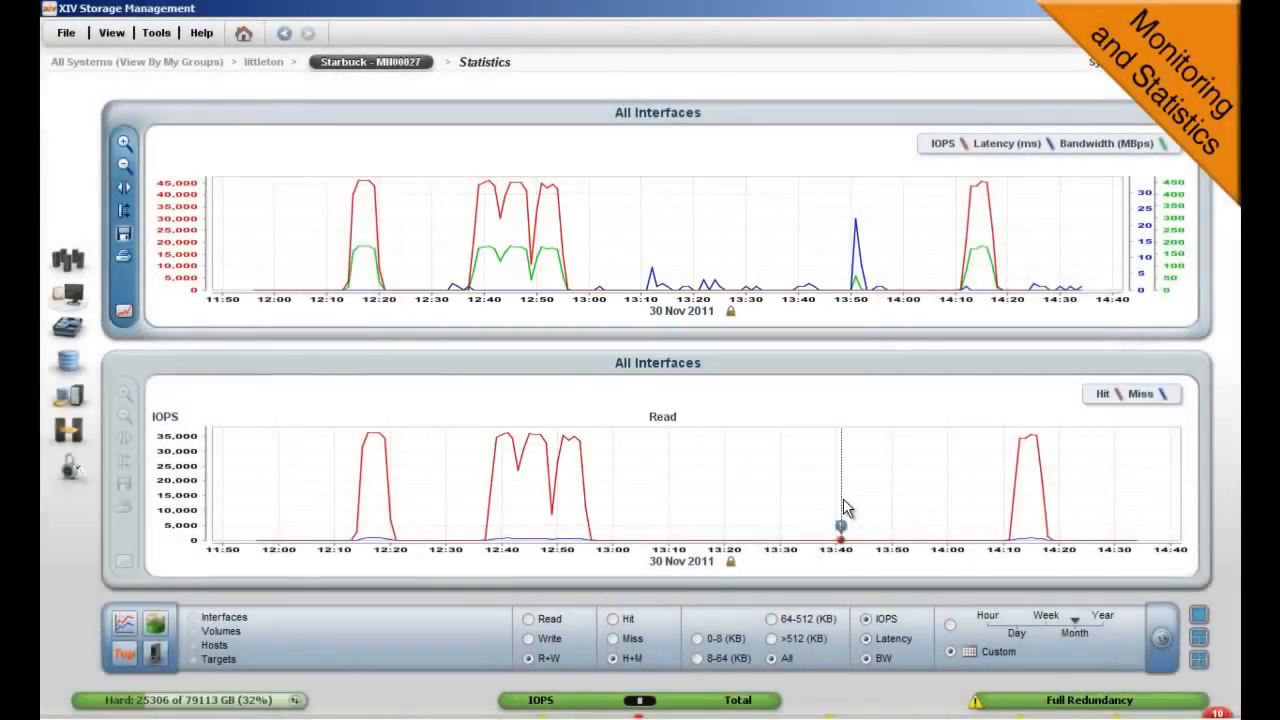